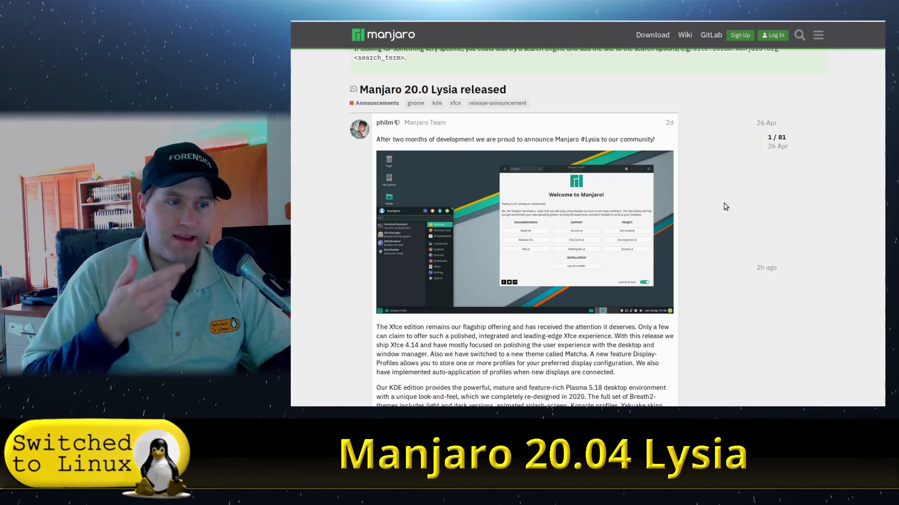
{"action": "mouse_move", "coordinate": [728, 231]}
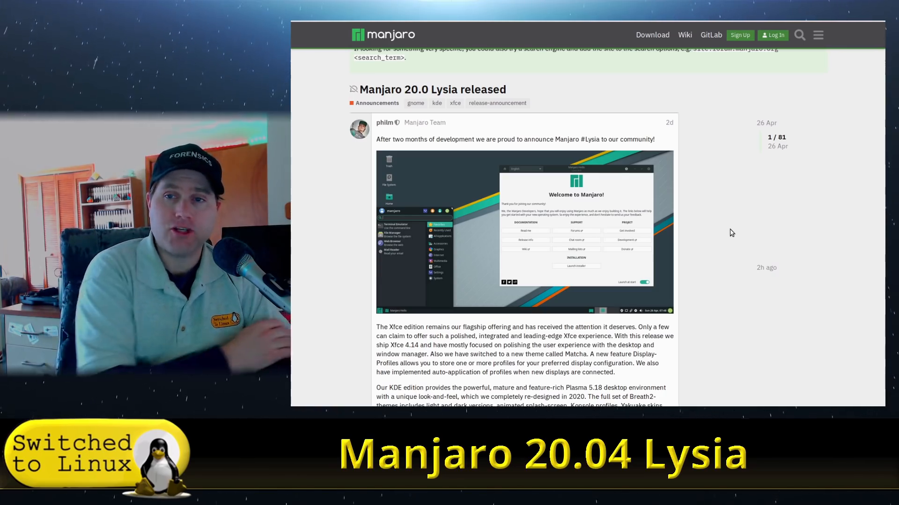
{"action": "mouse_move", "coordinate": [735, 248]}
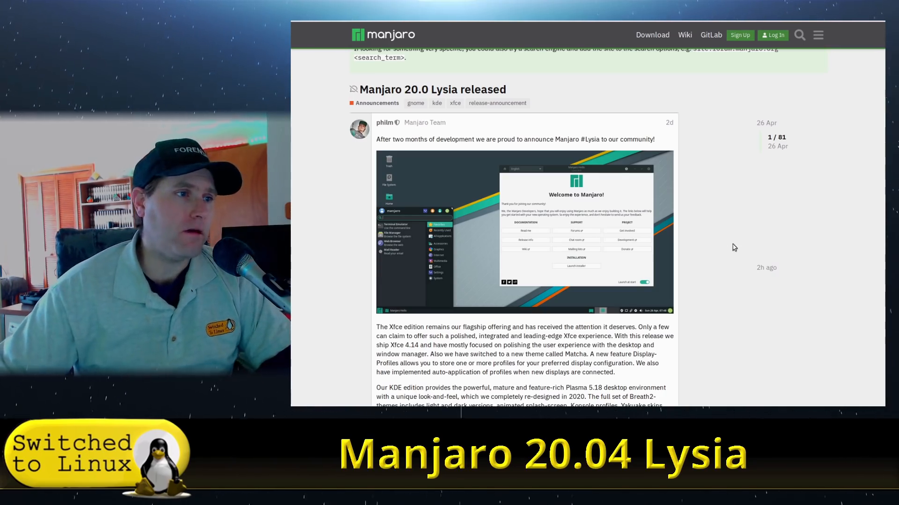
Scroll the Lysia announcement past the screenshot to the Xfce, KDE and GNOME notes
{"action": "scroll", "scroll_direction": "down", "scroll_amount": 3}
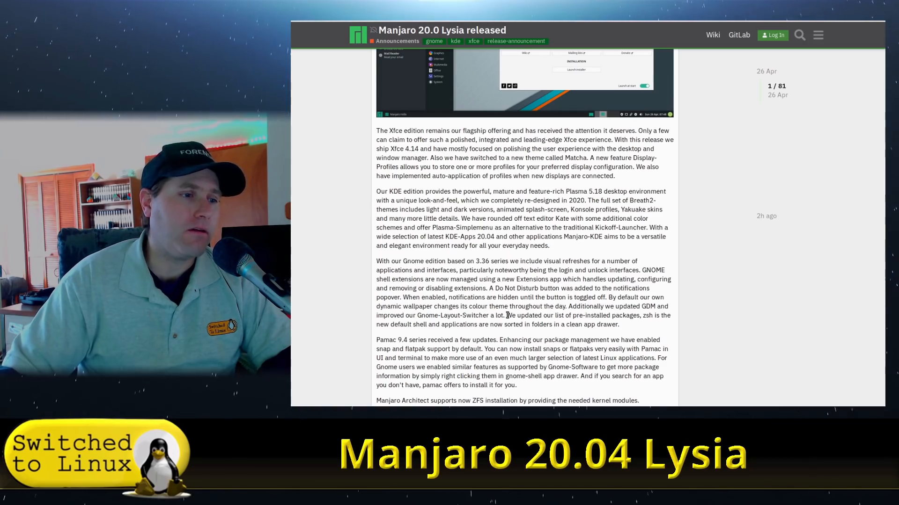
Scroll to the post's end with the Pamac, ZFS, Kernel 5.6 notes and OSDN download link
{"action": "scroll", "scroll_direction": "down", "scroll_amount": 3}
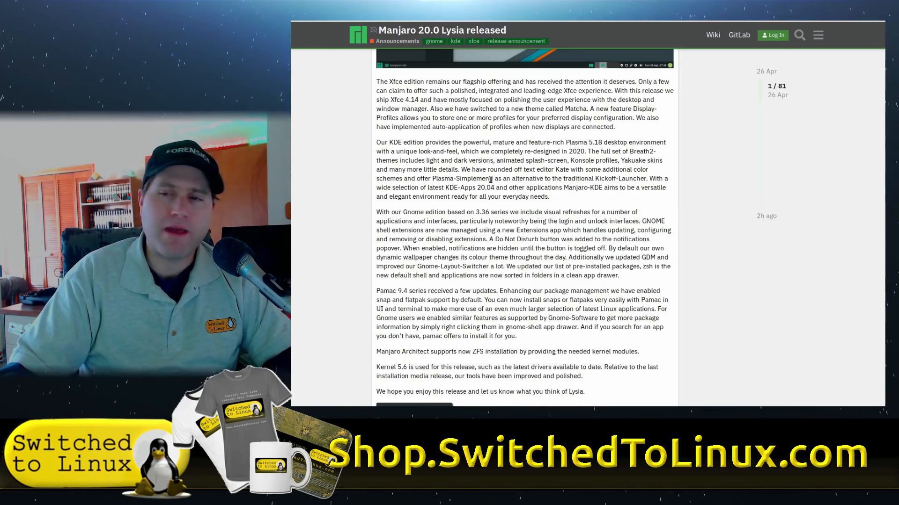
{"action": "mouse_move", "coordinate": [582, 182]}
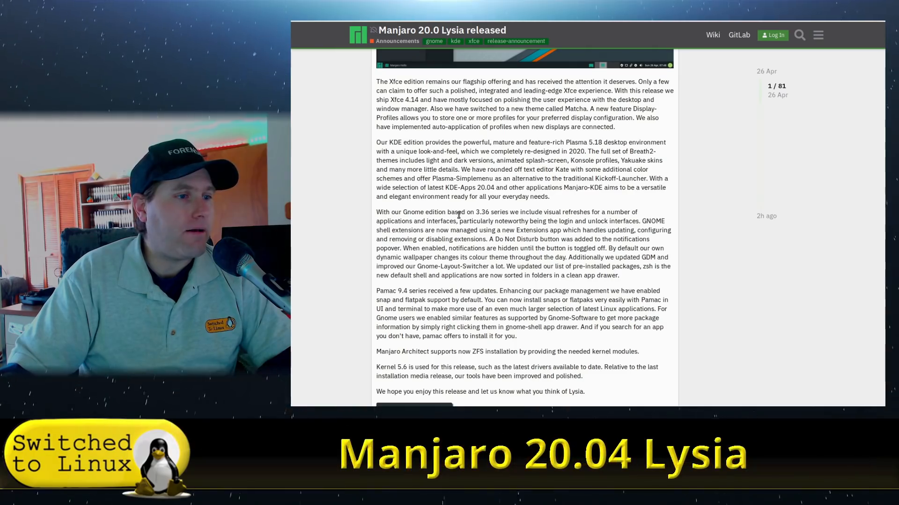
{"action": "scroll", "scroll_direction": "down", "scroll_amount": 3}
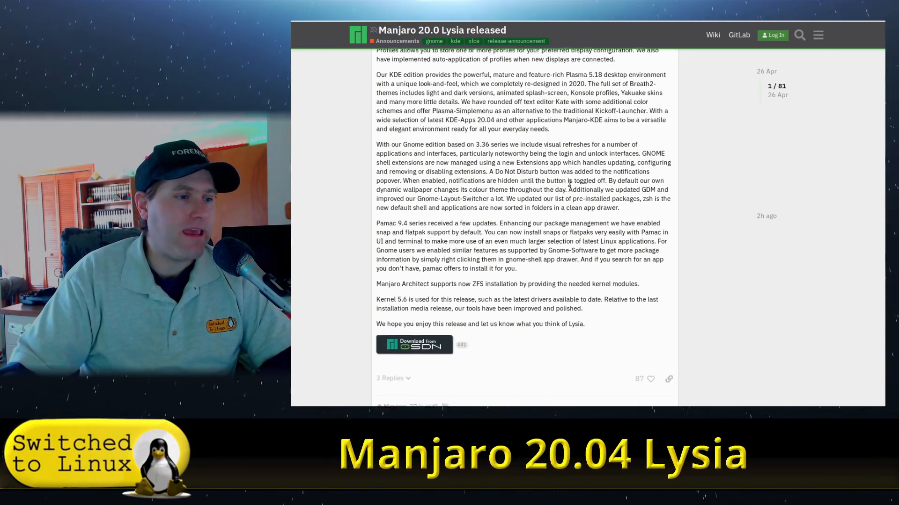
{"action": "scroll", "scroll_direction": "down", "scroll_amount": 3}
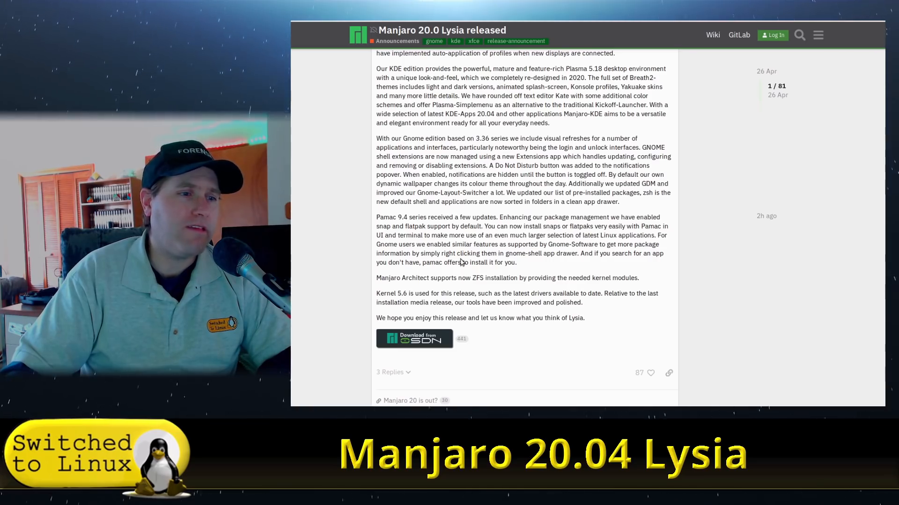
{"action": "mouse_move", "coordinate": [418, 228]}
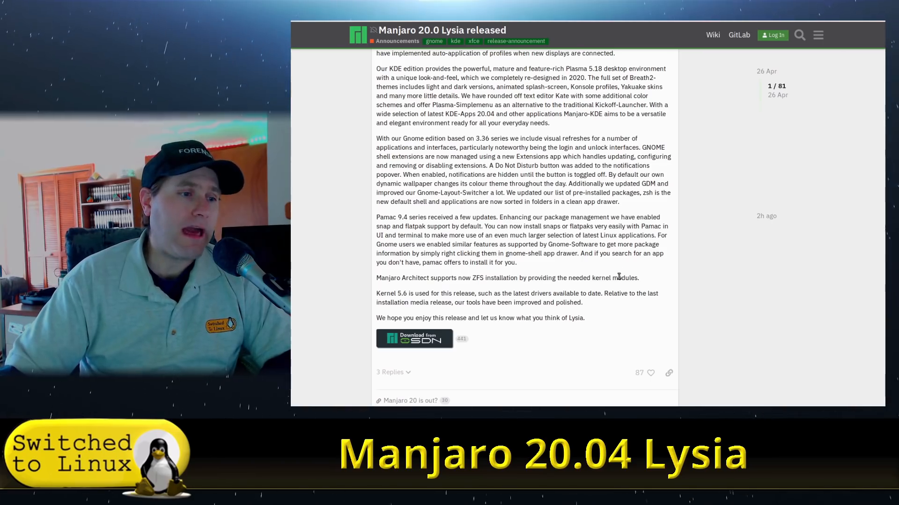
{"action": "mouse_move", "coordinate": [362, 298]}
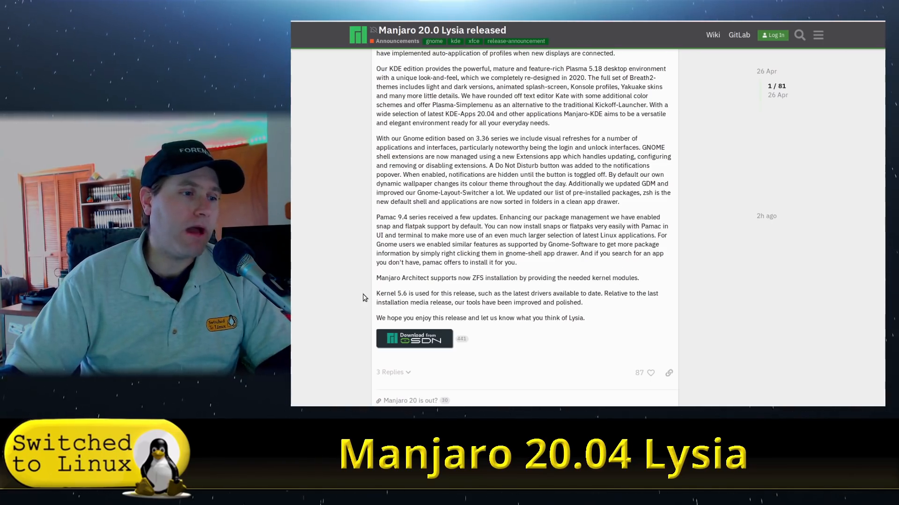
{"action": "mouse_move", "coordinate": [539, 291]}
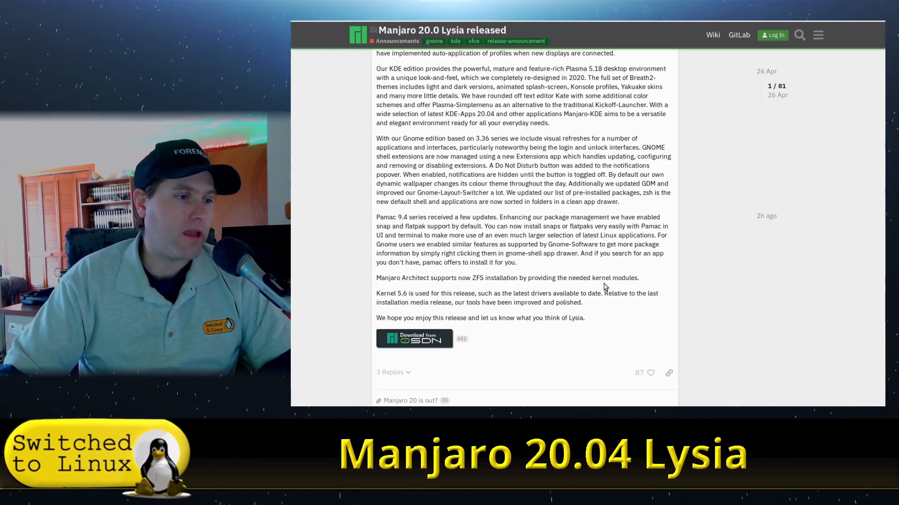
{"action": "mouse_move", "coordinate": [500, 301]}
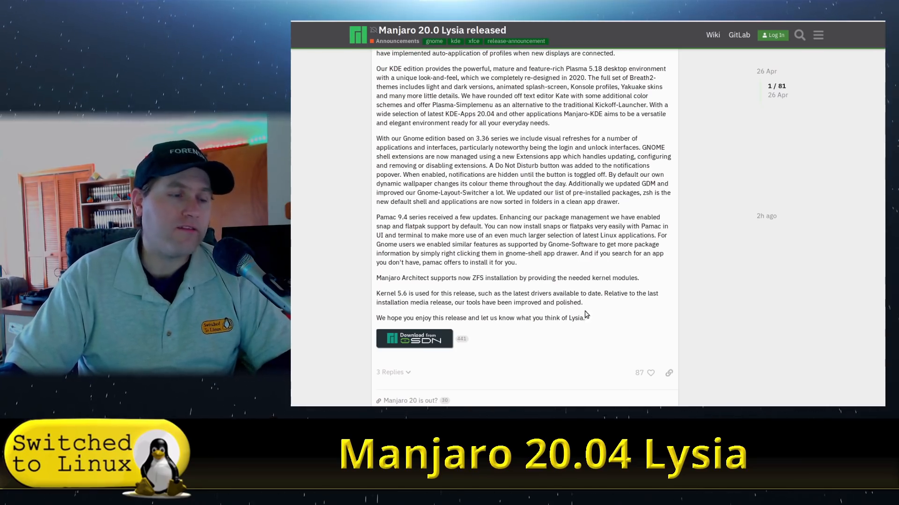
{"action": "mouse_move", "coordinate": [485, 67]}
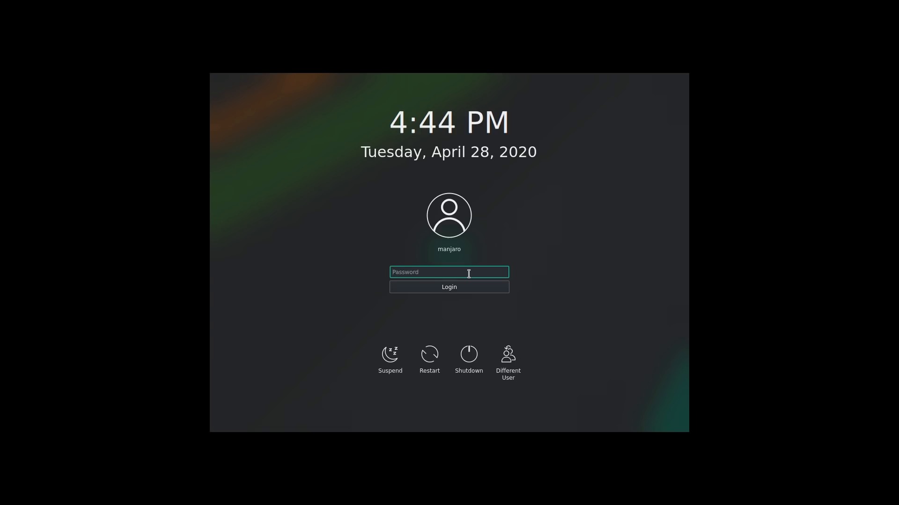
Select the SDDM password field to begin logging in
{"action": "left_click", "coordinate": [449, 287]}
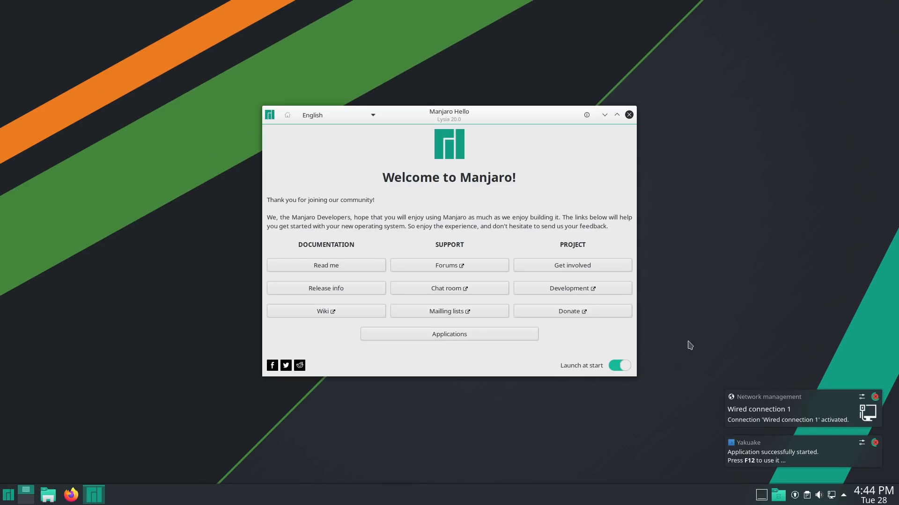
{"action": "mouse_move", "coordinate": [524, 161]}
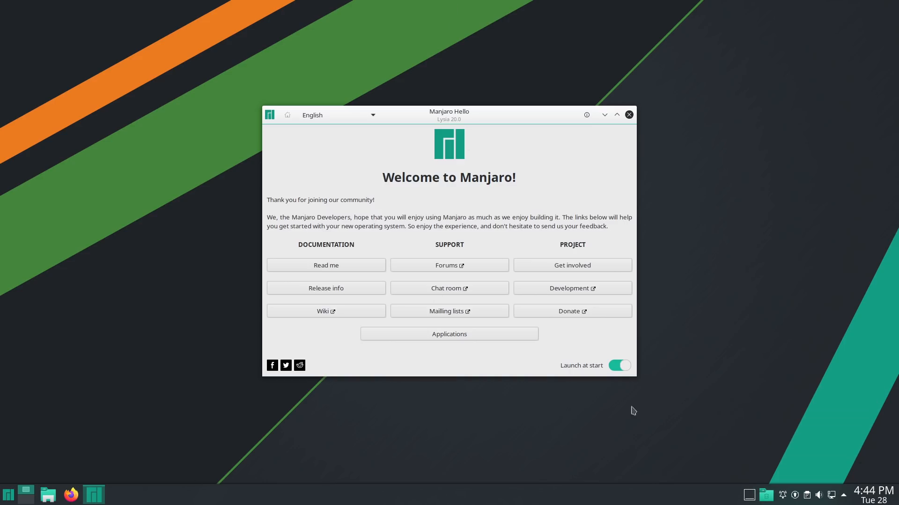
{"action": "mouse_move", "coordinate": [468, 38]}
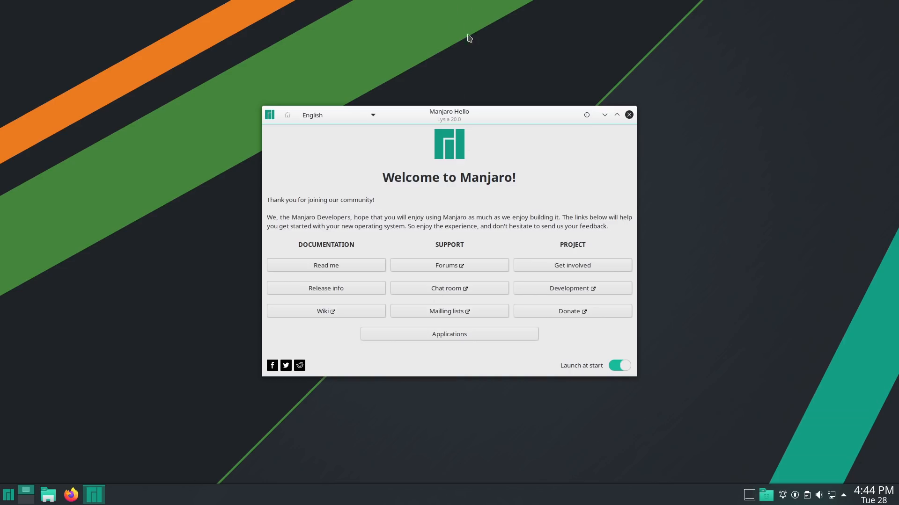
{"action": "mouse_move", "coordinate": [367, 248]}
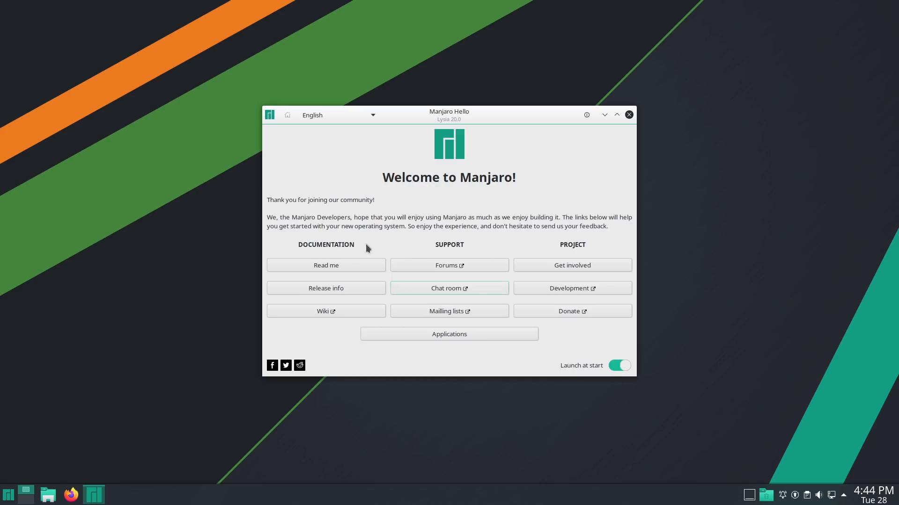
{"action": "mouse_move", "coordinate": [603, 361]}
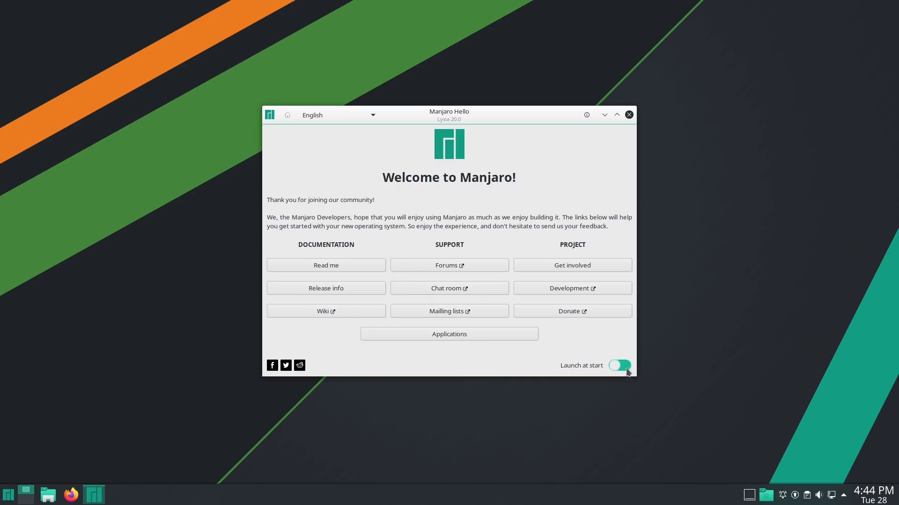
Turn off Manjaro Hello's Launch at start and show its Applications page
{"action": "left_click", "coordinate": [620, 365]}
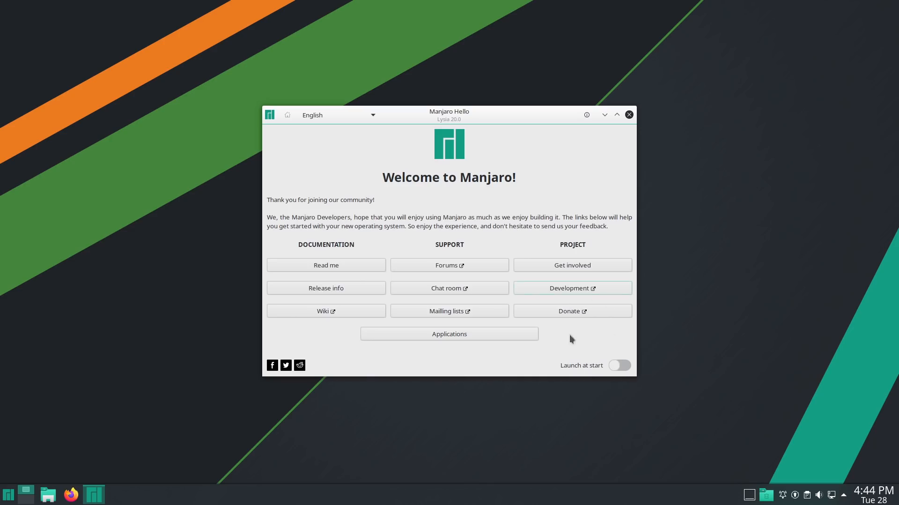
{"action": "mouse_move", "coordinate": [484, 281]}
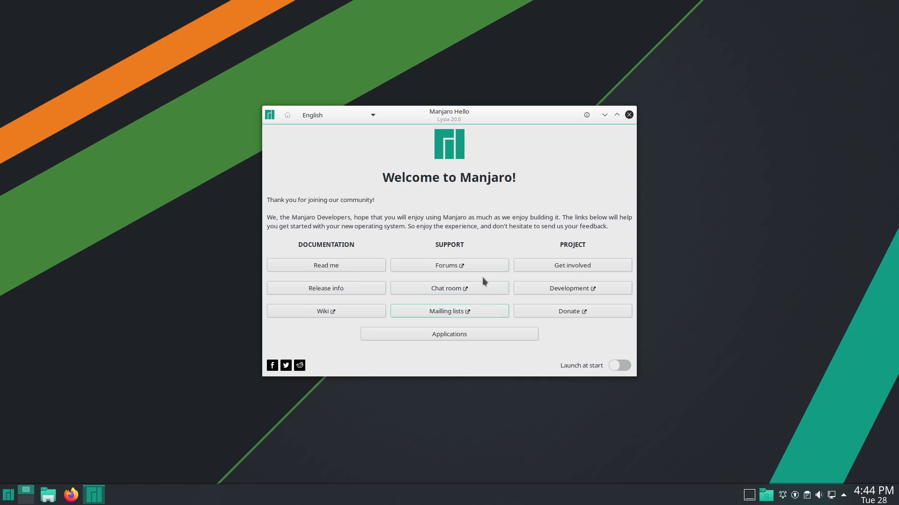
{"action": "mouse_move", "coordinate": [348, 260]}
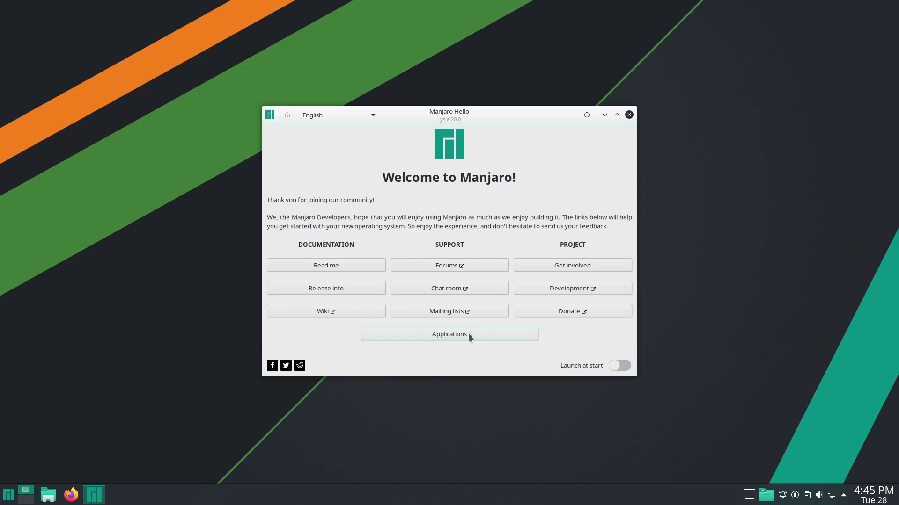
{"action": "left_click", "coordinate": [449, 334]}
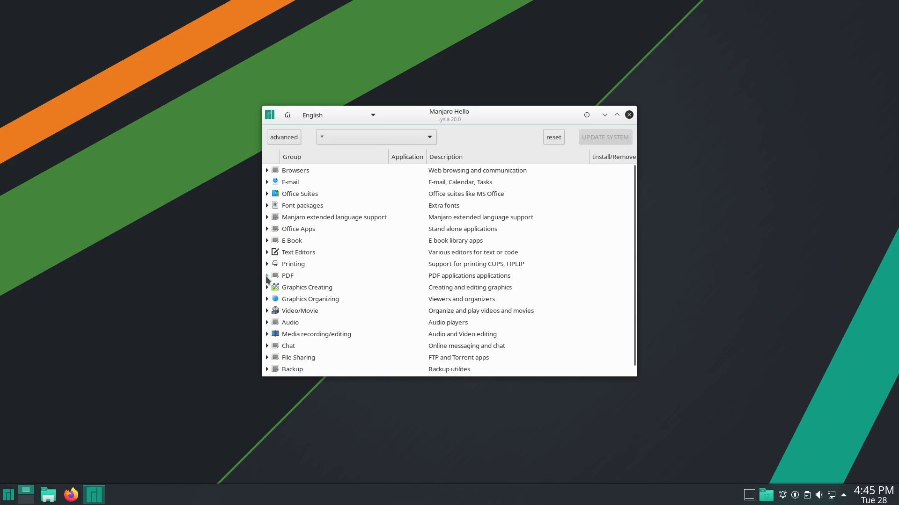
Expand and collapse the PDF, Printing and E-Book application groups
{"action": "left_click", "coordinate": [267, 276]}
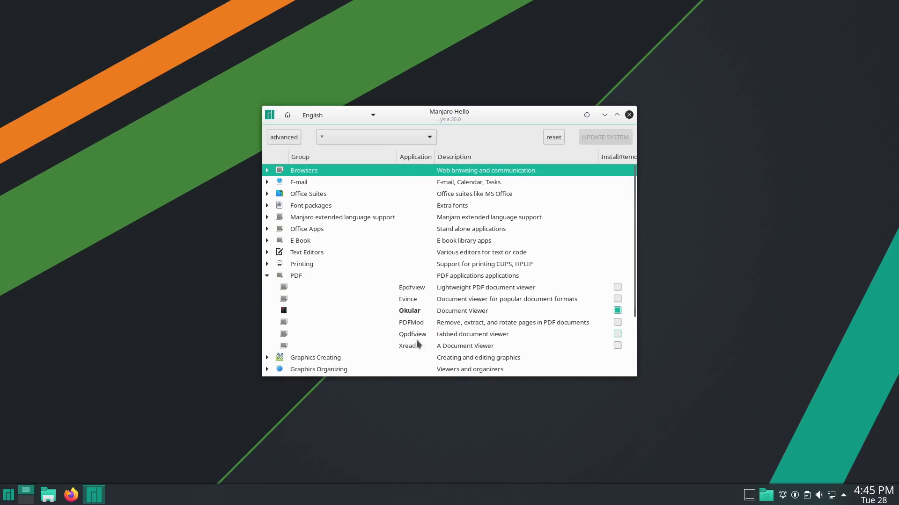
{"action": "mouse_move", "coordinate": [430, 335]}
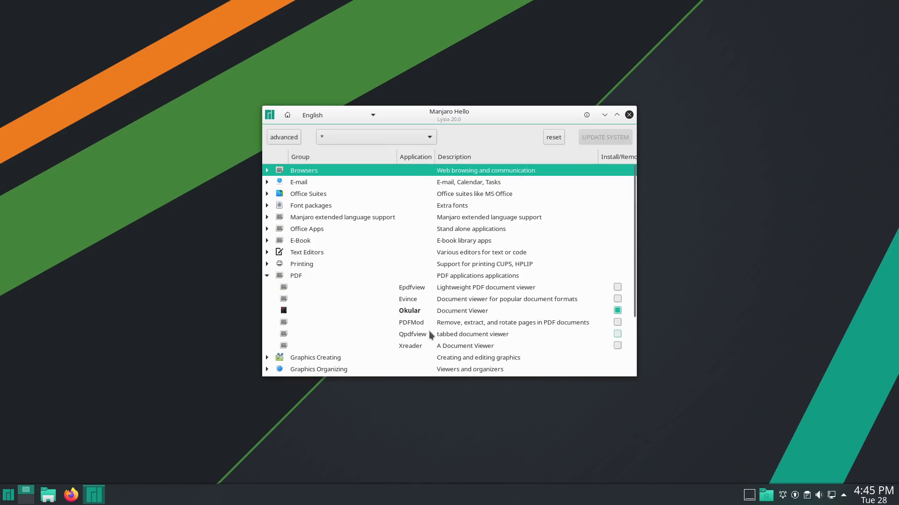
{"action": "left_click", "coordinate": [266, 275]}
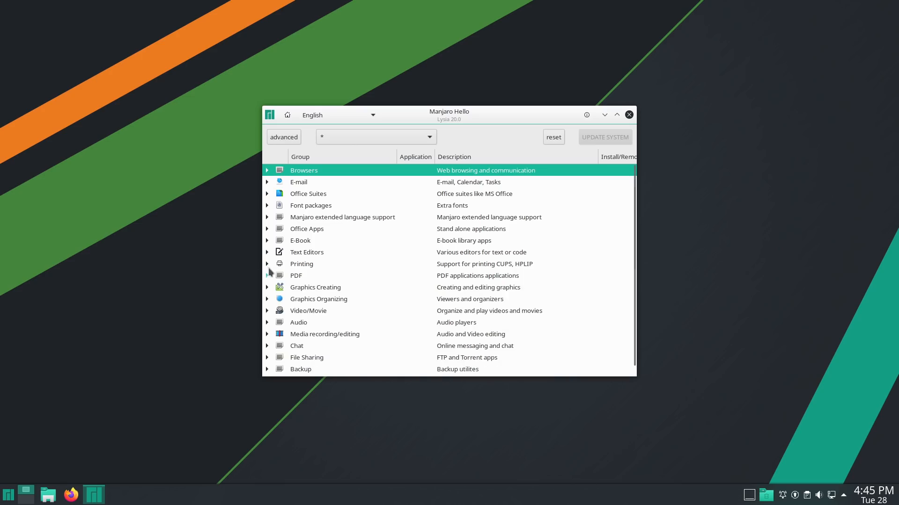
{"action": "left_click", "coordinate": [266, 264]}
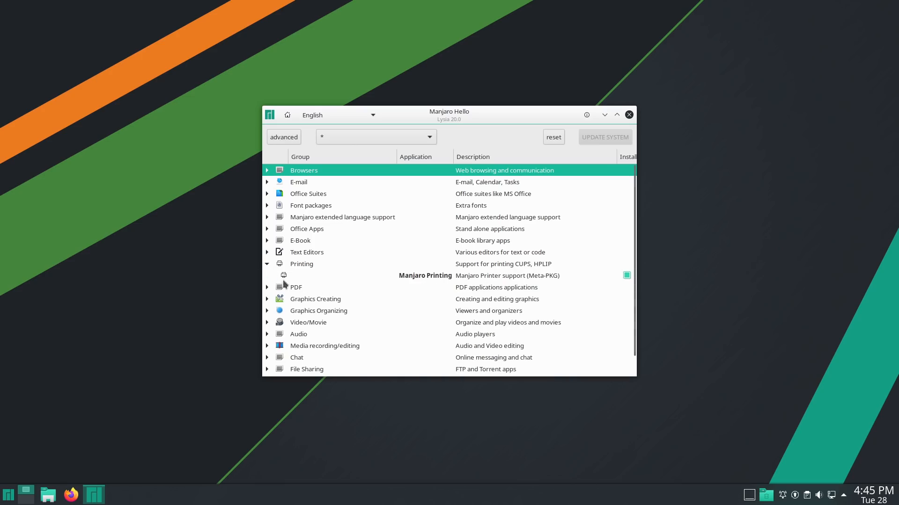
{"action": "left_click", "coordinate": [266, 264]}
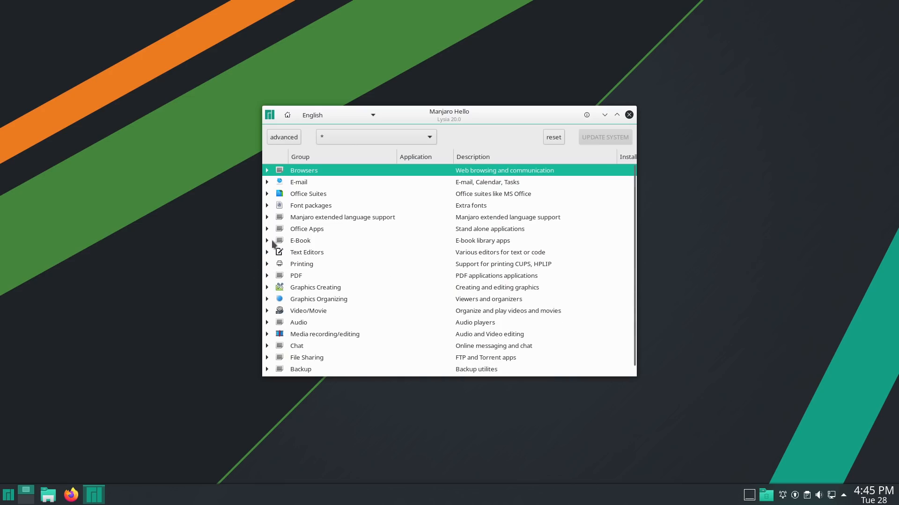
{"action": "left_click", "coordinate": [266, 240]}
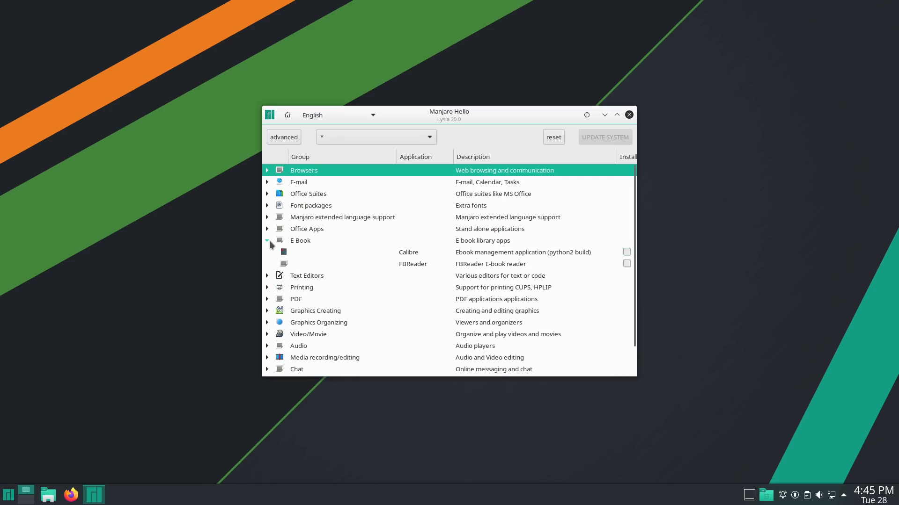
{"action": "left_click", "coordinate": [266, 229]}
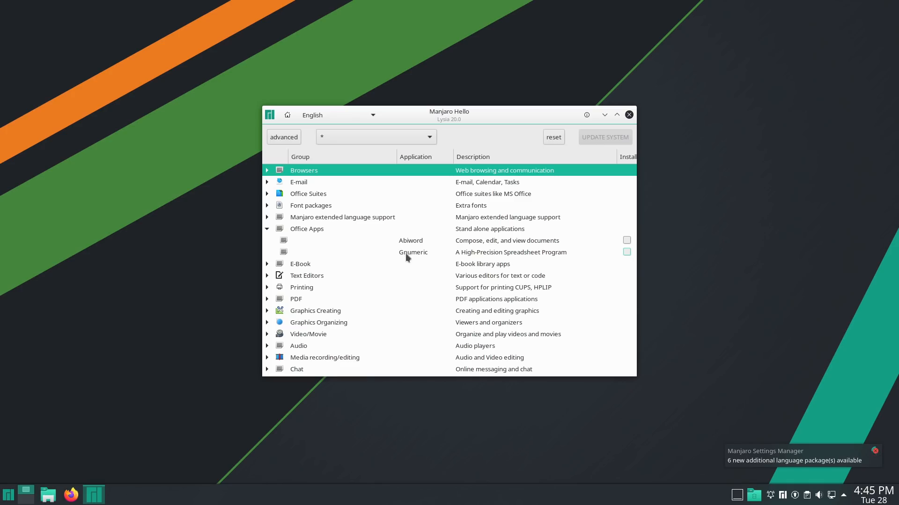
Browse the Office Suites and E-mail groups, then close Manjaro Hello
{"action": "left_click", "coordinate": [267, 229]}
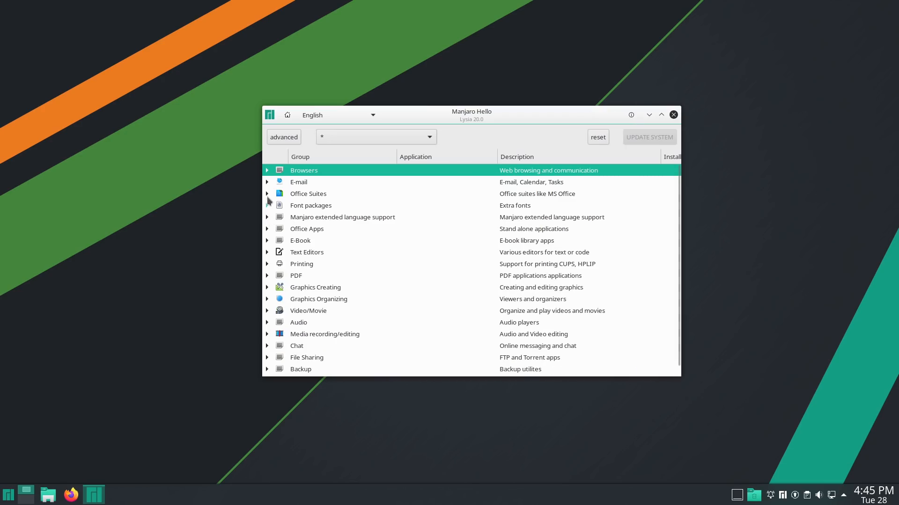
{"action": "left_click", "coordinate": [266, 194]}
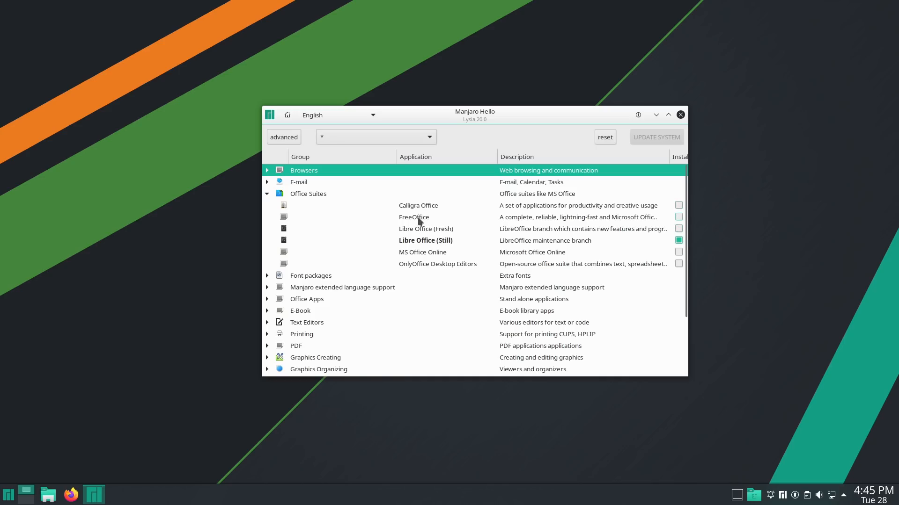
{"action": "mouse_move", "coordinate": [429, 250]}
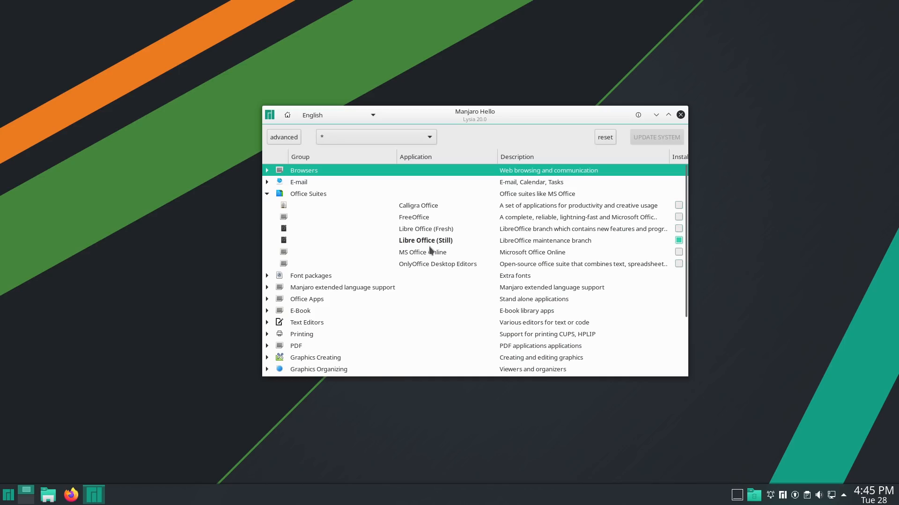
{"action": "mouse_move", "coordinate": [424, 220]}
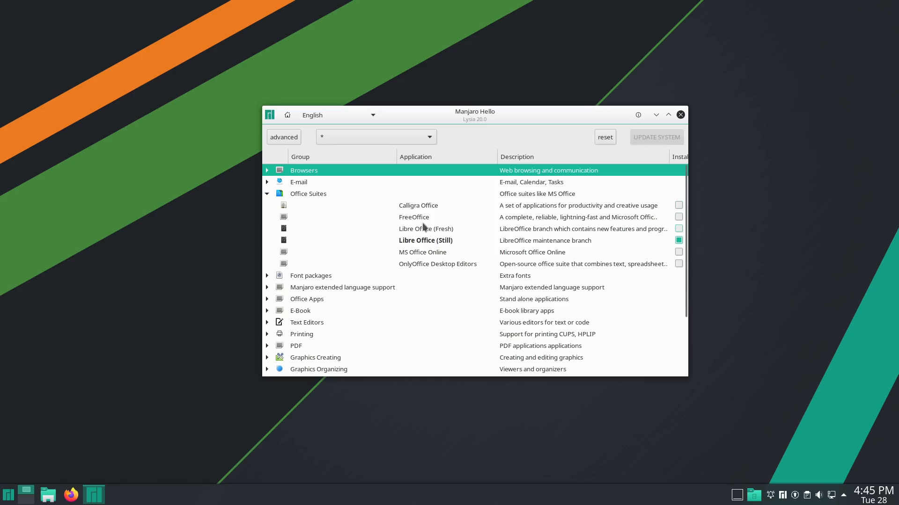
{"action": "mouse_move", "coordinate": [475, 242]}
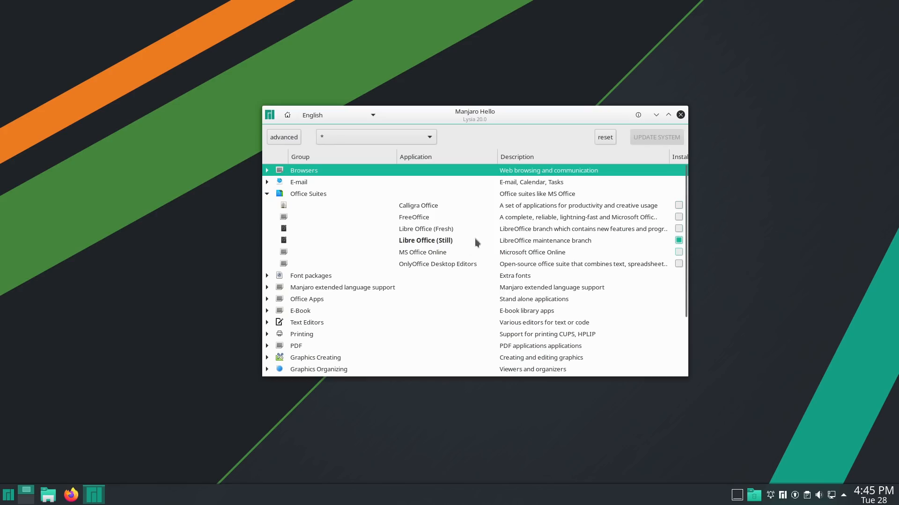
{"action": "mouse_move", "coordinate": [452, 232]}
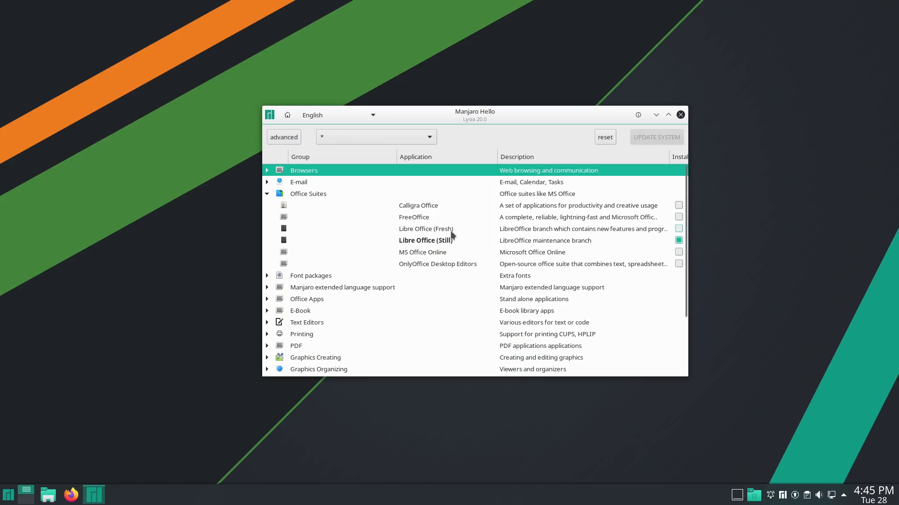
{"action": "mouse_move", "coordinate": [447, 235]}
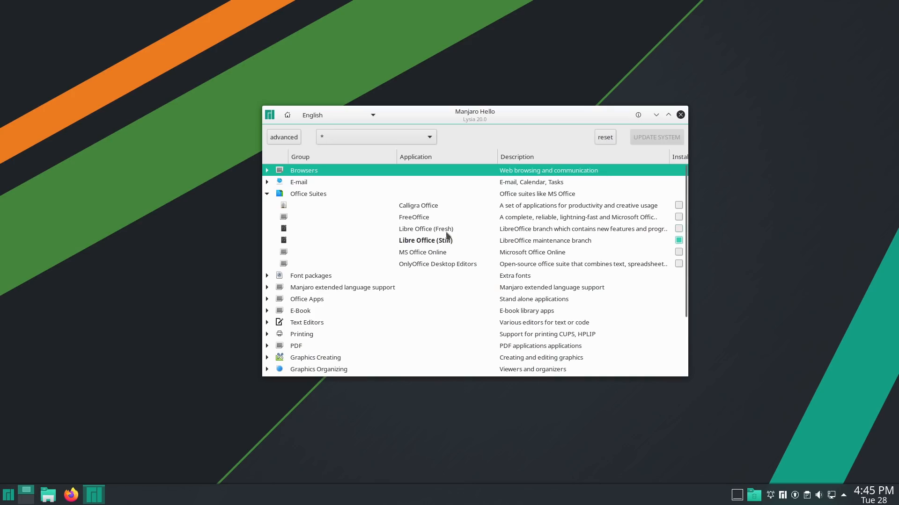
{"action": "mouse_move", "coordinate": [449, 241]}
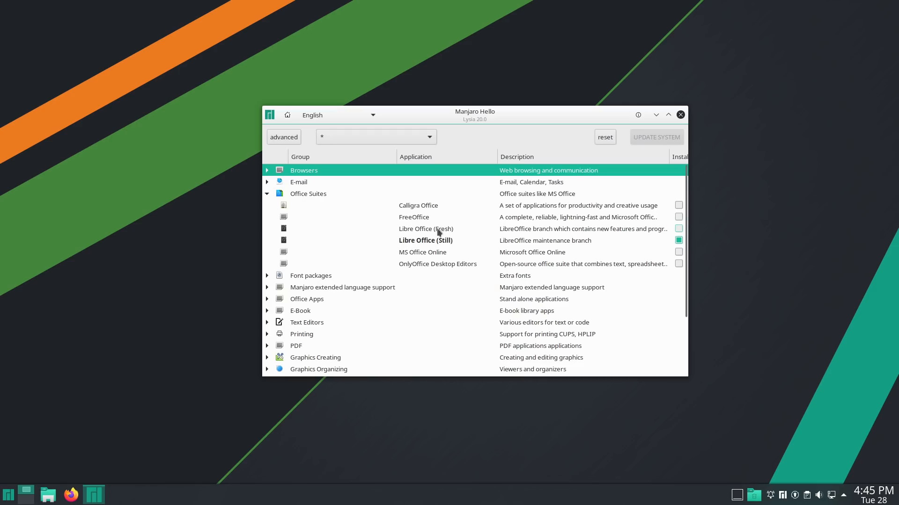
{"action": "mouse_move", "coordinate": [336, 224]}
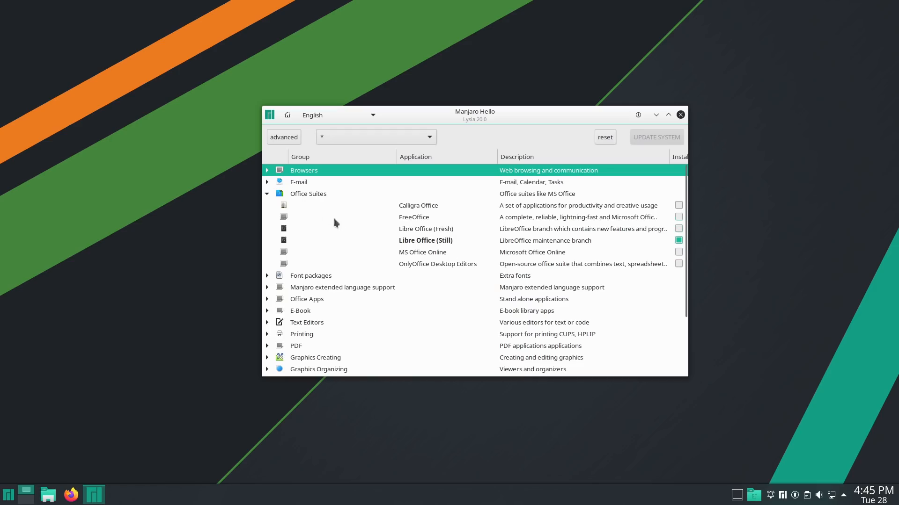
{"action": "left_click", "coordinate": [267, 182]}
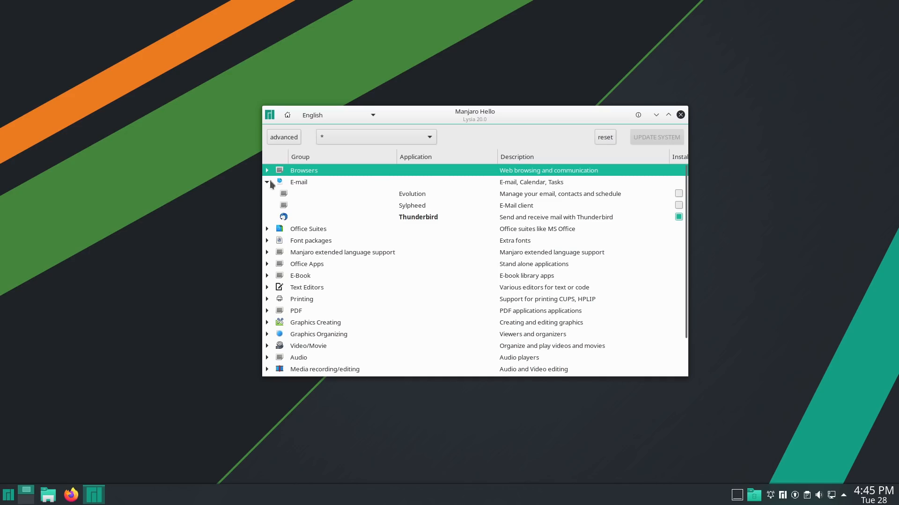
{"action": "left_click", "coordinate": [680, 115]}
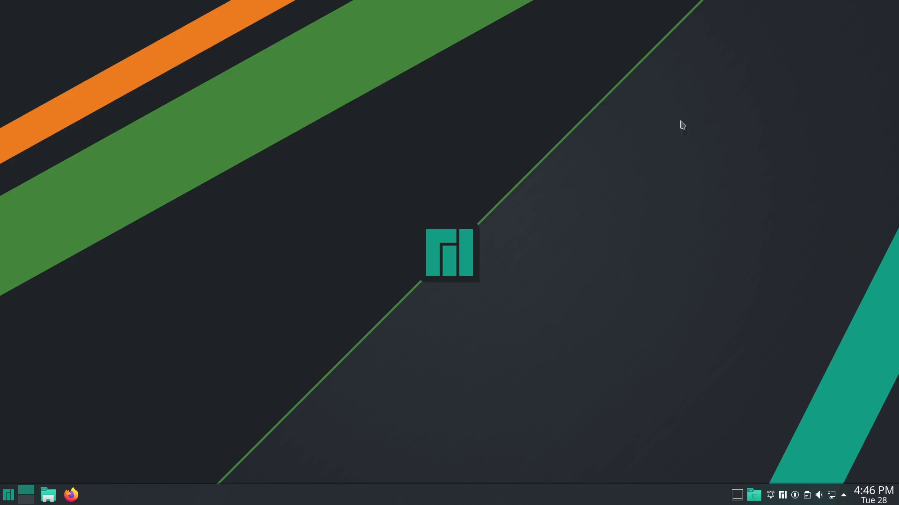
{"action": "mouse_move", "coordinate": [237, 438]}
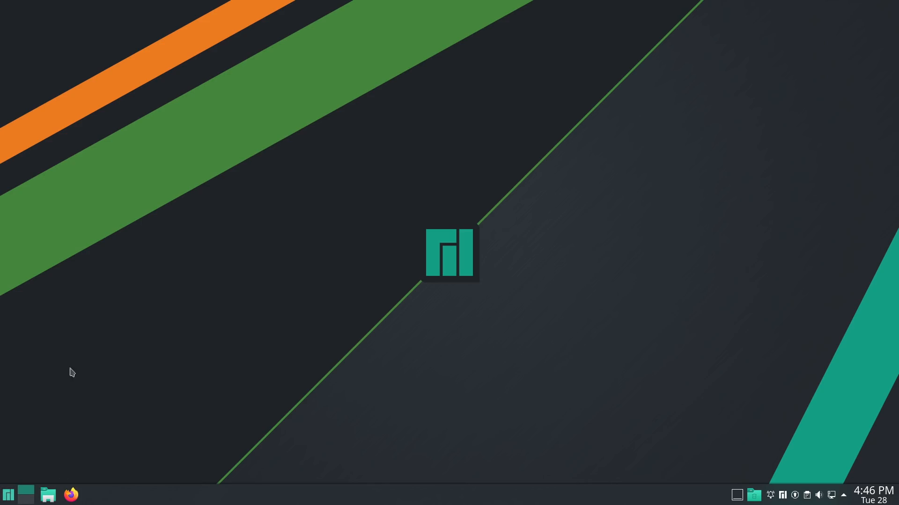
From the Kickoff launcher favourites, launch Dolphin on Home and Firefox
{"action": "left_click", "coordinate": [8, 495]}
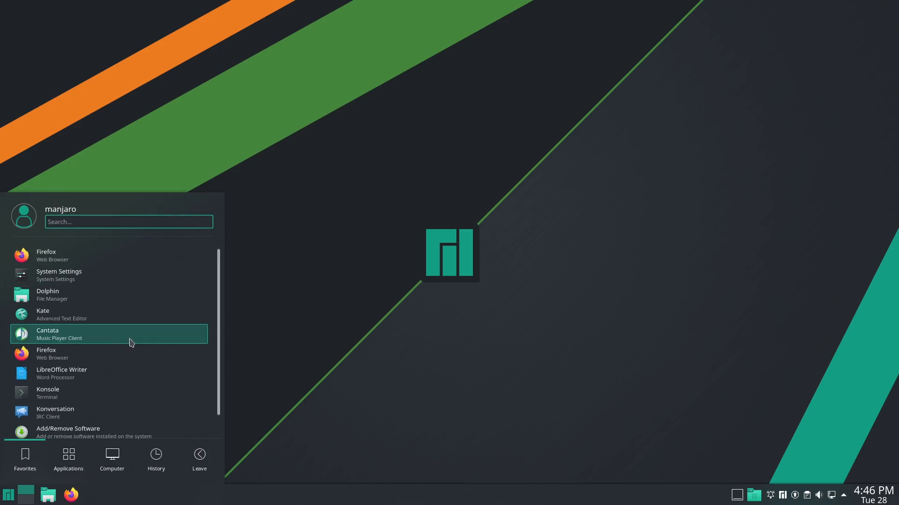
{"action": "scroll", "scroll_direction": "down", "scroll_amount": 3}
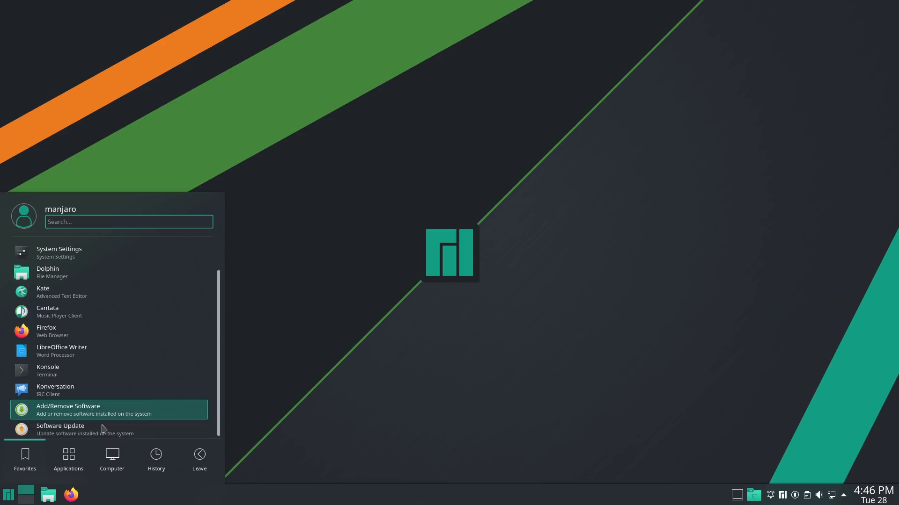
{"action": "scroll", "scroll_direction": "up", "scroll_amount": 3}
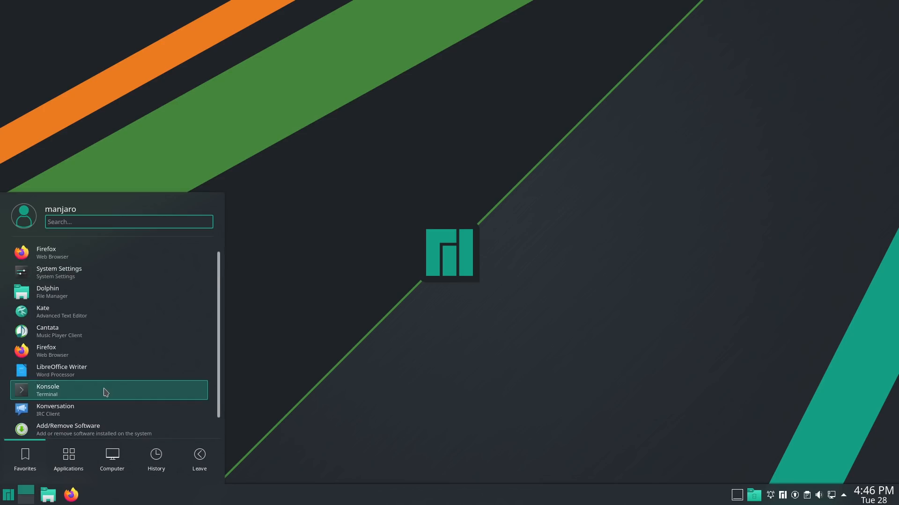
{"action": "mouse_move", "coordinate": [80, 292]}
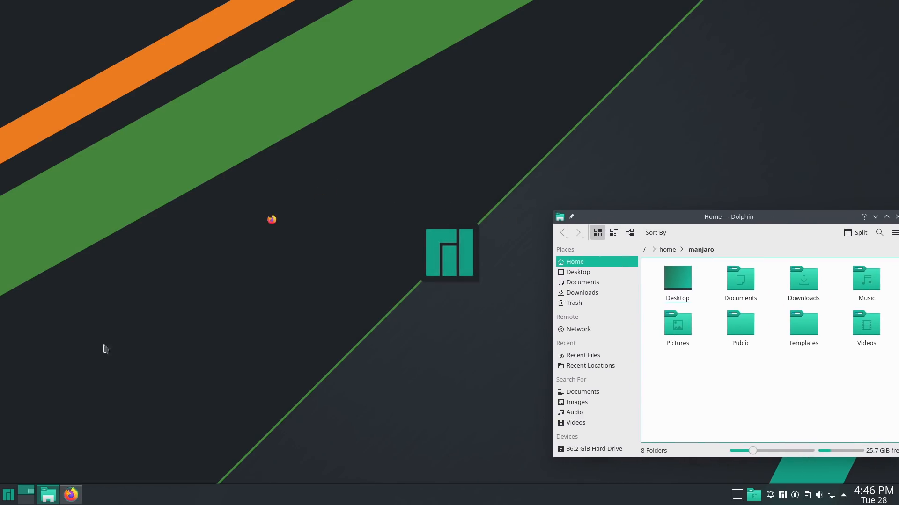
{"action": "left_click", "coordinate": [7, 495]}
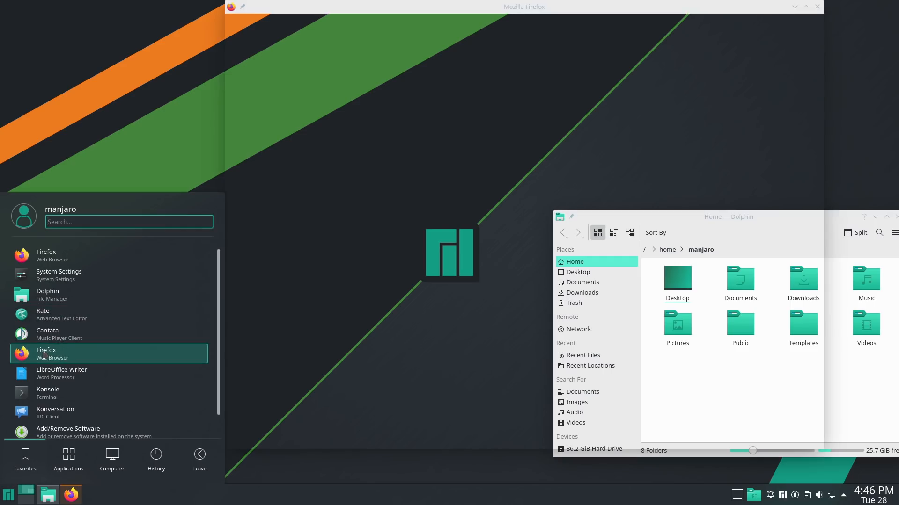
Launch VLC past its privacy notice, then close Firefox with both tabs
{"action": "type", "text": "vlc"}
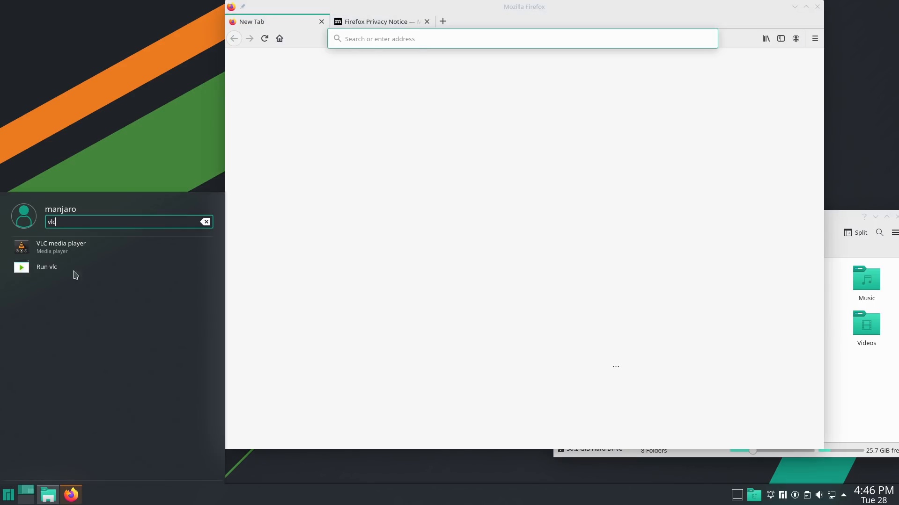
{"action": "left_click", "coordinate": [61, 247]}
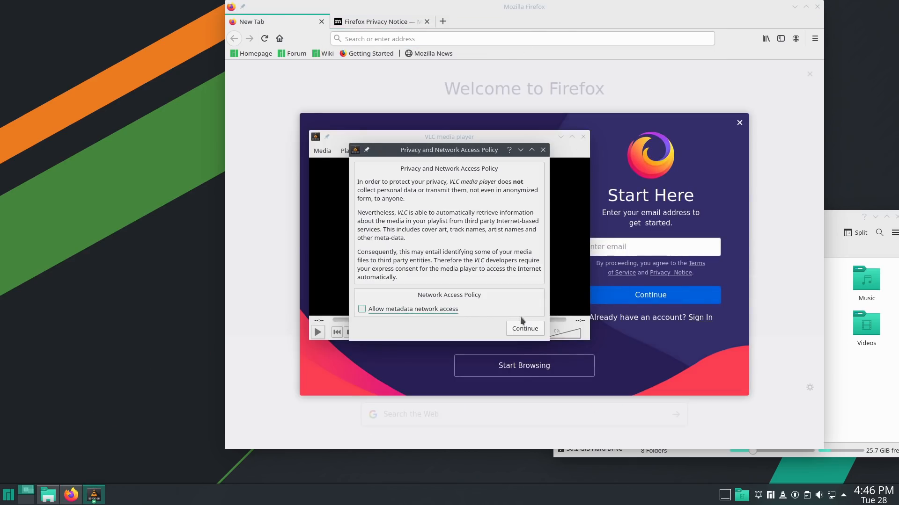
{"action": "left_click", "coordinate": [523, 328]}
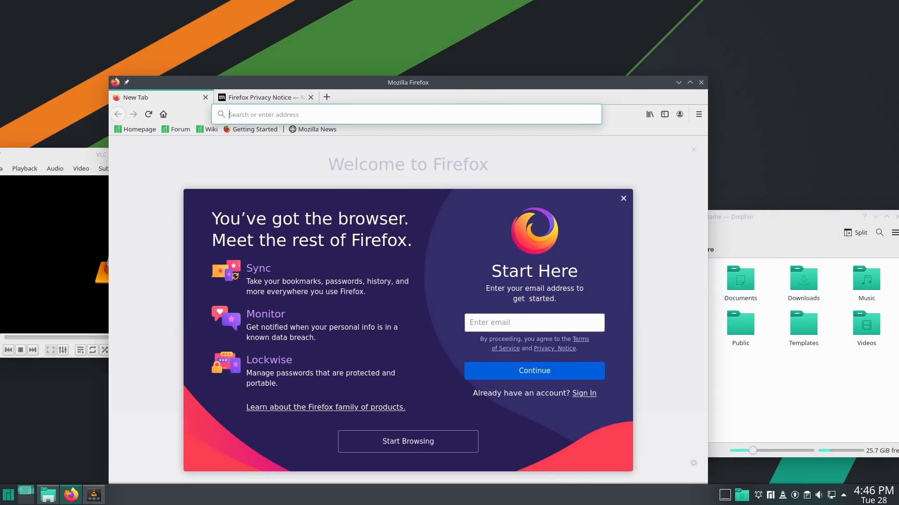
{"action": "mouse_move", "coordinate": [640, 91]}
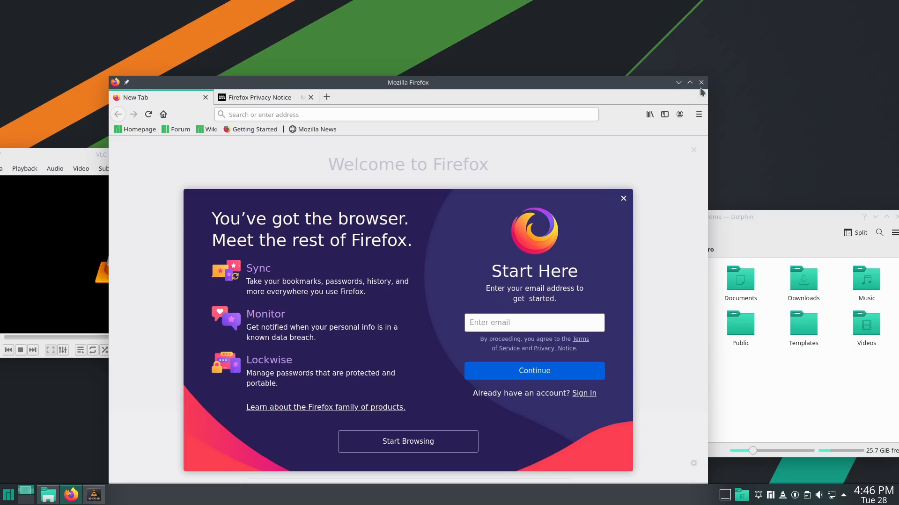
{"action": "left_click", "coordinate": [701, 82]}
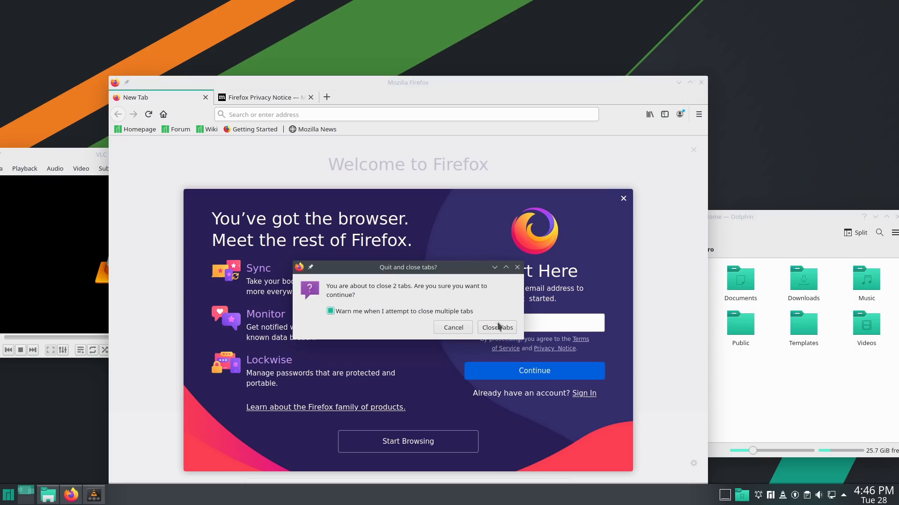
{"action": "left_click", "coordinate": [496, 327]}
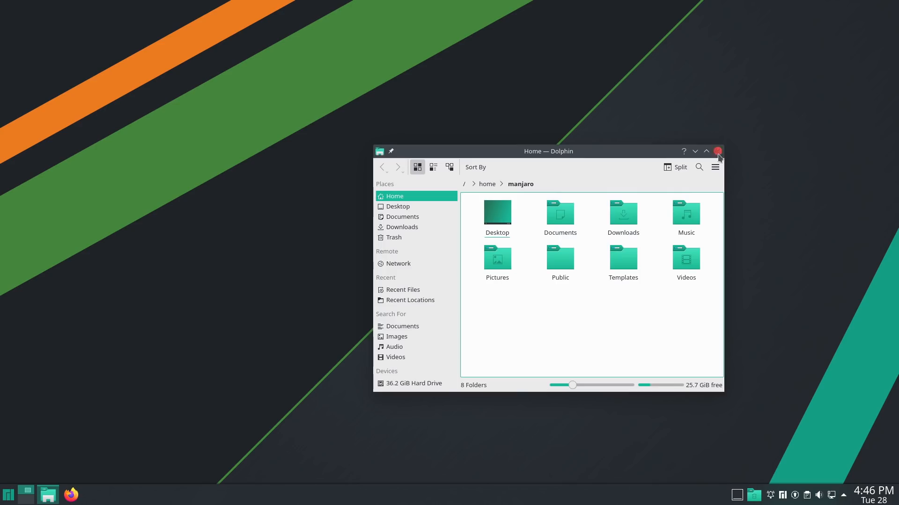
Close Dolphin, then view and dismiss the launcher's right-click menu
{"action": "left_click", "coordinate": [9, 494]}
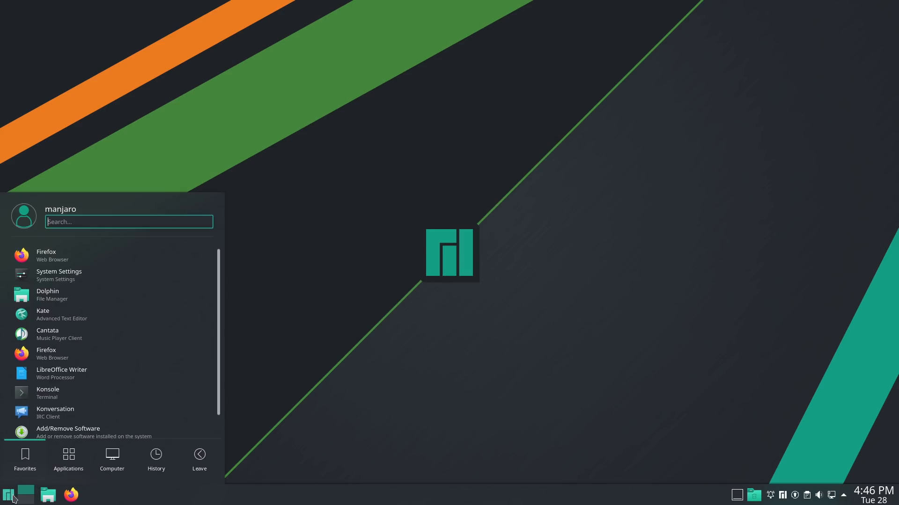
{"action": "right_click", "coordinate": [8, 495]}
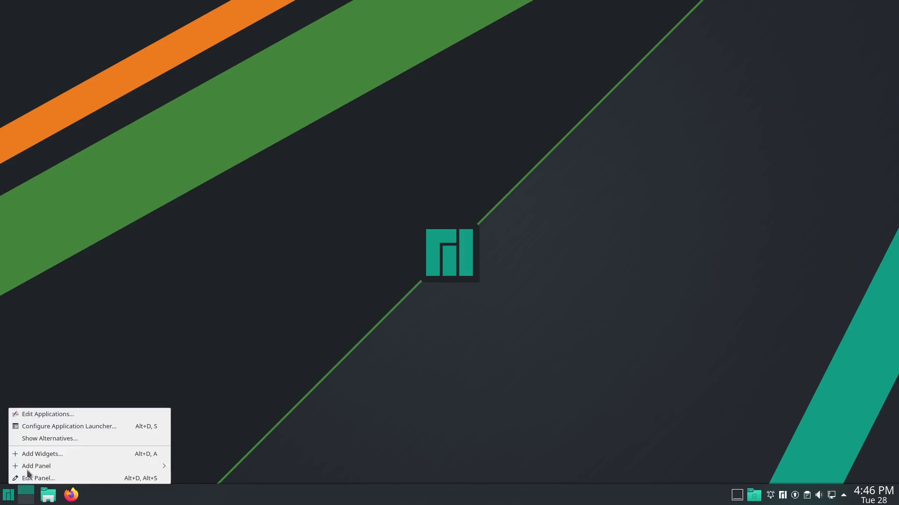
{"action": "left_click", "coordinate": [93, 263]}
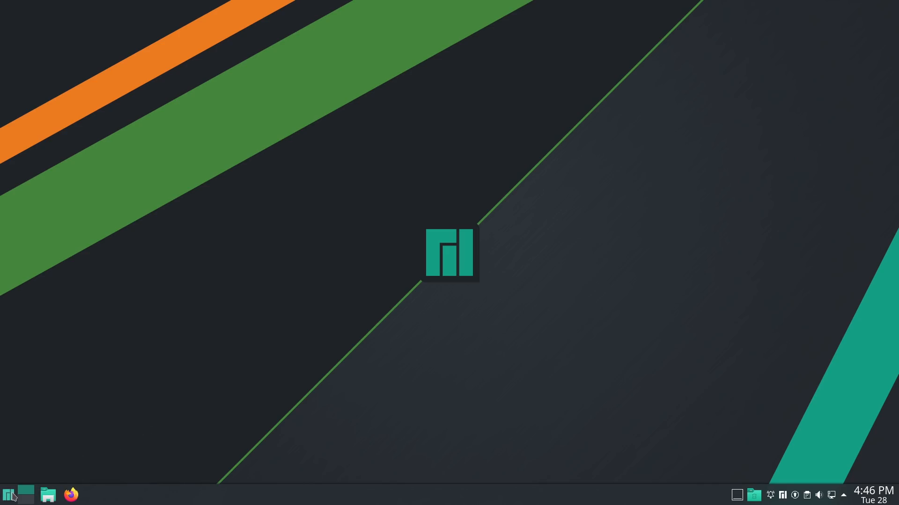
{"action": "left_click", "coordinate": [10, 494]}
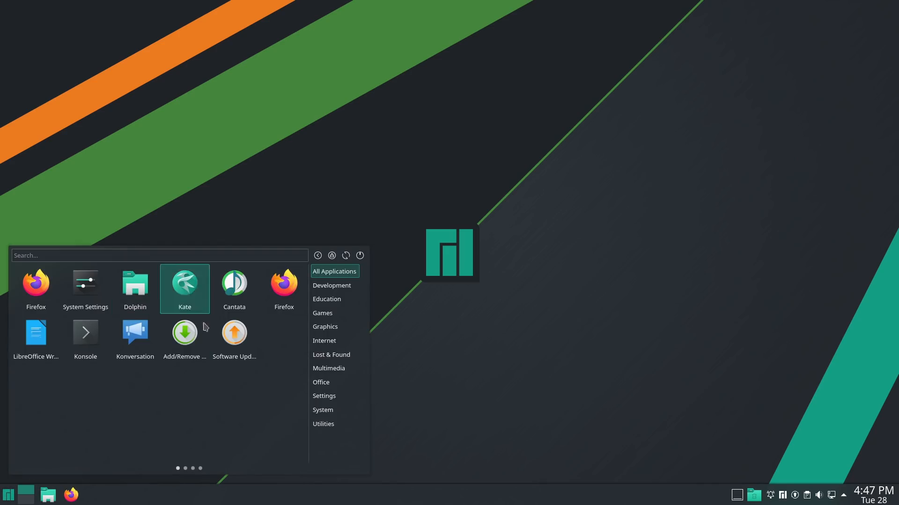
{"action": "mouse_move", "coordinate": [85, 289]}
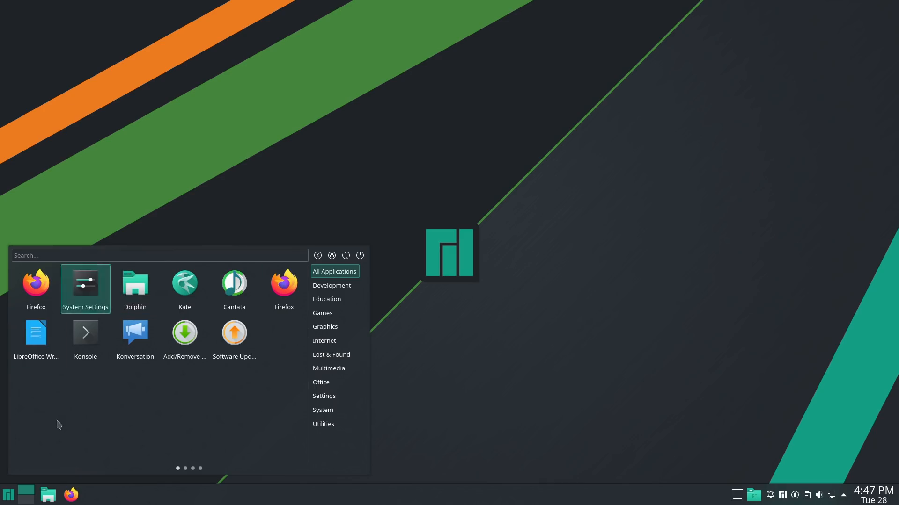
{"action": "left_click", "coordinate": [325, 327]}
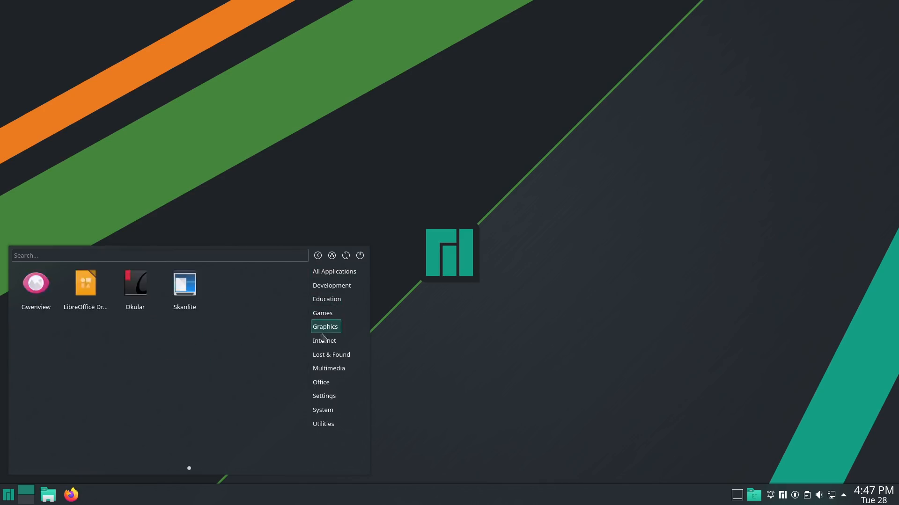
{"action": "left_click", "coordinate": [323, 423]}
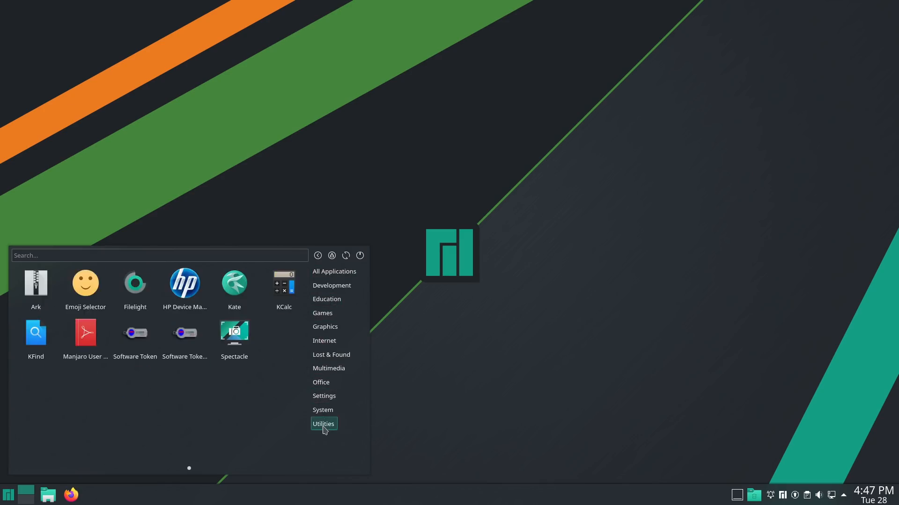
{"action": "left_click", "coordinate": [331, 285]}
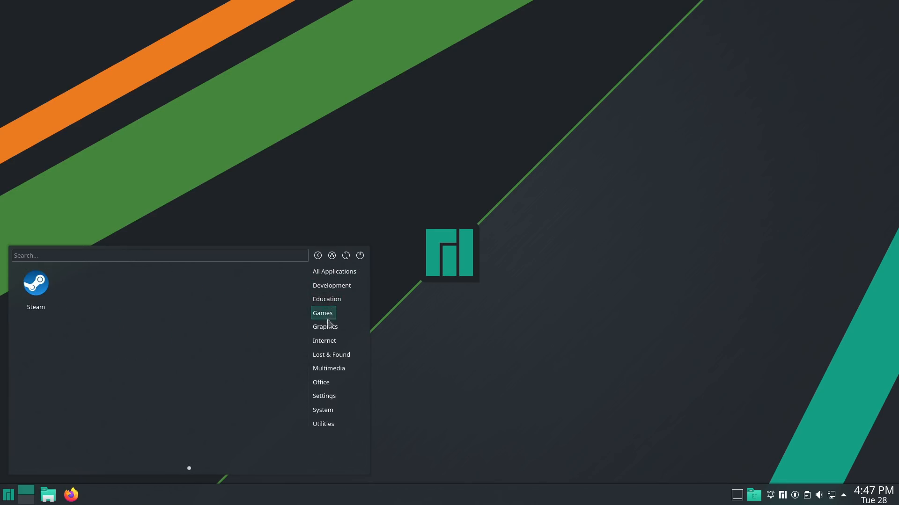
{"action": "left_click", "coordinate": [324, 327]}
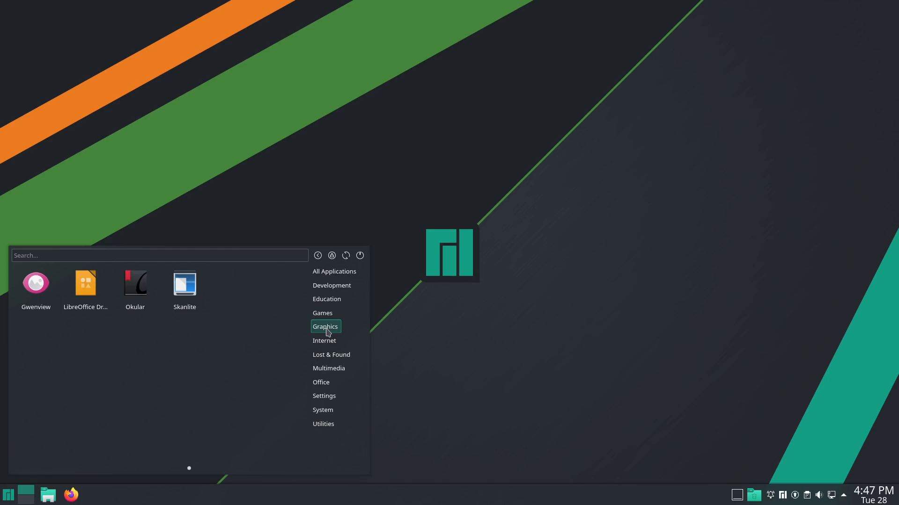
{"action": "left_click", "coordinate": [324, 340]}
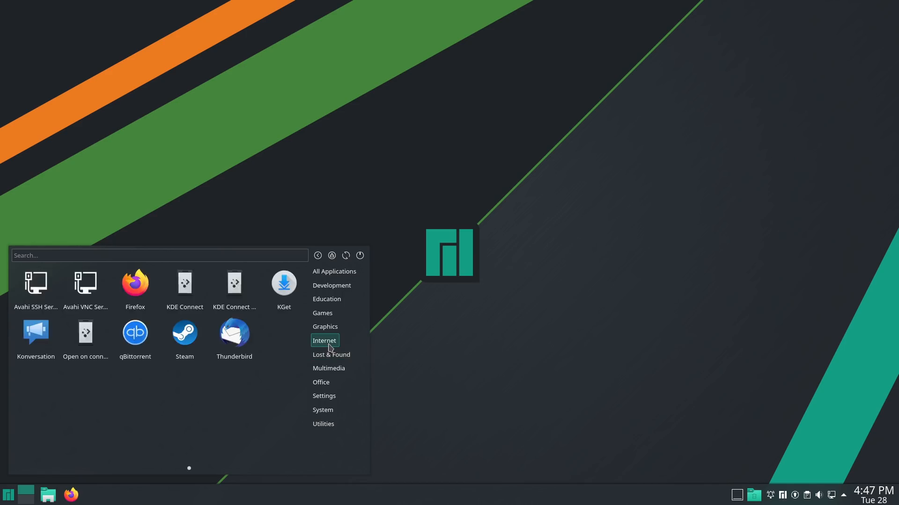
{"action": "left_click", "coordinate": [321, 383]}
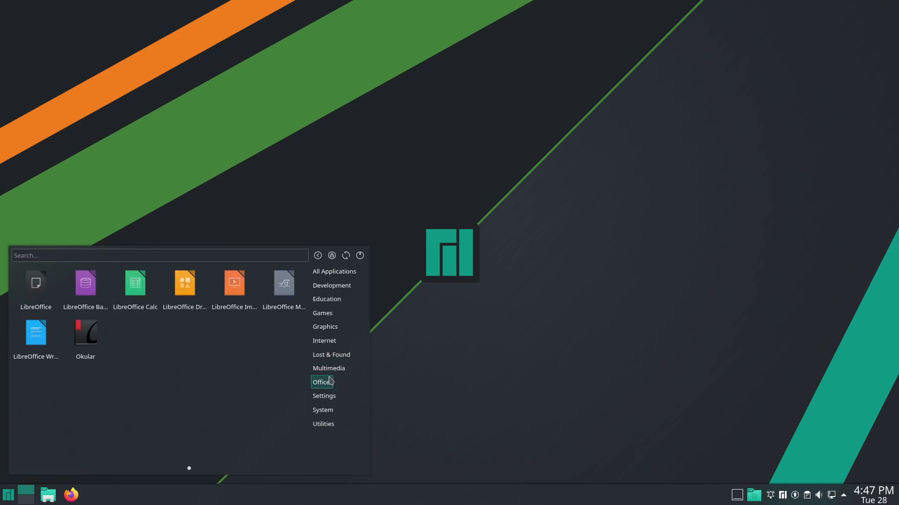
{"action": "left_click", "coordinate": [328, 368]}
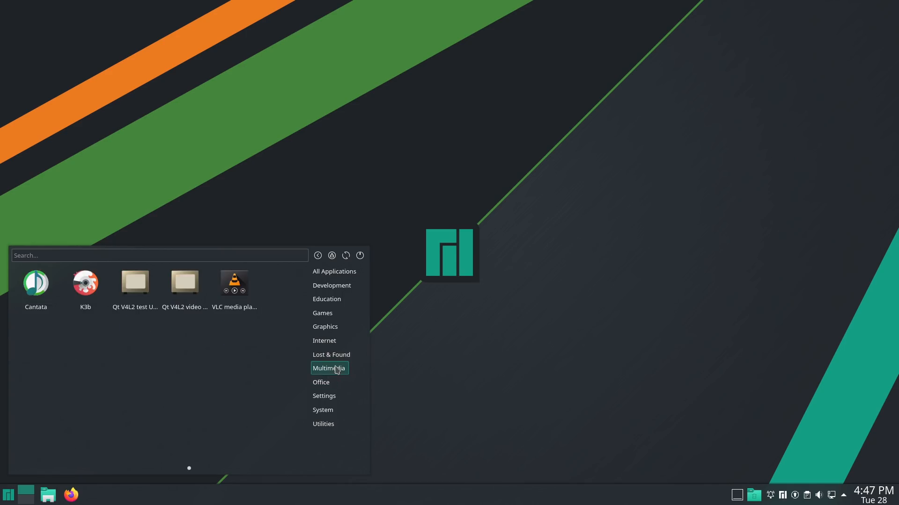
{"action": "left_click", "coordinate": [321, 382]}
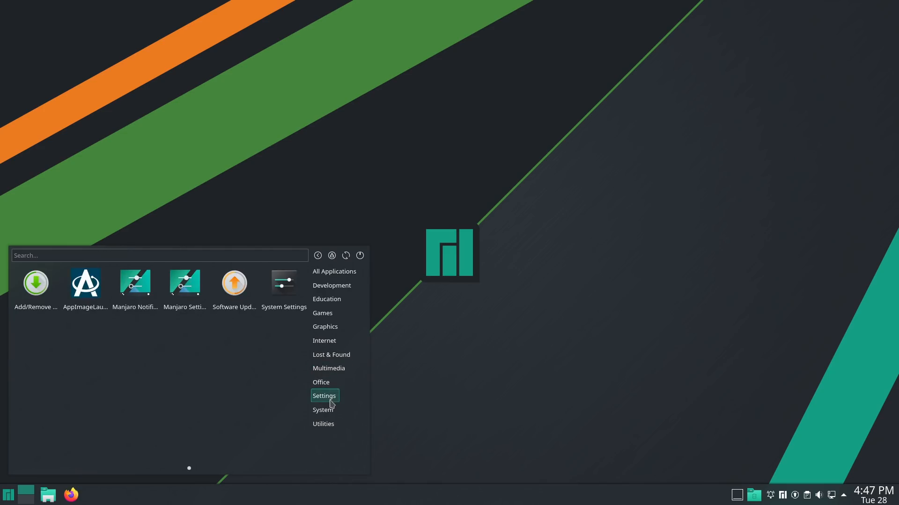
{"action": "mouse_move", "coordinate": [125, 309]}
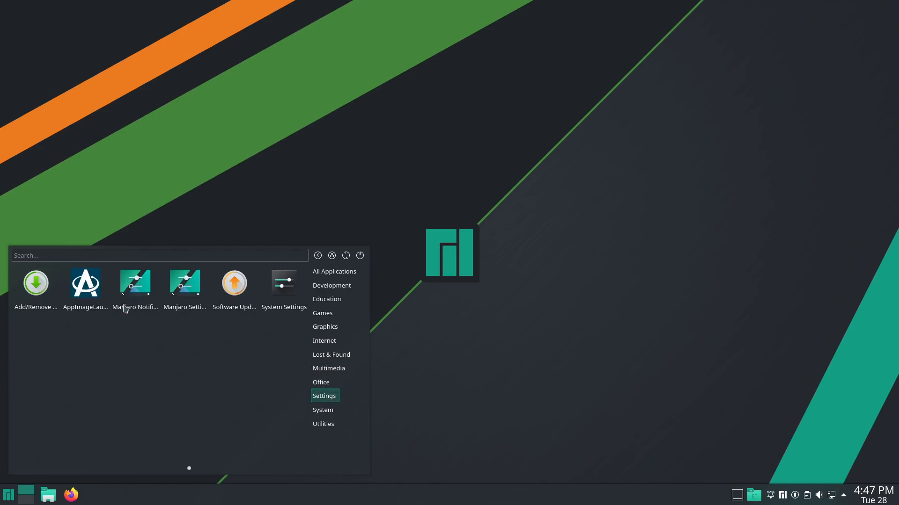
{"action": "mouse_move", "coordinate": [85, 284]}
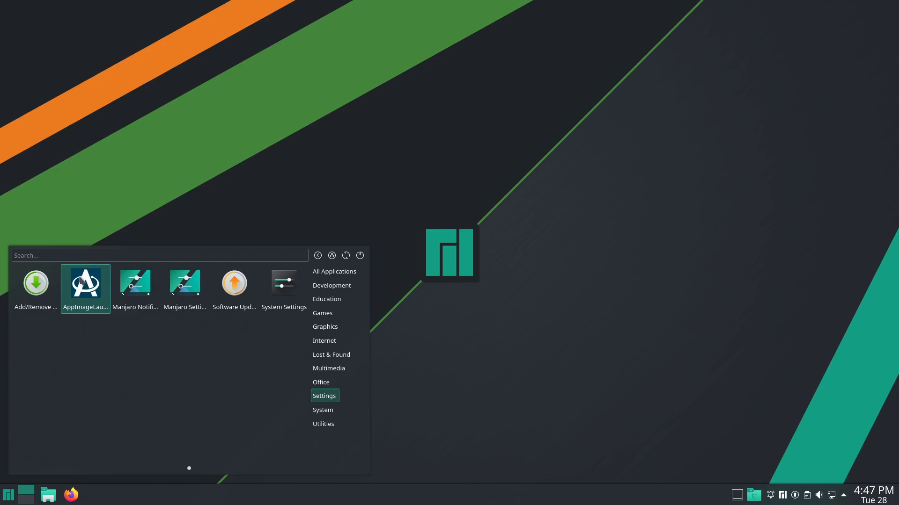
{"action": "left_click", "coordinate": [85, 282]}
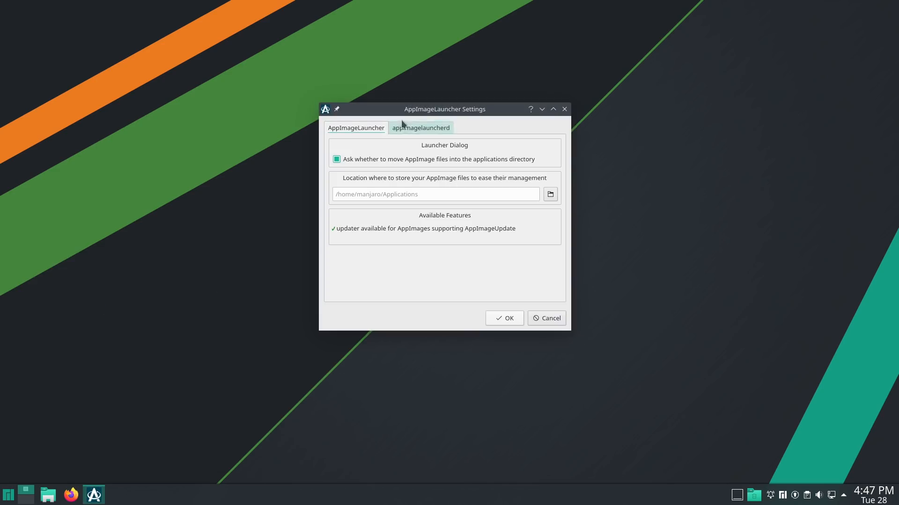
{"action": "mouse_move", "coordinate": [524, 149]}
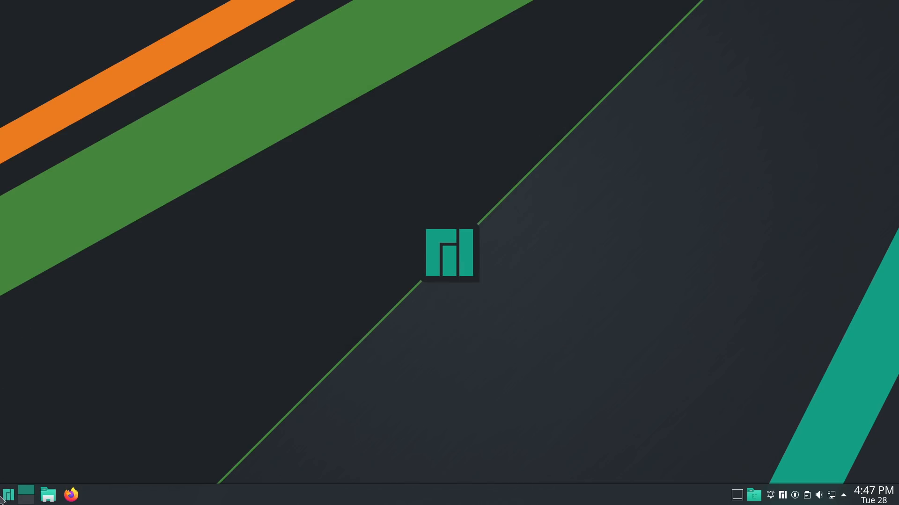
Browse the launcher's Office and Settings categories and launch System Settings
{"action": "left_click", "coordinate": [8, 494]}
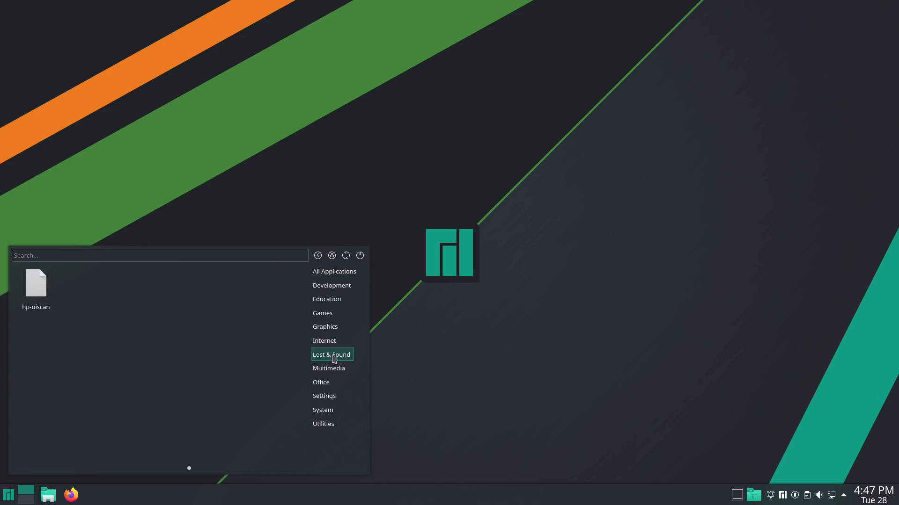
{"action": "left_click", "coordinate": [321, 382]}
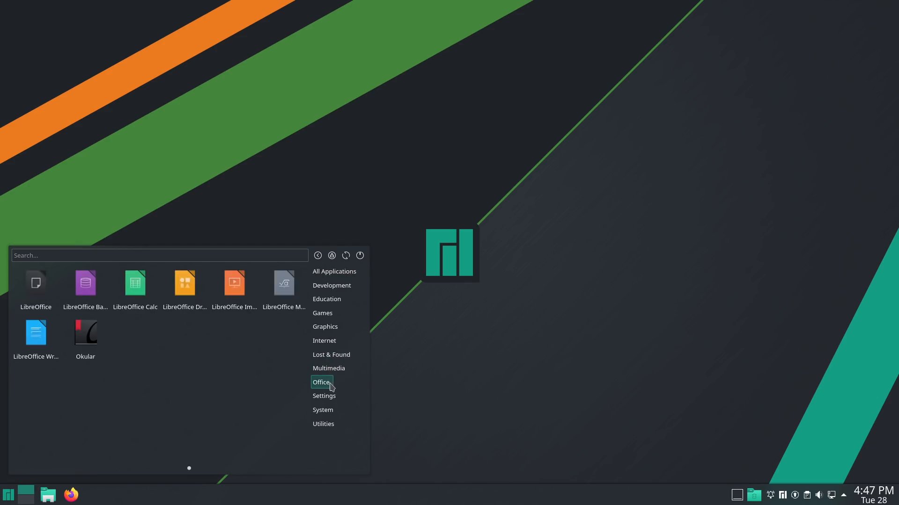
{"action": "left_click", "coordinate": [323, 395]}
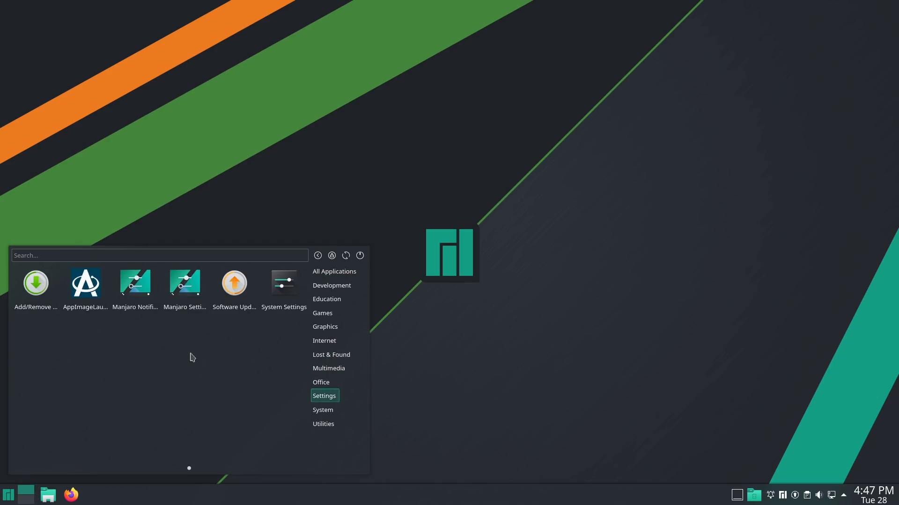
{"action": "mouse_move", "coordinate": [13, 300]}
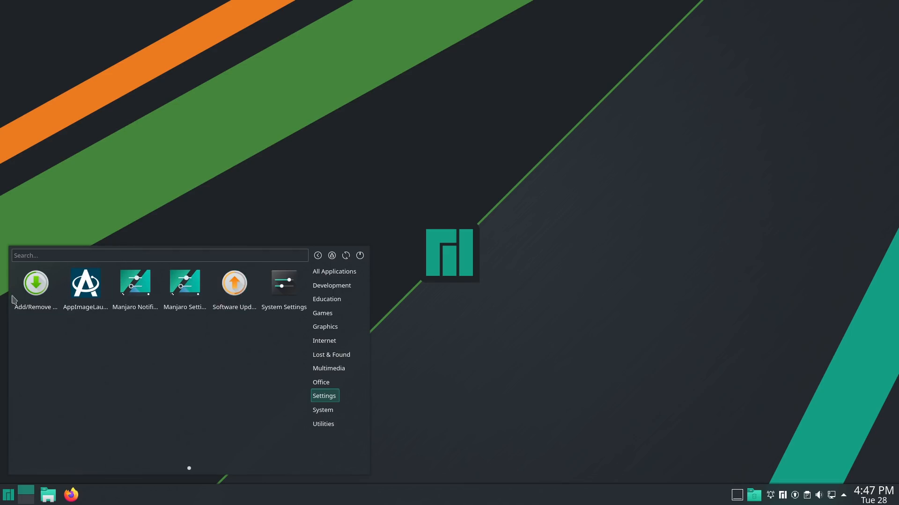
{"action": "mouse_move", "coordinate": [283, 285]}
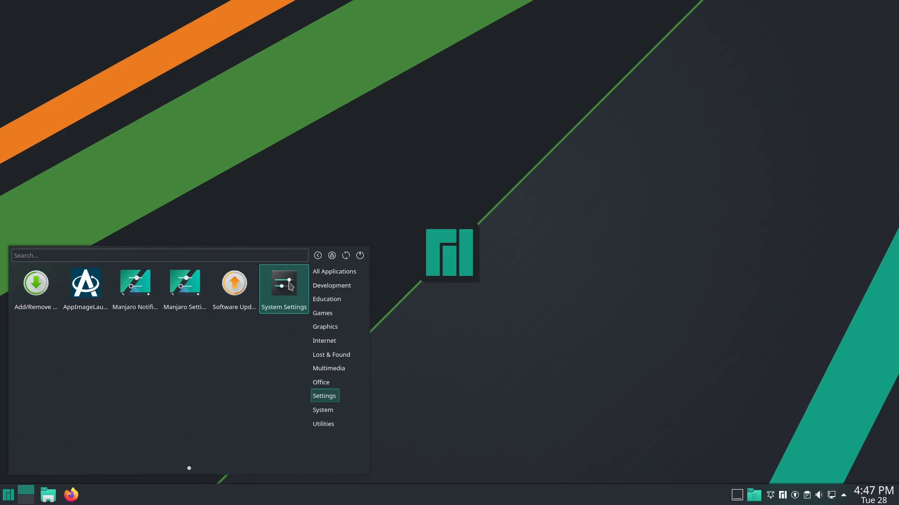
{"action": "left_click", "coordinate": [283, 285]}
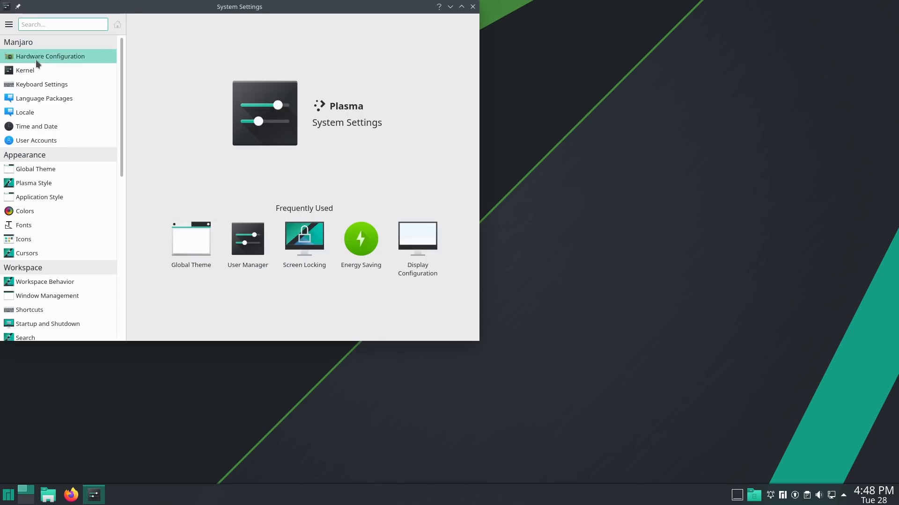
View the Hardware Configuration drivers and Kernel list, then the Global Theme page
{"action": "left_click", "coordinate": [50, 56]}
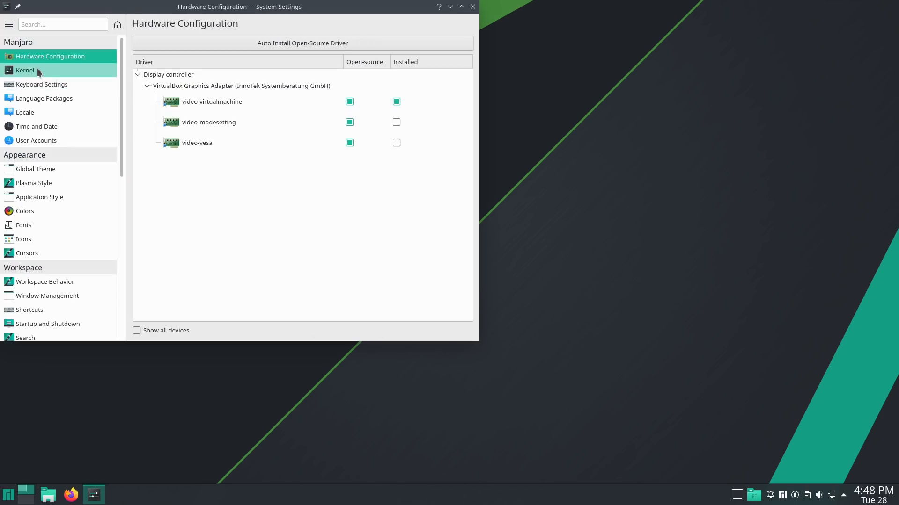
{"action": "mouse_move", "coordinate": [279, 39]}
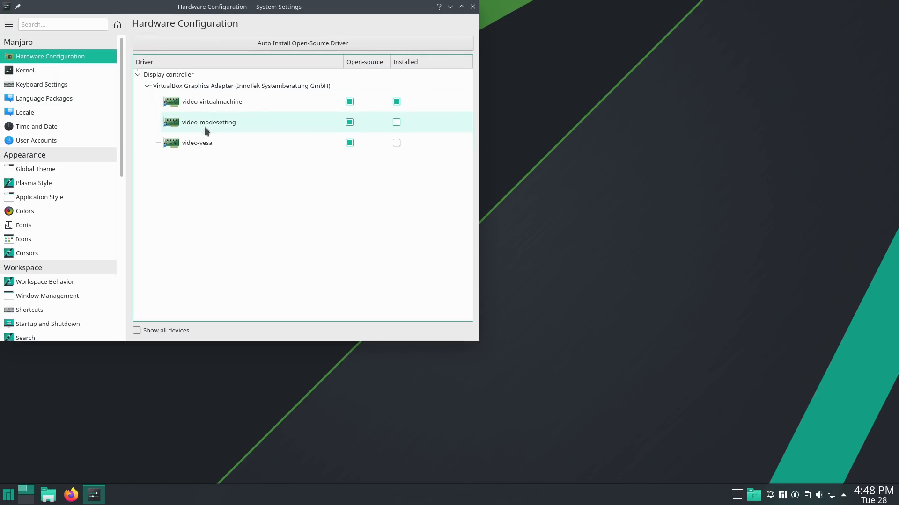
{"action": "mouse_move", "coordinate": [207, 95]}
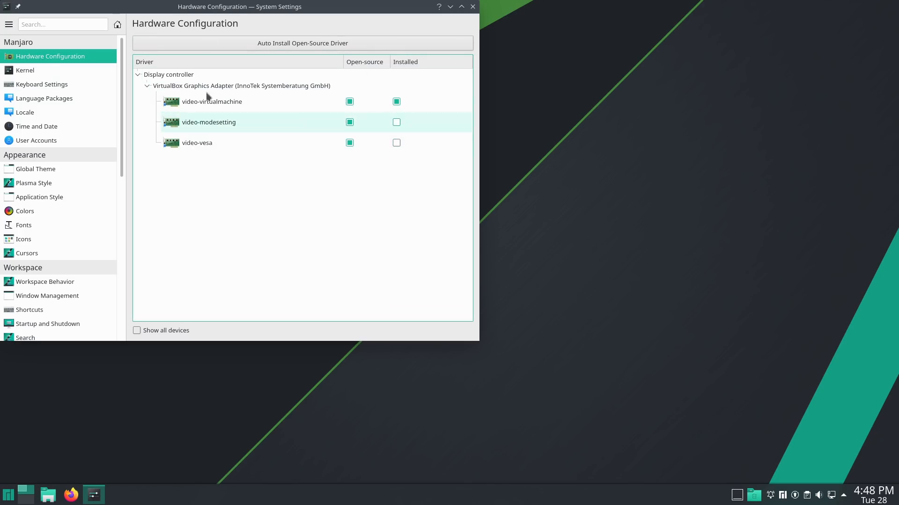
{"action": "left_click", "coordinate": [25, 69]}
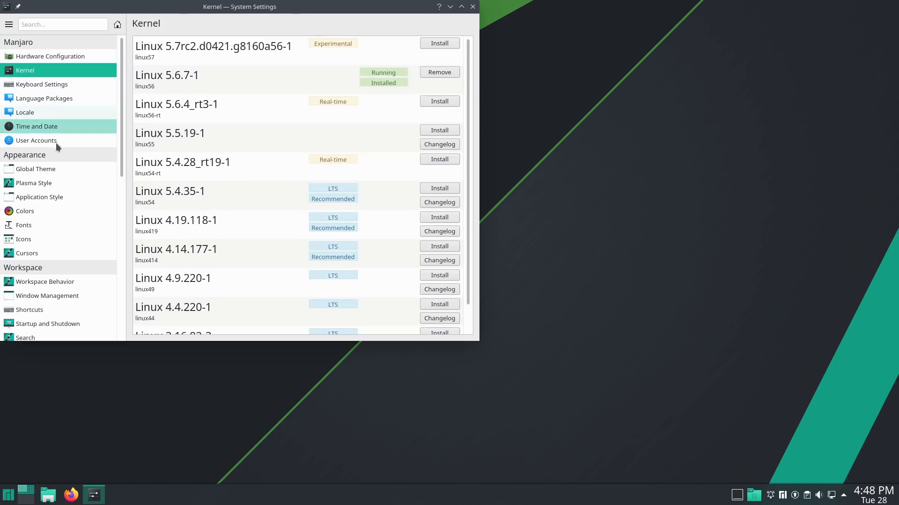
{"action": "left_click", "coordinate": [35, 168]}
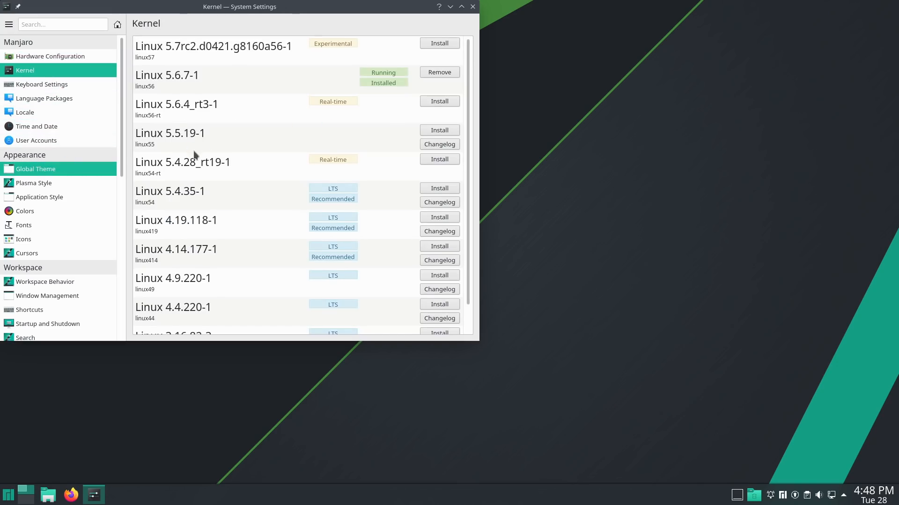
{"action": "left_click", "coordinate": [36, 168]}
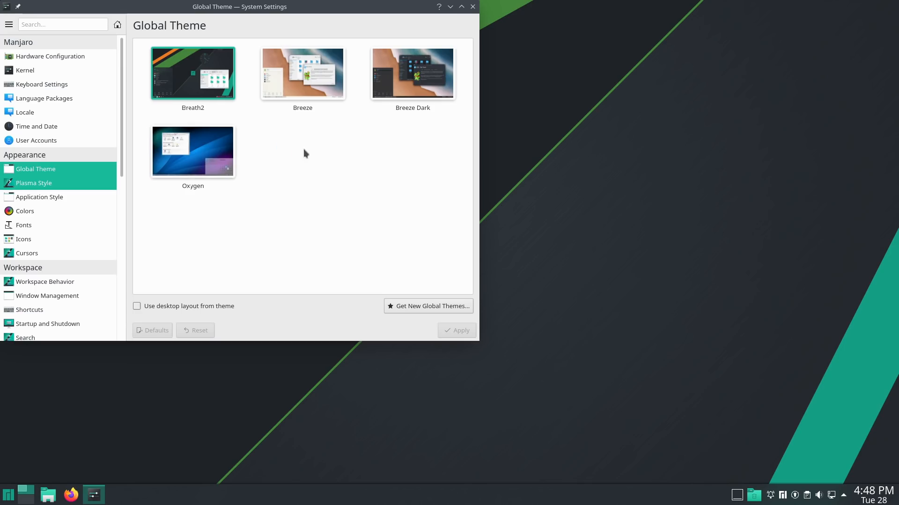
Browse the Plasma Style themes, then show Application Style (Breeze, Fusion, MS Windows 9x, Oxygen)
{"action": "left_click", "coordinate": [34, 183]}
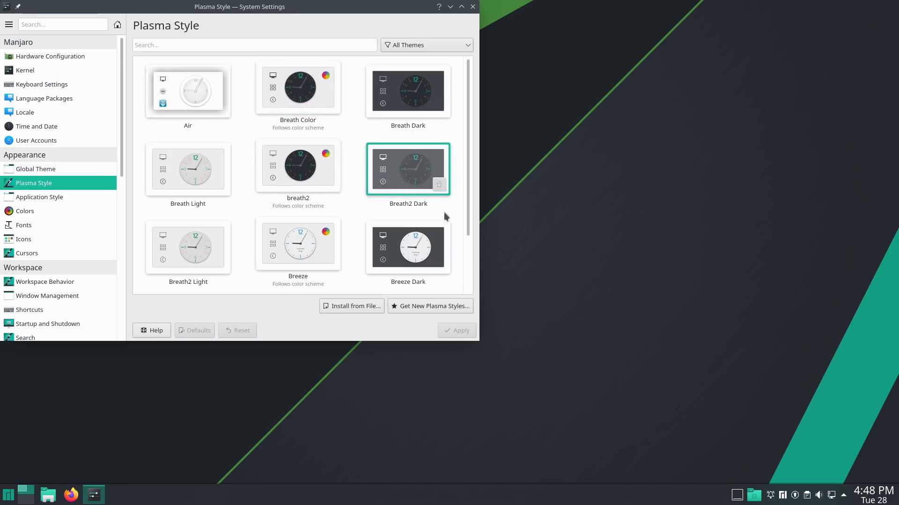
{"action": "left_click", "coordinate": [298, 166]}
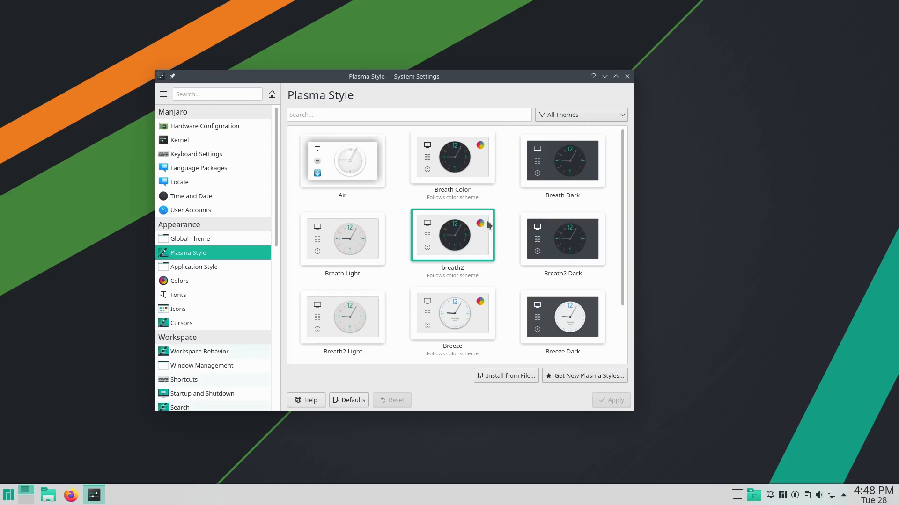
{"action": "left_click", "coordinate": [562, 317]}
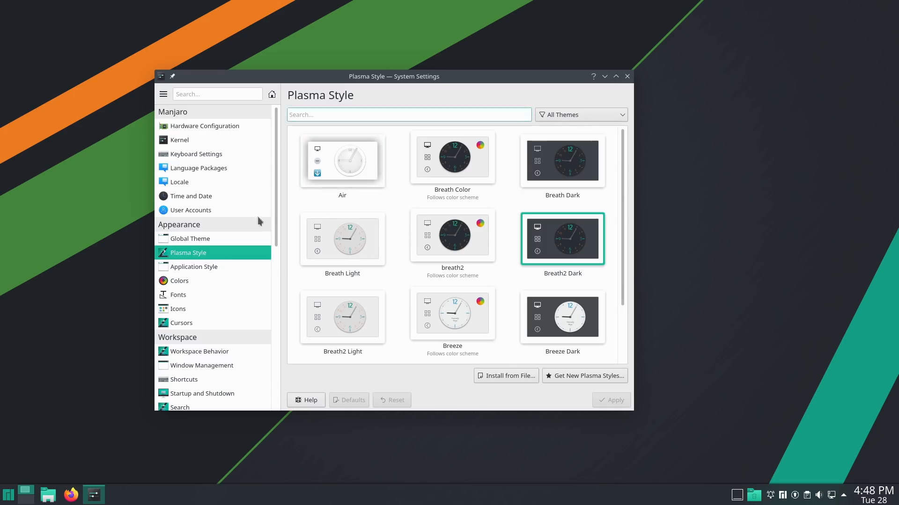
{"action": "left_click", "coordinate": [194, 267]}
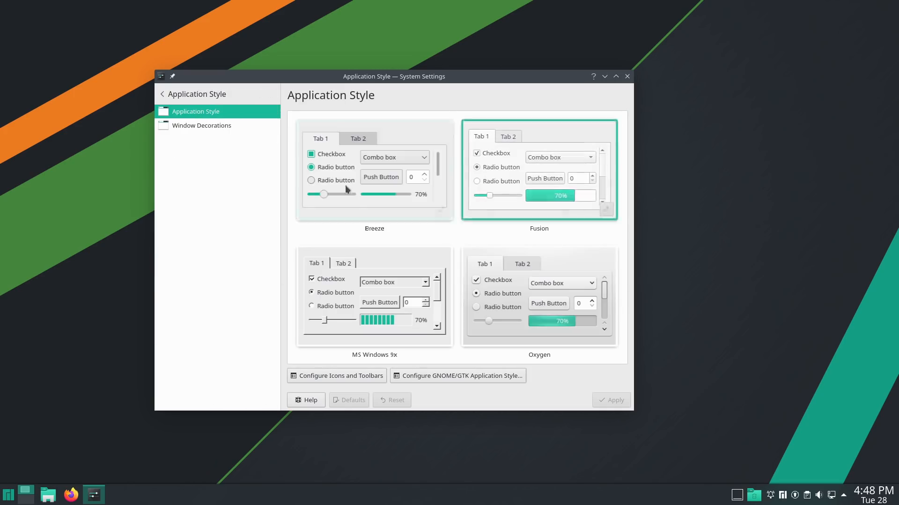
{"action": "mouse_move", "coordinate": [202, 126]}
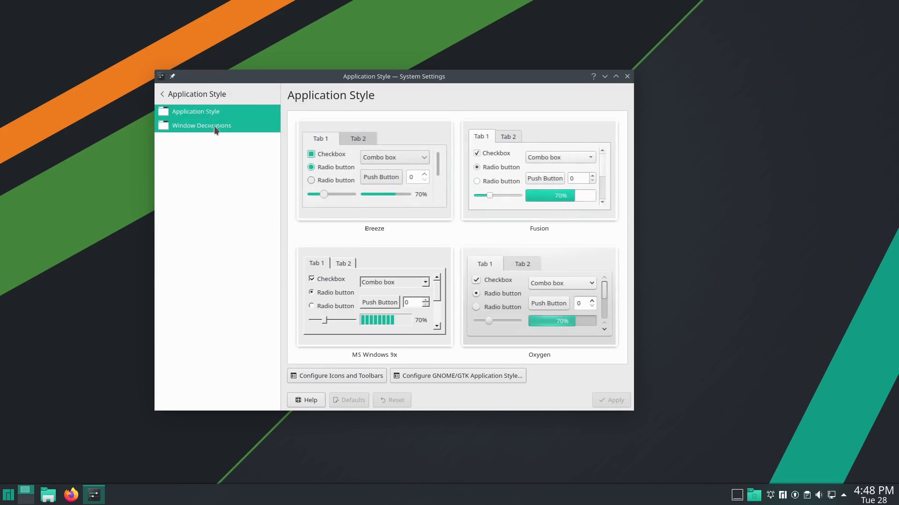
View the Breeze, Oxygen and Plastik window decorations, go back, and close System Settings
{"action": "left_click", "coordinate": [201, 125]}
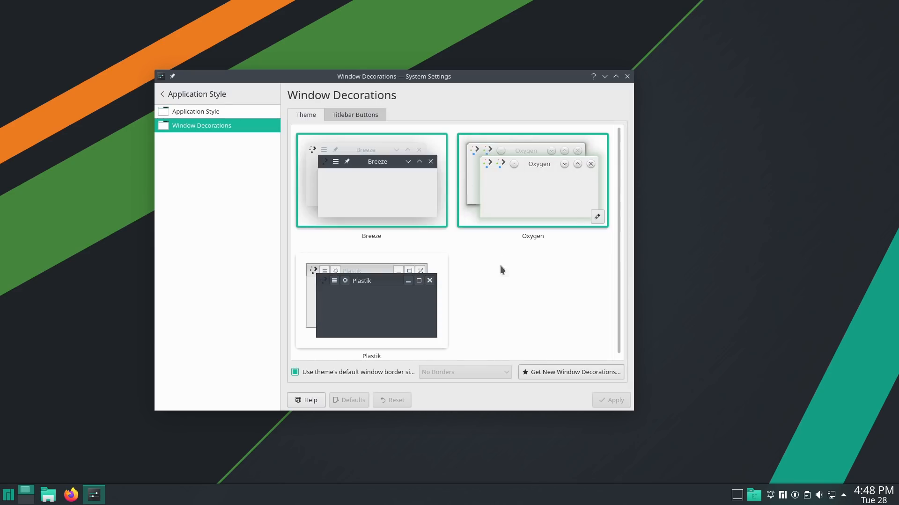
{"action": "left_click", "coordinate": [163, 93]}
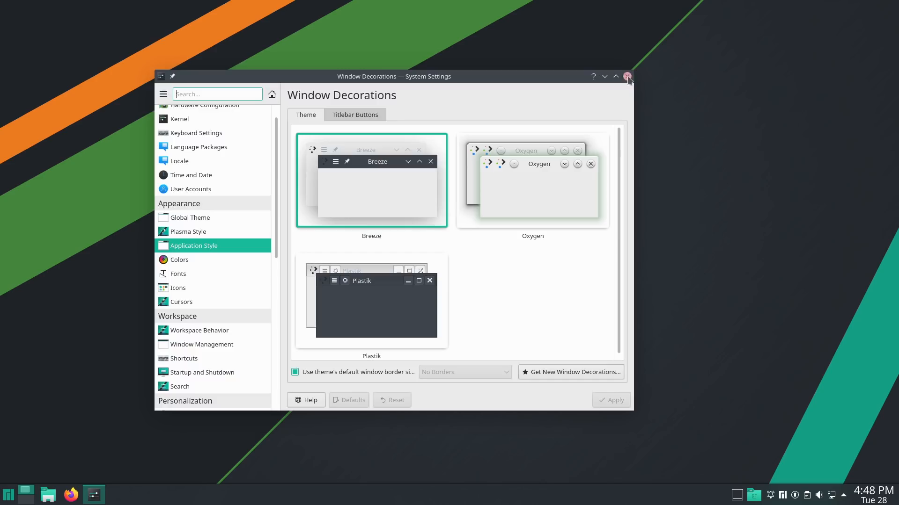
{"action": "left_click", "coordinate": [628, 76]}
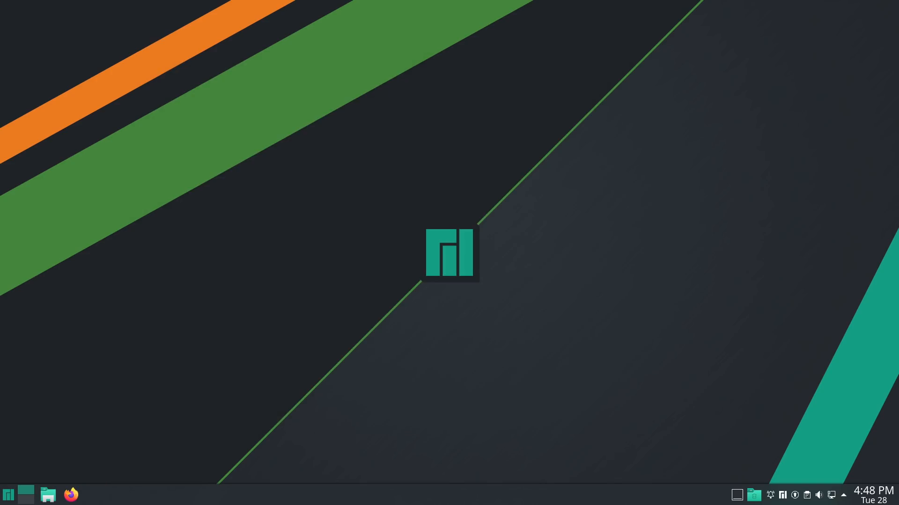
{"action": "mouse_move", "coordinate": [731, 373]}
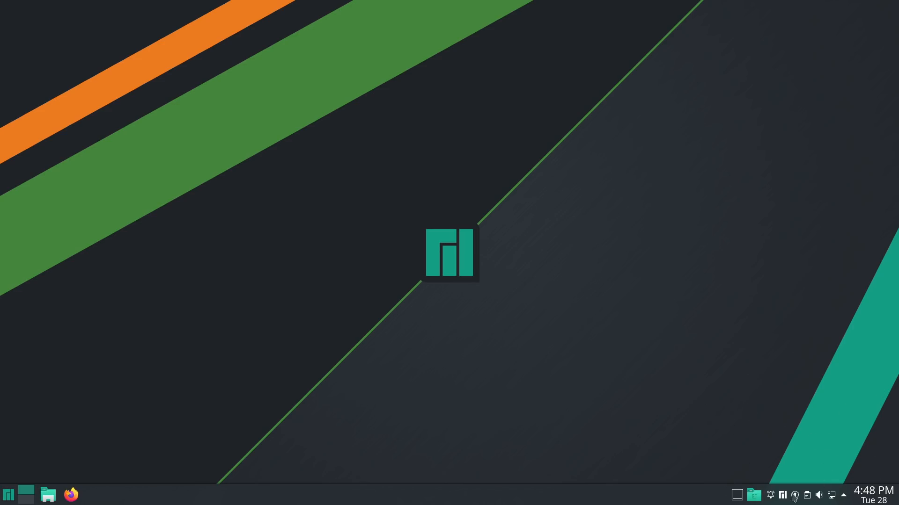
{"action": "left_click", "coordinate": [793, 495]}
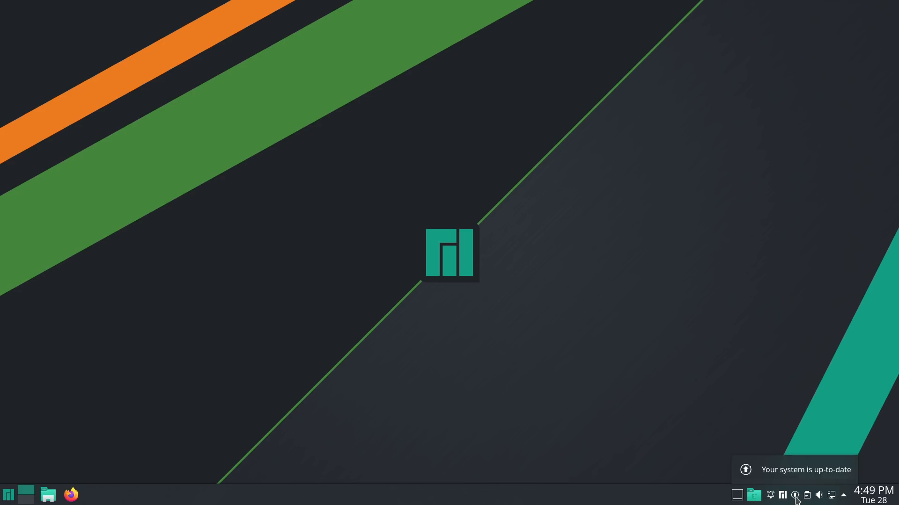
Open and close Pamac, then open Manjaro Settings Manager's Kernel page
{"action": "right_click", "coordinate": [794, 495]}
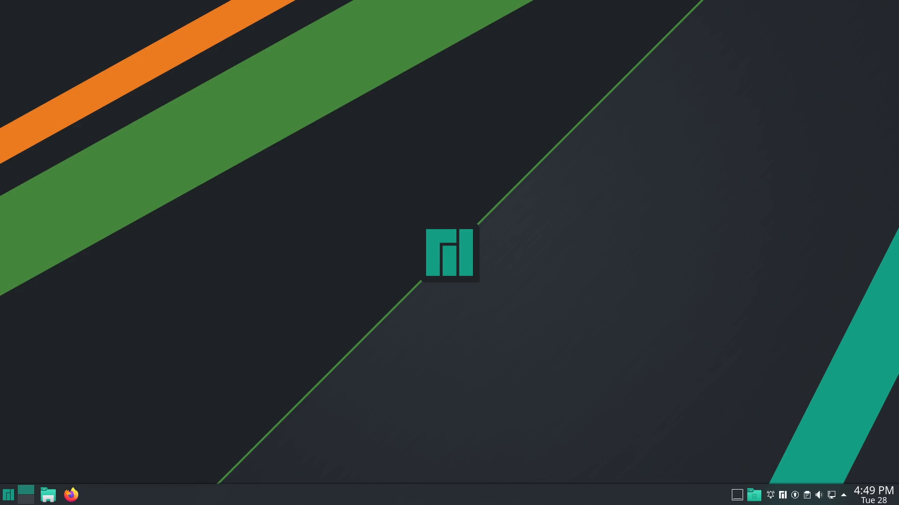
{"action": "left_click", "coordinate": [94, 494]}
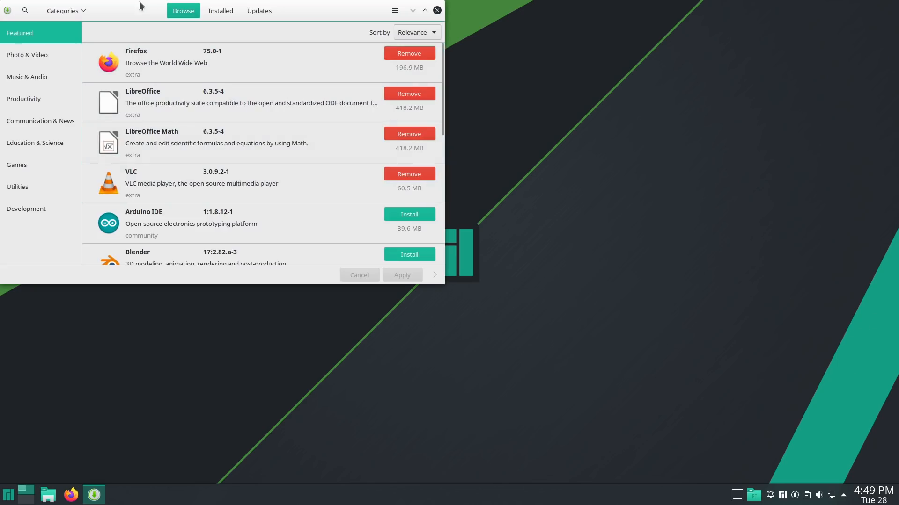
{"action": "left_click", "coordinate": [437, 10]}
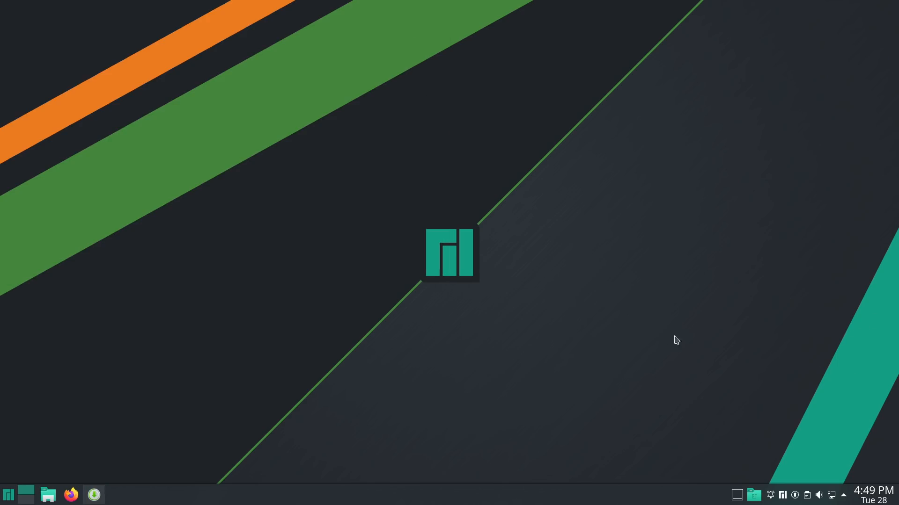
{"action": "mouse_move", "coordinate": [783, 496]}
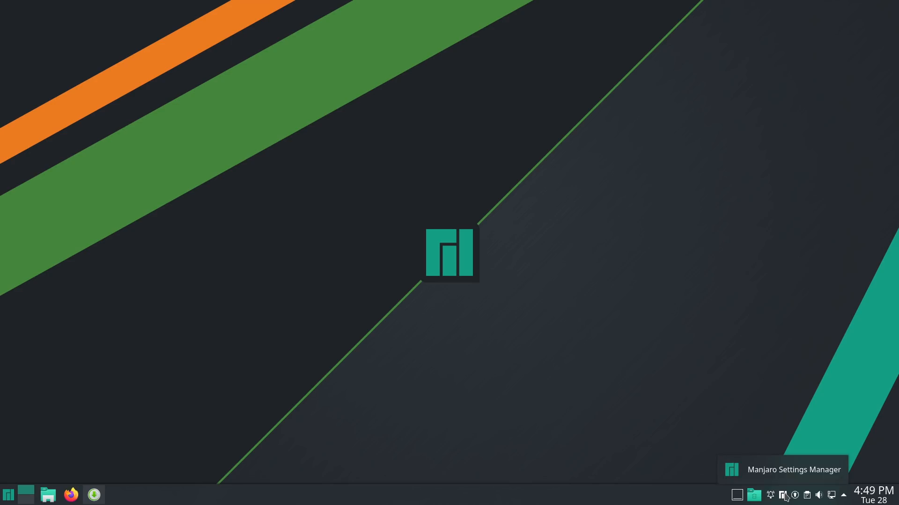
{"action": "mouse_move", "coordinate": [784, 497]}
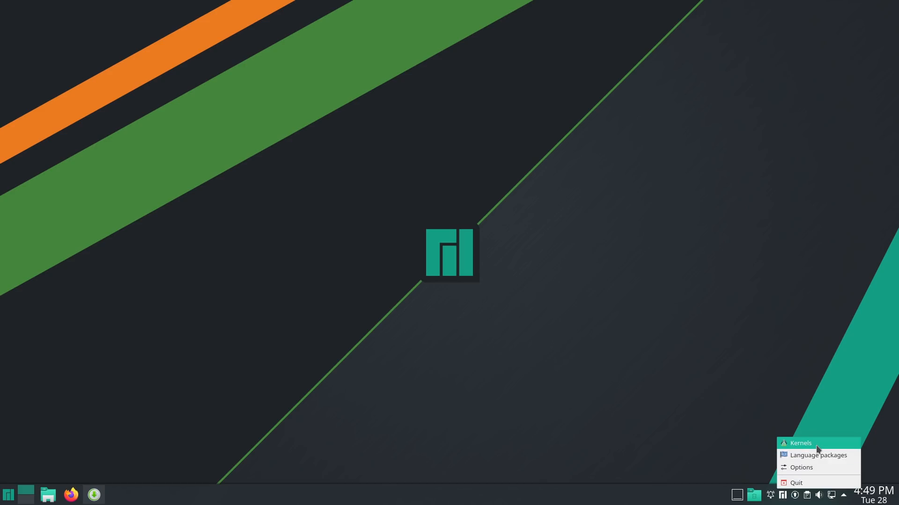
{"action": "mouse_move", "coordinate": [801, 467]}
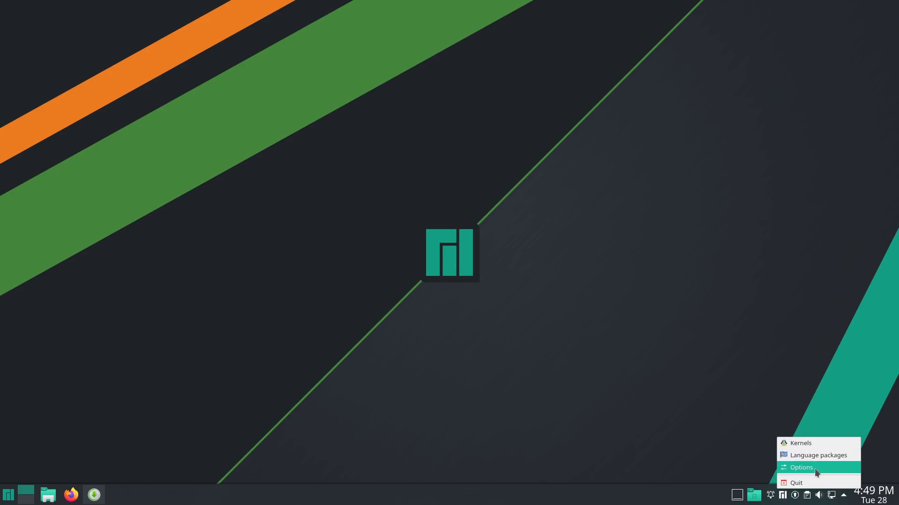
{"action": "mouse_move", "coordinate": [799, 443]}
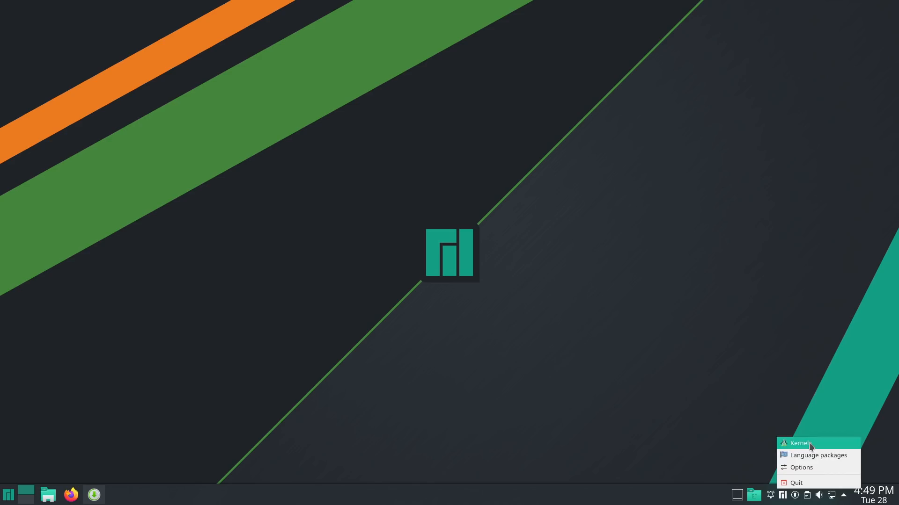
{"action": "left_click", "coordinate": [799, 443]}
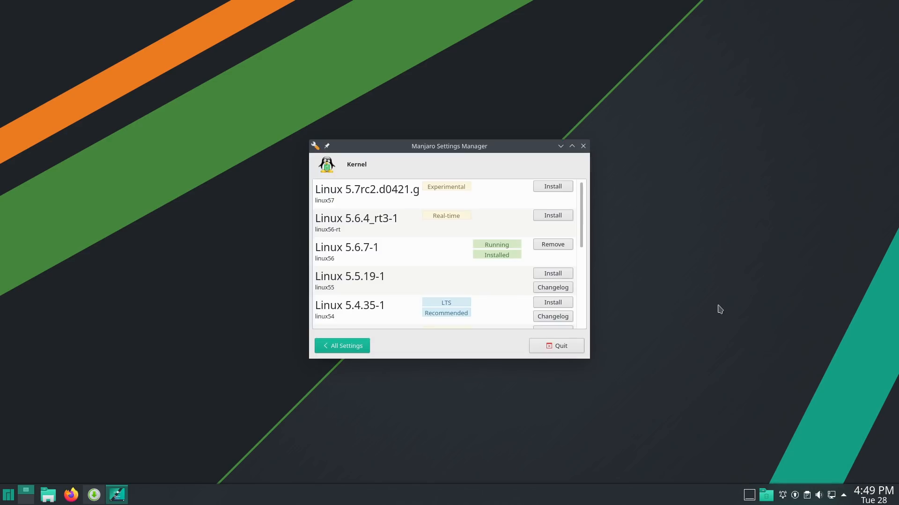
{"action": "mouse_move", "coordinate": [464, 224]}
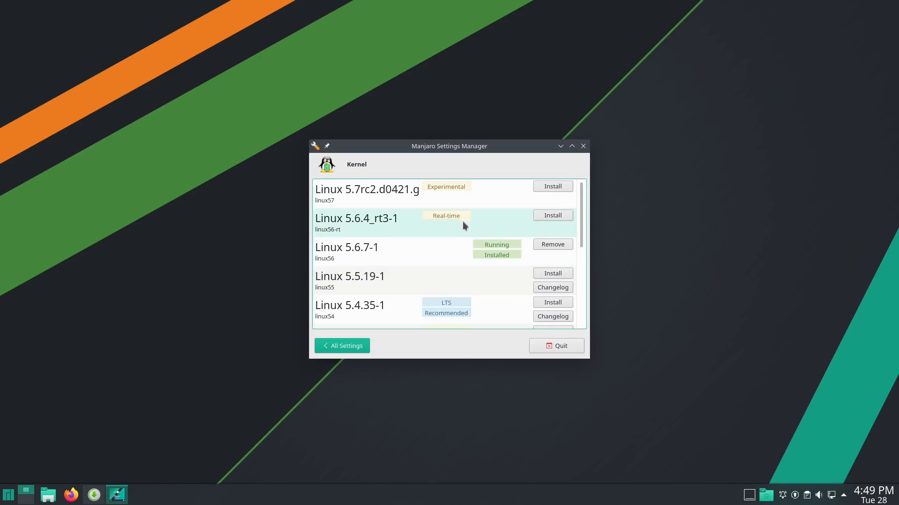
{"action": "mouse_move", "coordinate": [367, 251]}
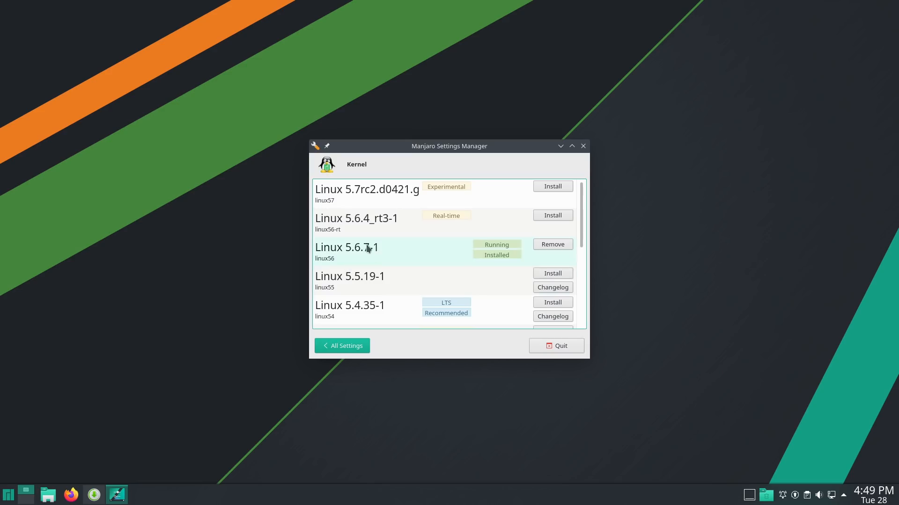
{"action": "mouse_move", "coordinate": [514, 254]}
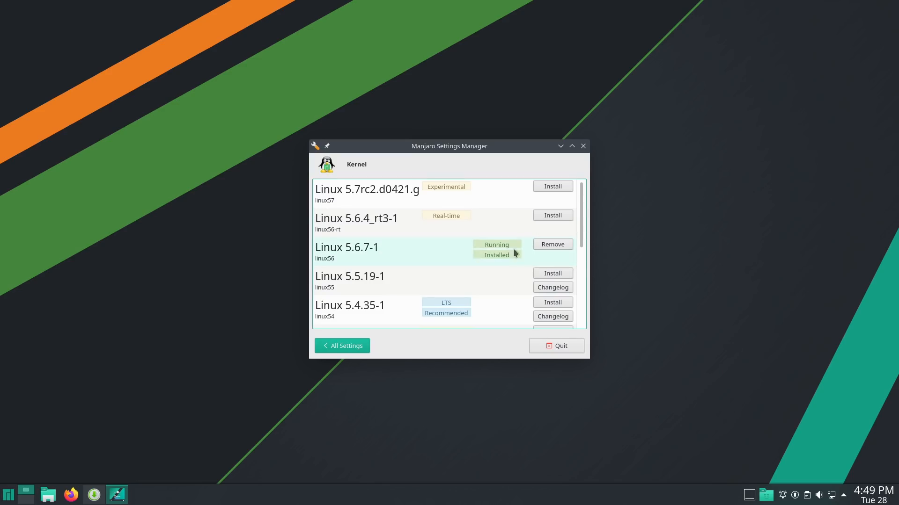
{"action": "mouse_move", "coordinate": [378, 201]}
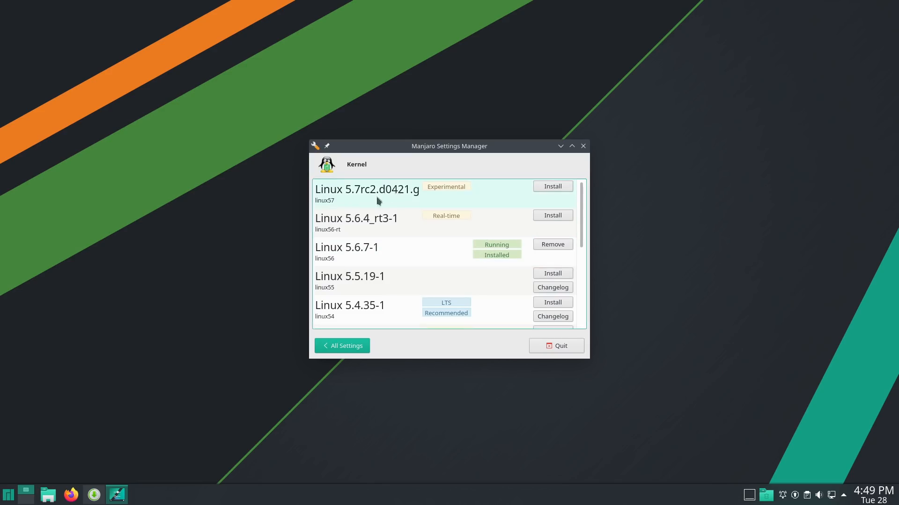
{"action": "mouse_move", "coordinate": [519, 201]}
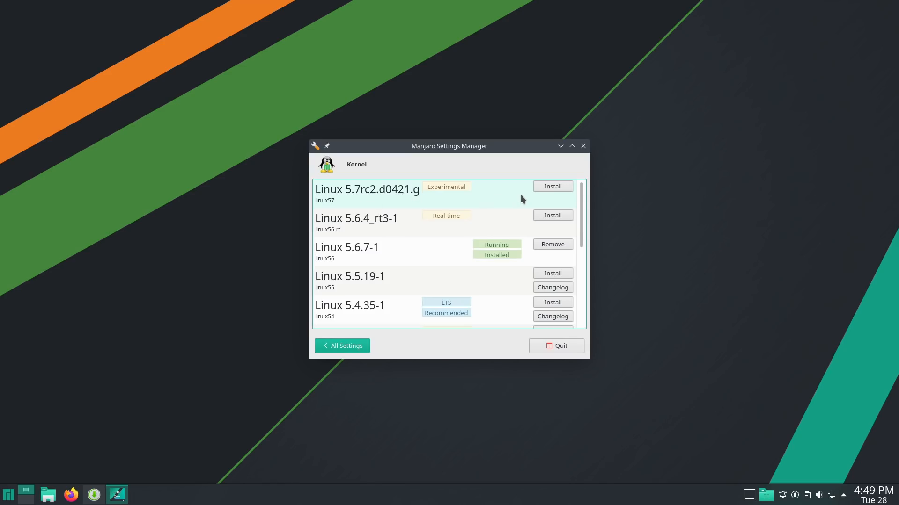
{"action": "mouse_move", "coordinate": [360, 229]}
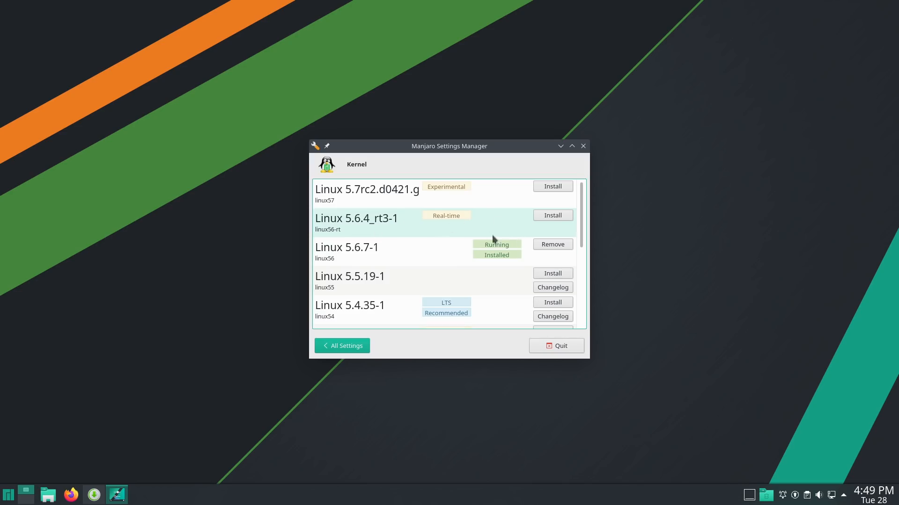
Scroll the kernel list down to Linux 3.16 LTS and back, then close Settings Manager
{"action": "scroll", "scroll_direction": "down", "scroll_amount": 3}
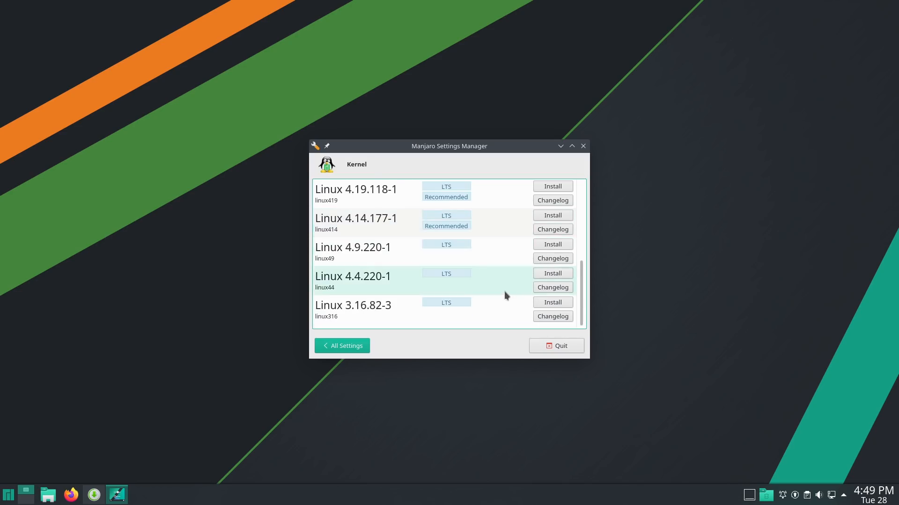
{"action": "mouse_move", "coordinate": [483, 327]}
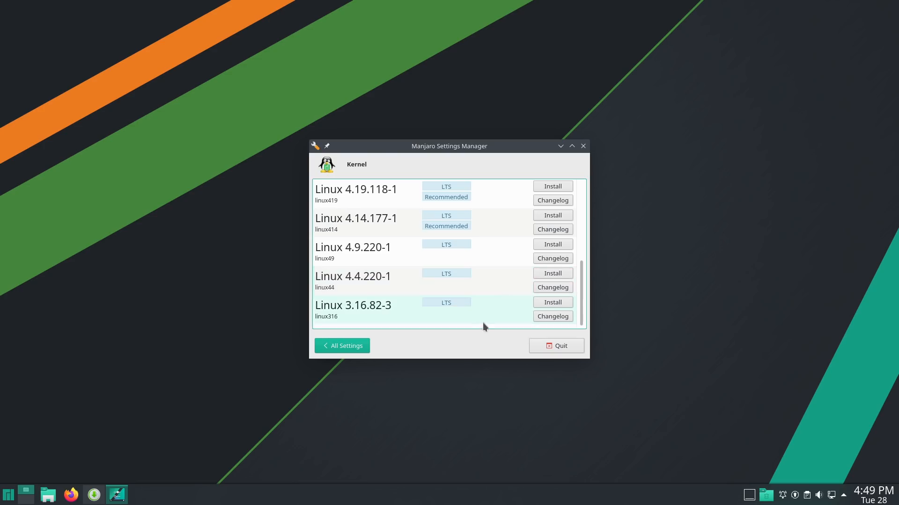
{"action": "mouse_move", "coordinate": [509, 216]}
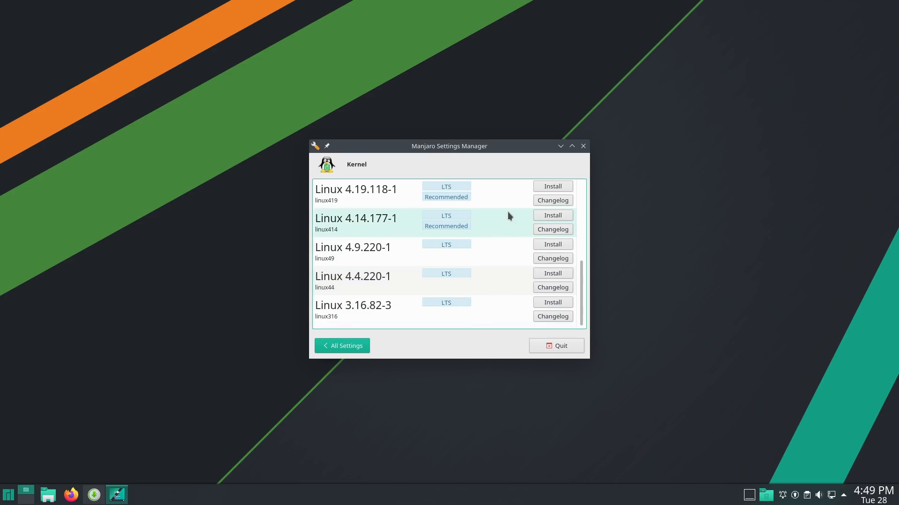
{"action": "mouse_move", "coordinate": [498, 222]}
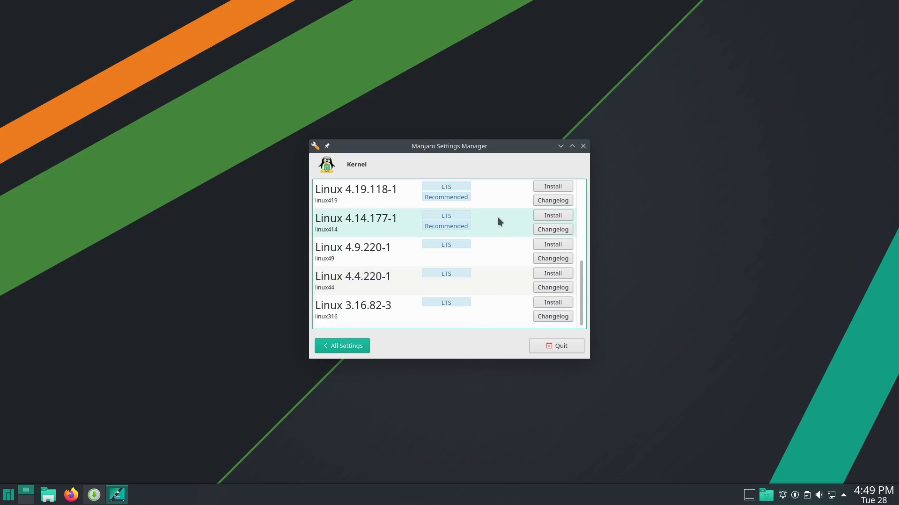
{"action": "scroll", "scroll_direction": "up", "scroll_amount": 3}
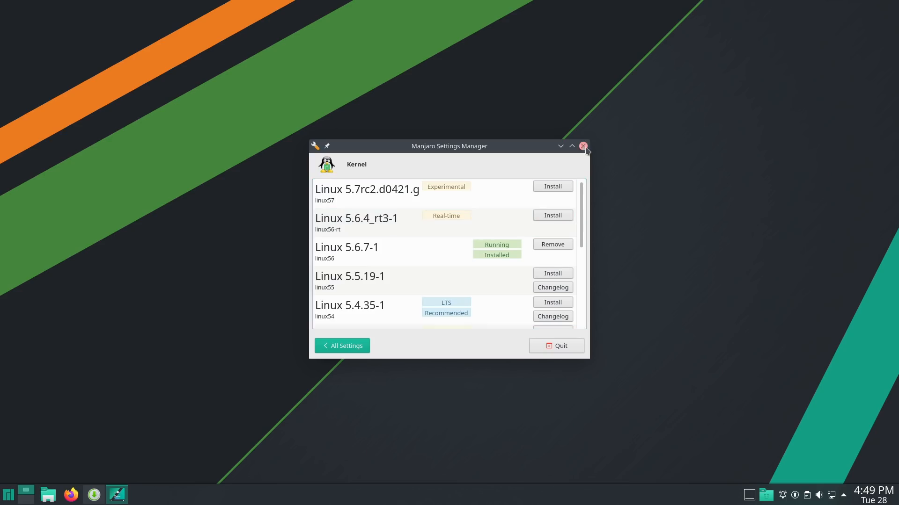
{"action": "left_click", "coordinate": [582, 146]}
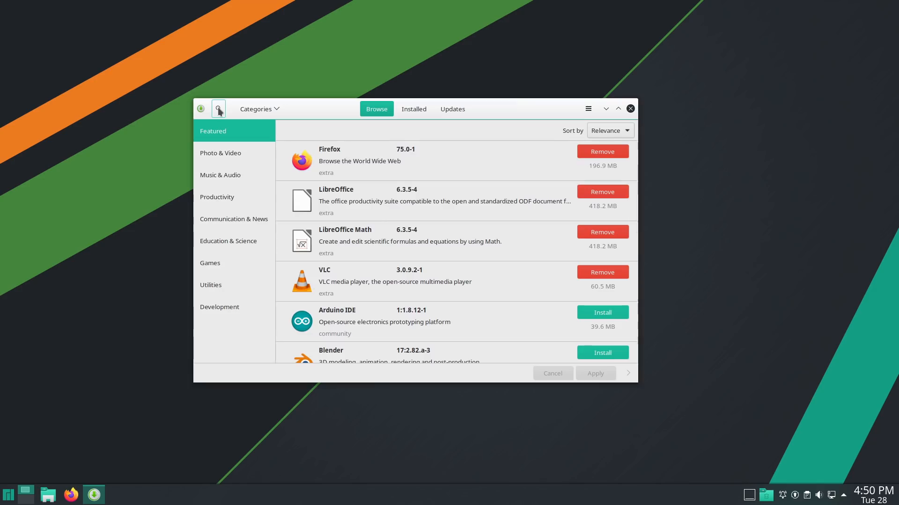
Open Pamac's package search field
{"action": "left_click", "coordinate": [218, 107]}
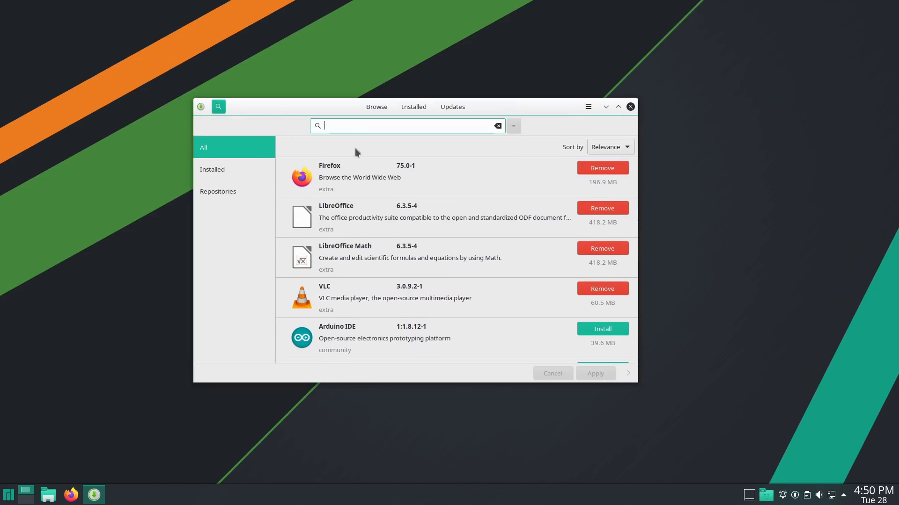
Clear the old search text and look up gimp, scrolling through its details
{"action": "type", "text": "k"}
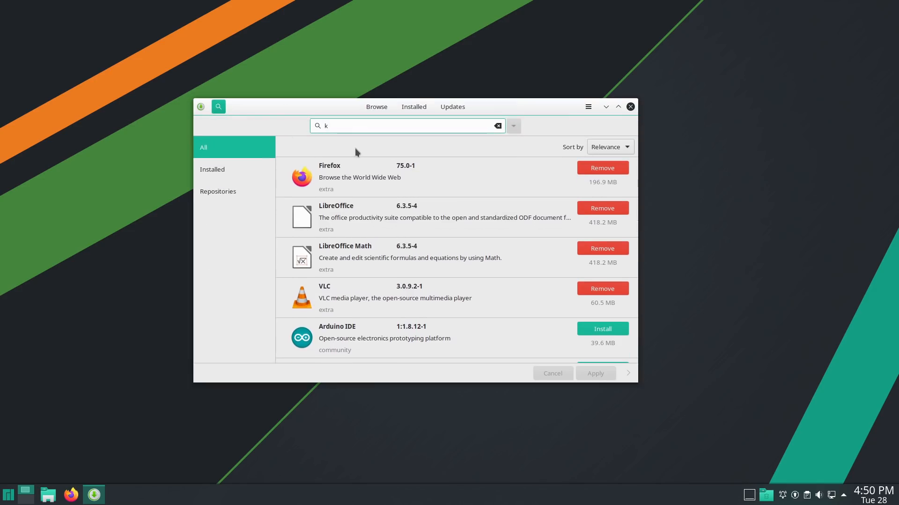
{"action": "left_click", "coordinate": [496, 126]}
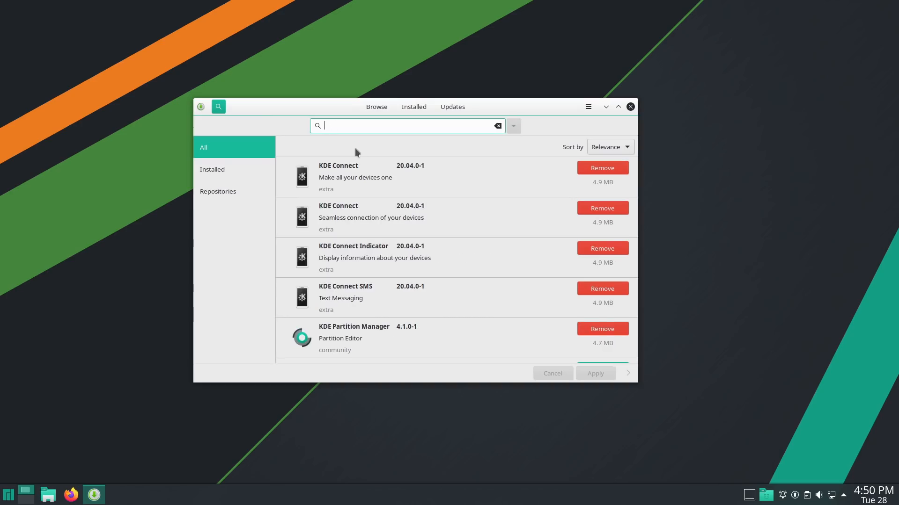
{"action": "type", "text": "gimp"}
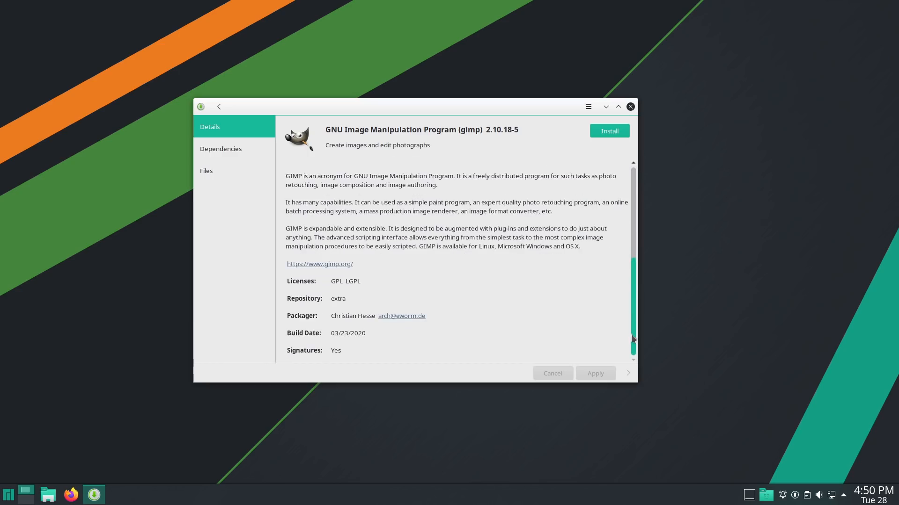
{"action": "scroll", "scroll_direction": "up", "scroll_amount": 3}
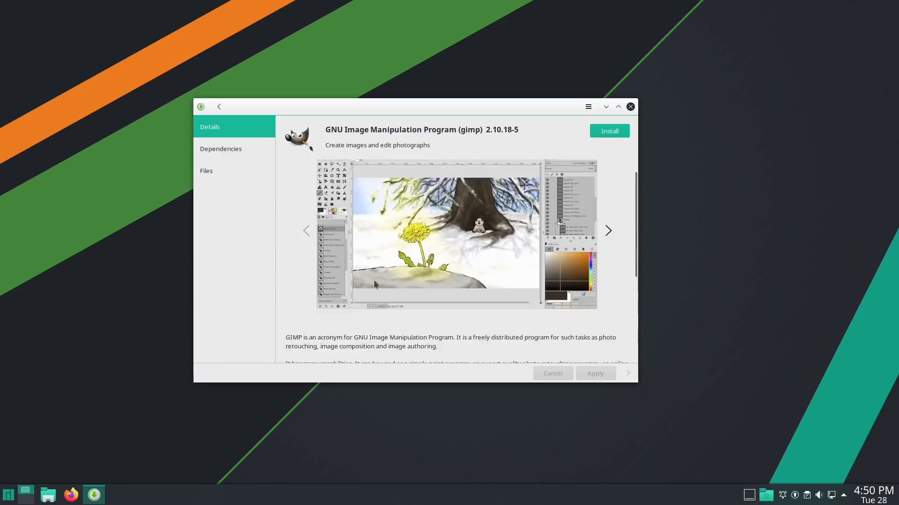
{"action": "scroll", "scroll_direction": "down", "scroll_amount": 3}
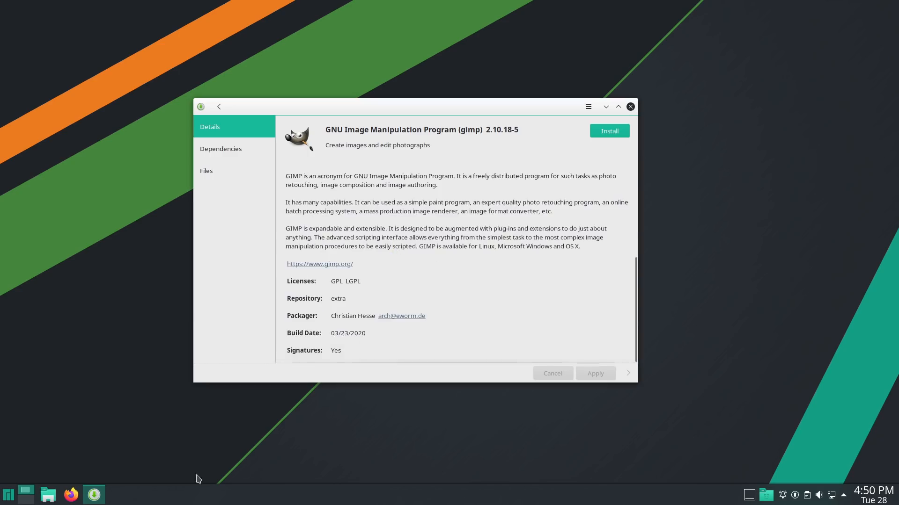
{"action": "mouse_move", "coordinate": [337, 241]}
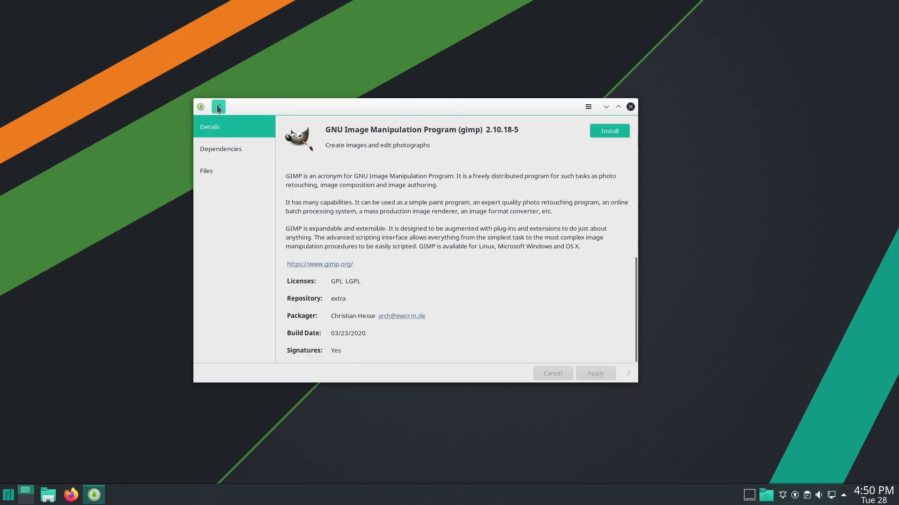
Search kdenlive, then simplescreen, view SimpleScreenRecorder, and open Pamac preferences
{"action": "left_click", "coordinate": [219, 107]}
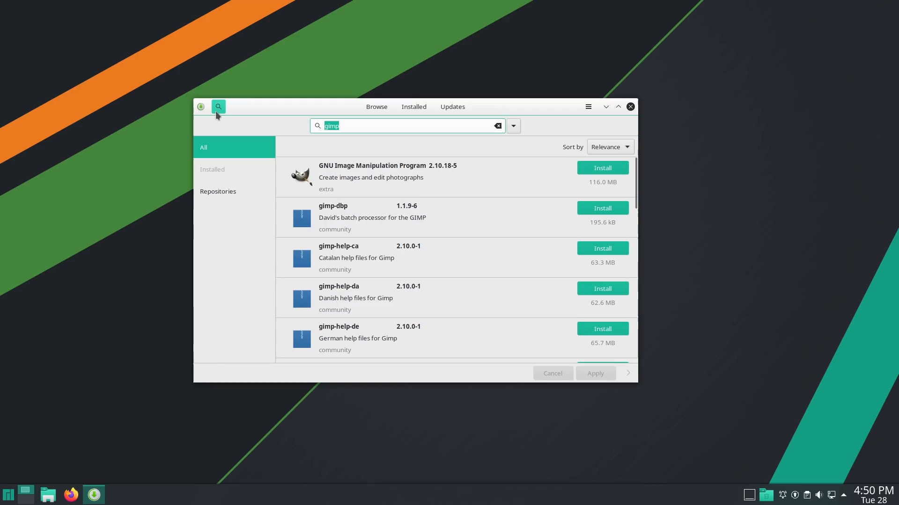
{"action": "type", "text": "kdenliove"}
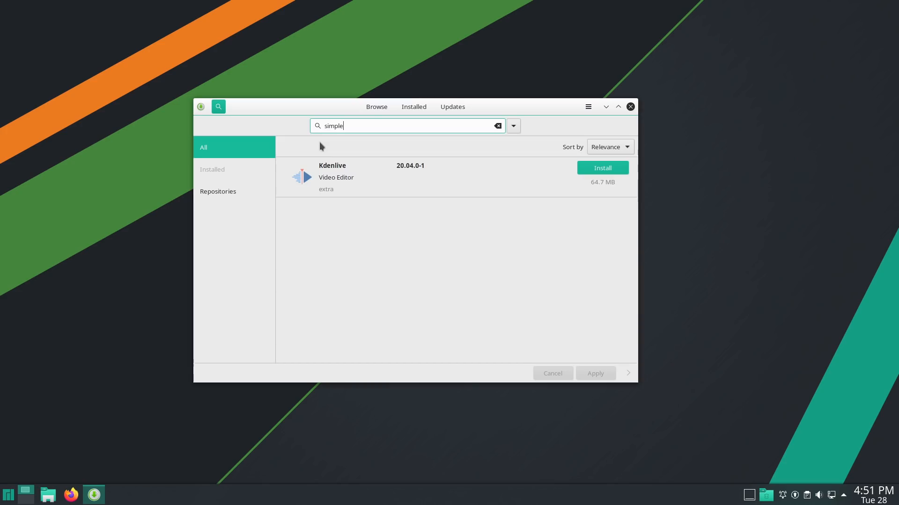
{"action": "type", "text": "screen"}
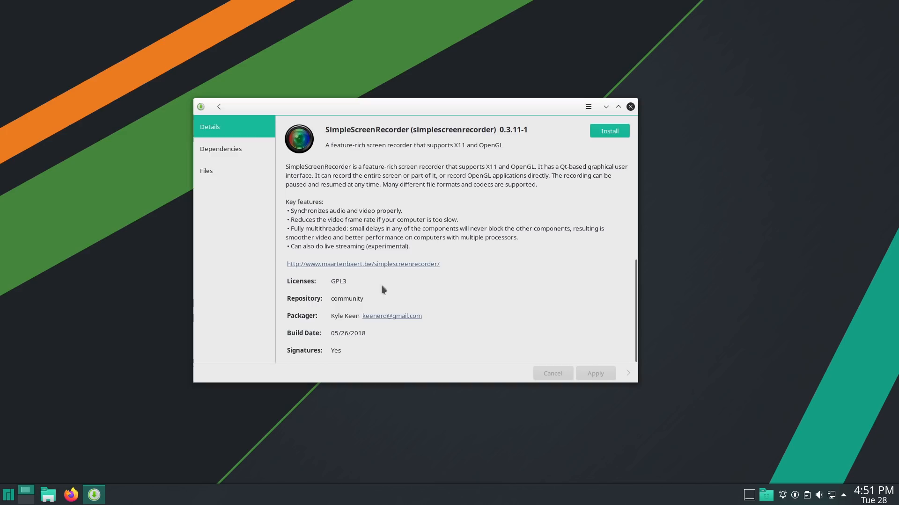
{"action": "left_click", "coordinate": [219, 106]}
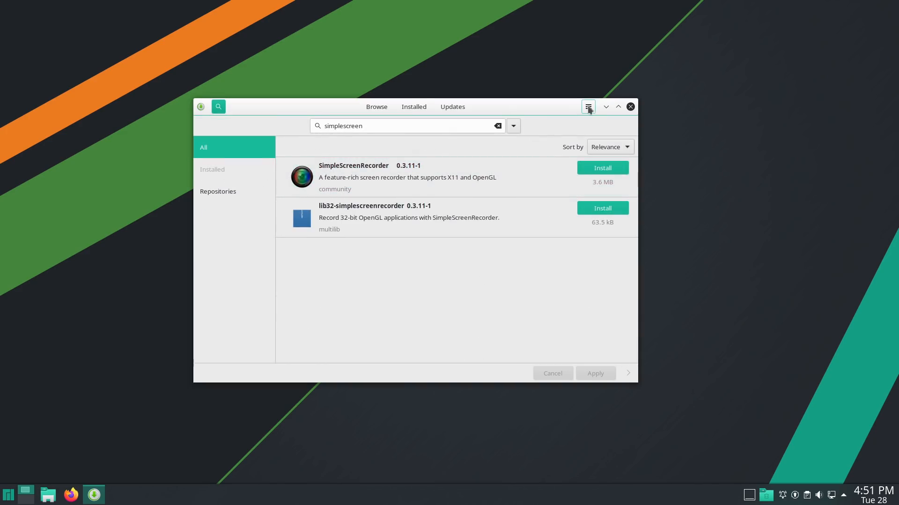
{"action": "left_click", "coordinate": [587, 107]}
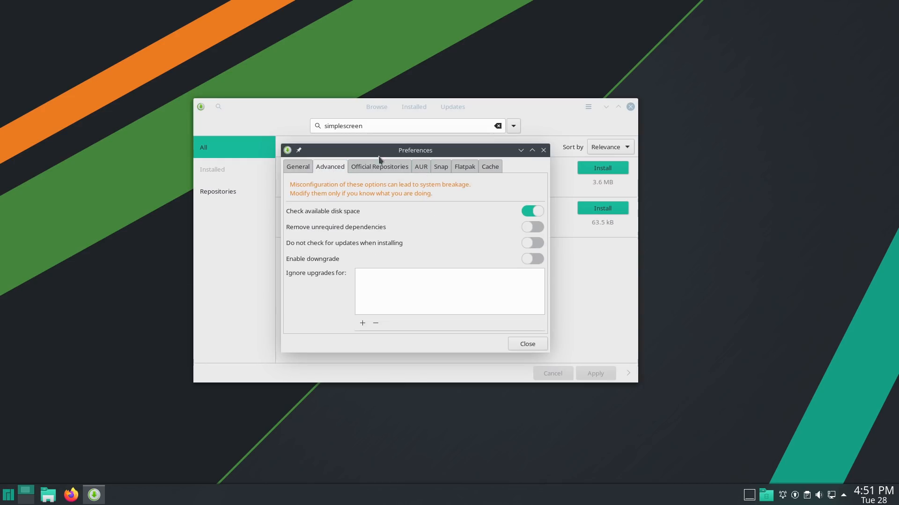
{"action": "mouse_move", "coordinate": [379, 166]}
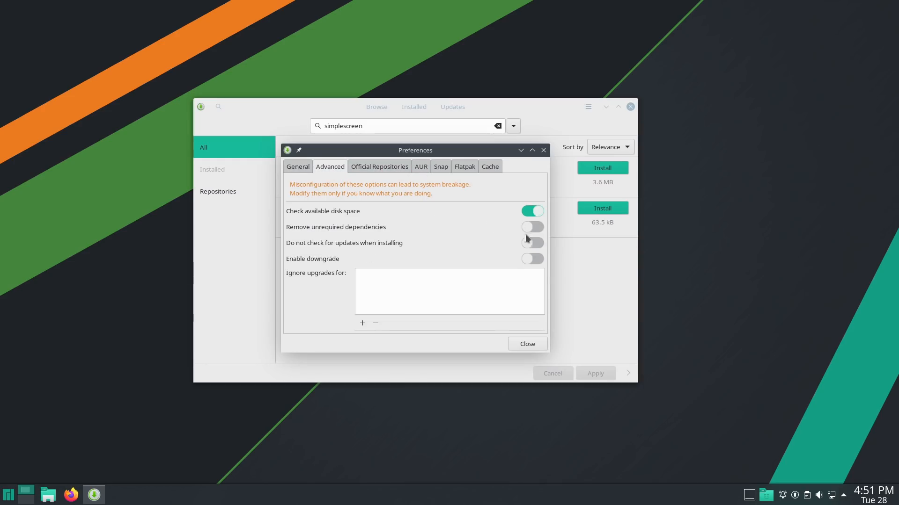
Browse the repository, AUR, Snap and Cache tabs, enable Flatpak support, and close preferences
{"action": "left_click", "coordinate": [421, 167]}
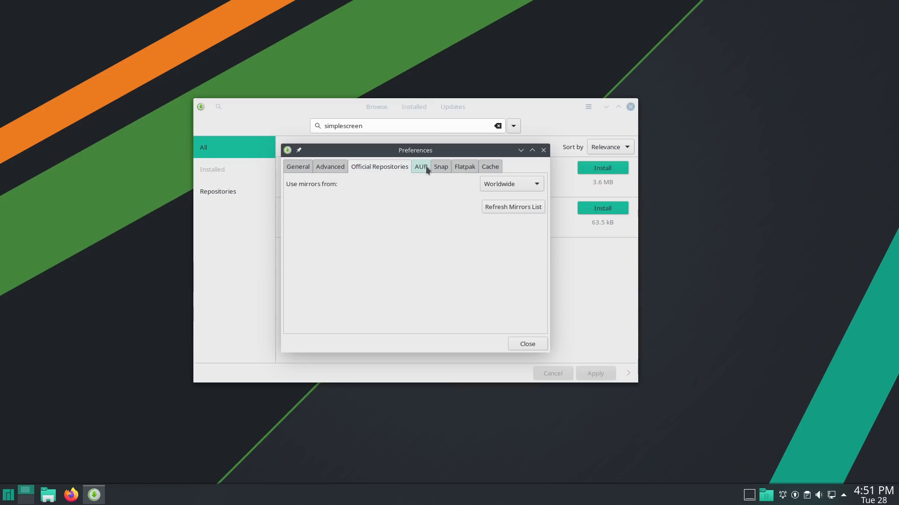
{"action": "left_click", "coordinate": [421, 166]}
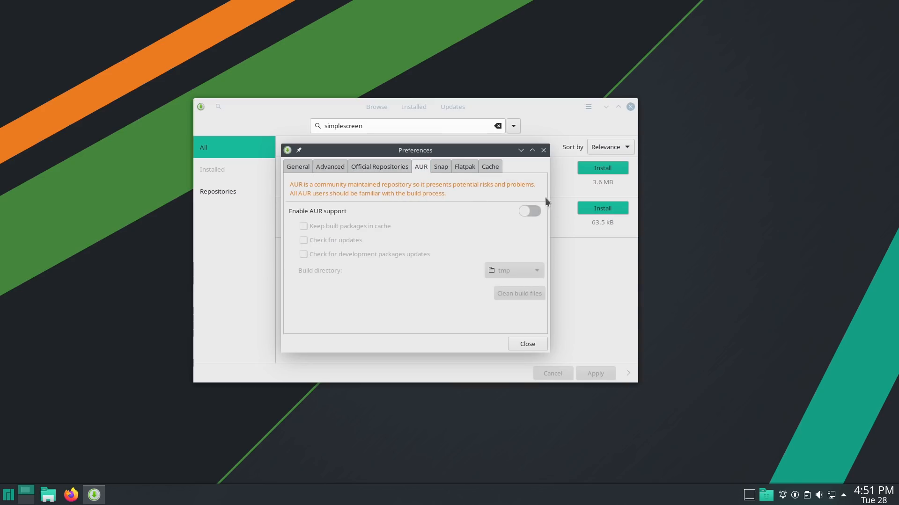
{"action": "left_click", "coordinate": [439, 166]}
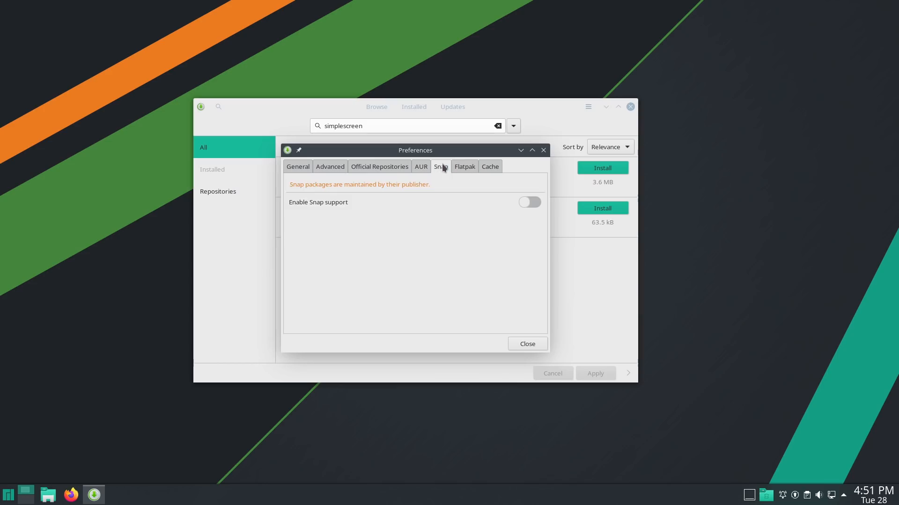
{"action": "left_click", "coordinate": [464, 166]}
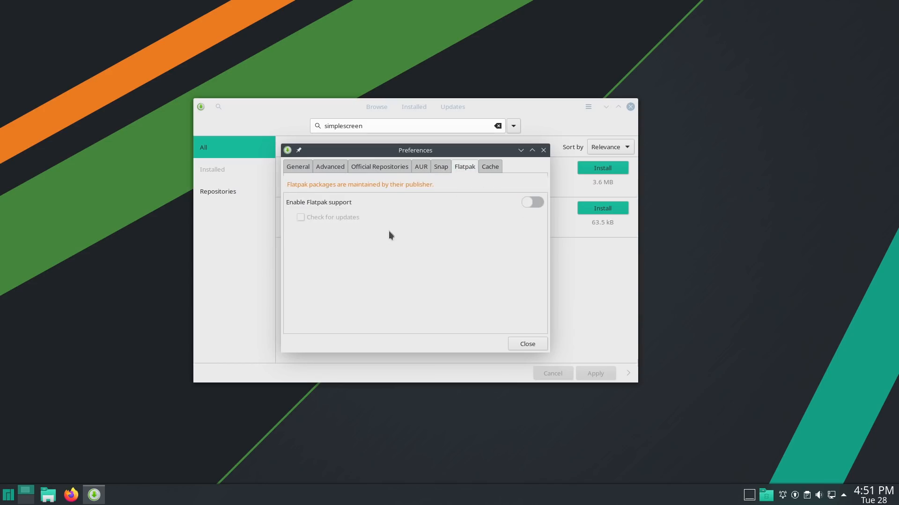
{"action": "left_click", "coordinate": [531, 201]}
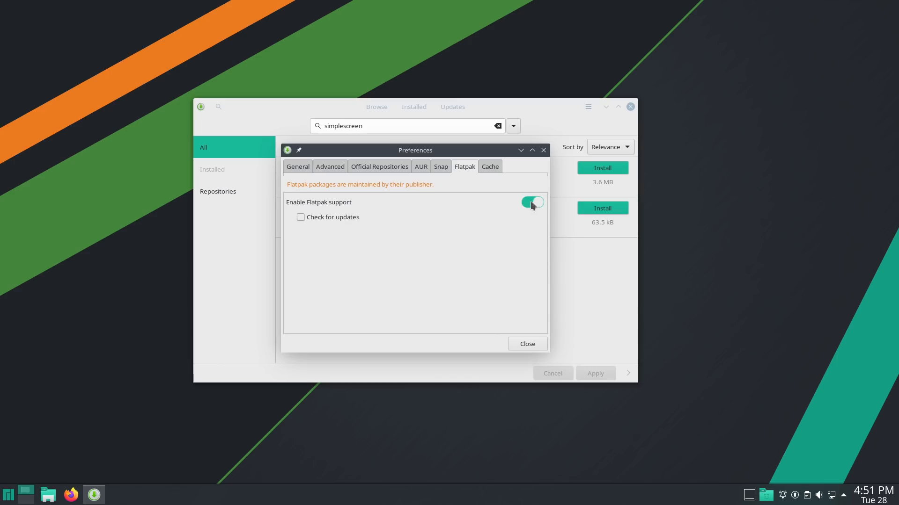
{"action": "mouse_move", "coordinate": [480, 153]}
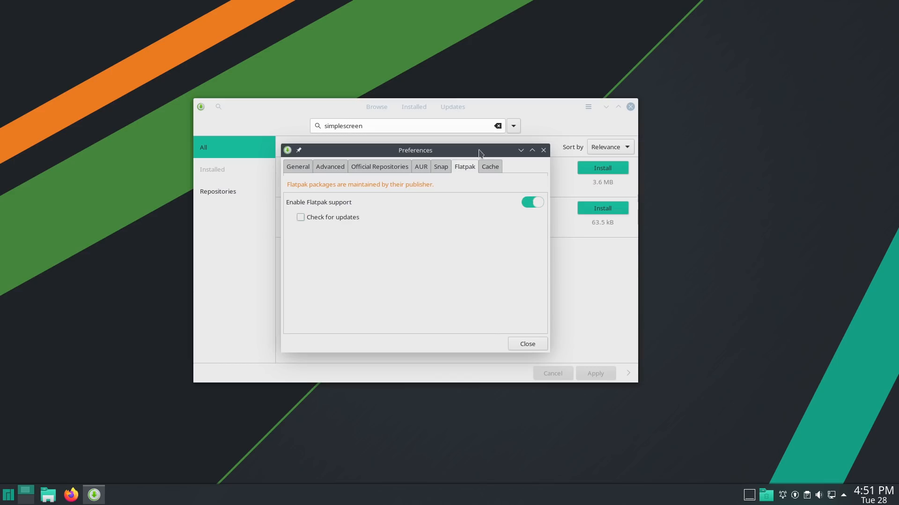
{"action": "mouse_move", "coordinate": [489, 166]}
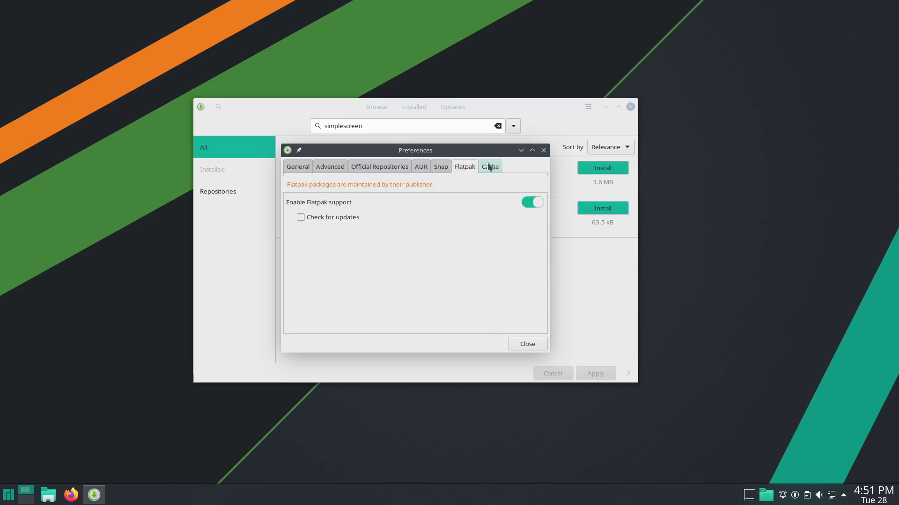
{"action": "left_click", "coordinate": [490, 167]}
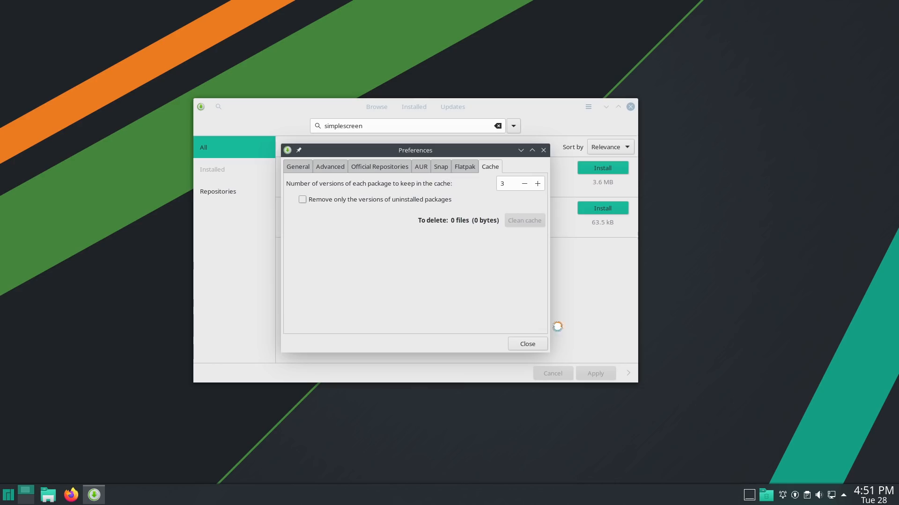
{"action": "left_click", "coordinate": [526, 344]}
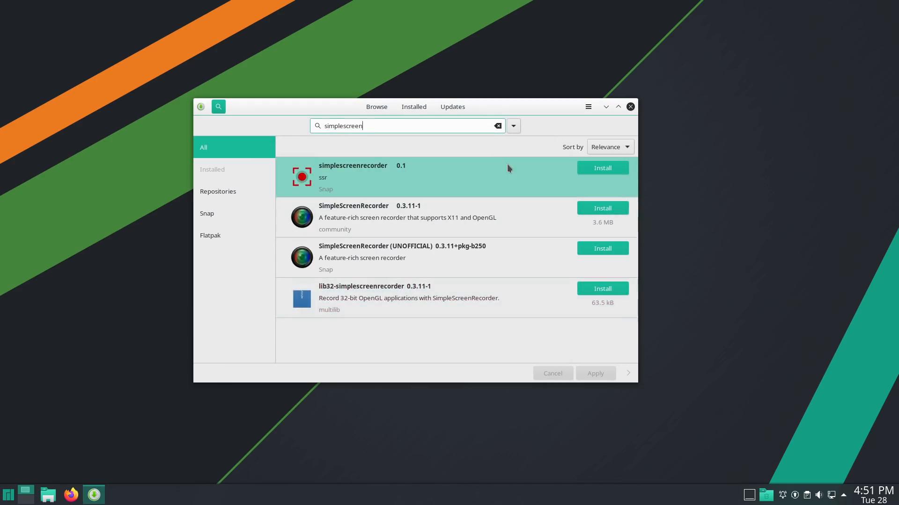
{"action": "mouse_move", "coordinate": [342, 183]}
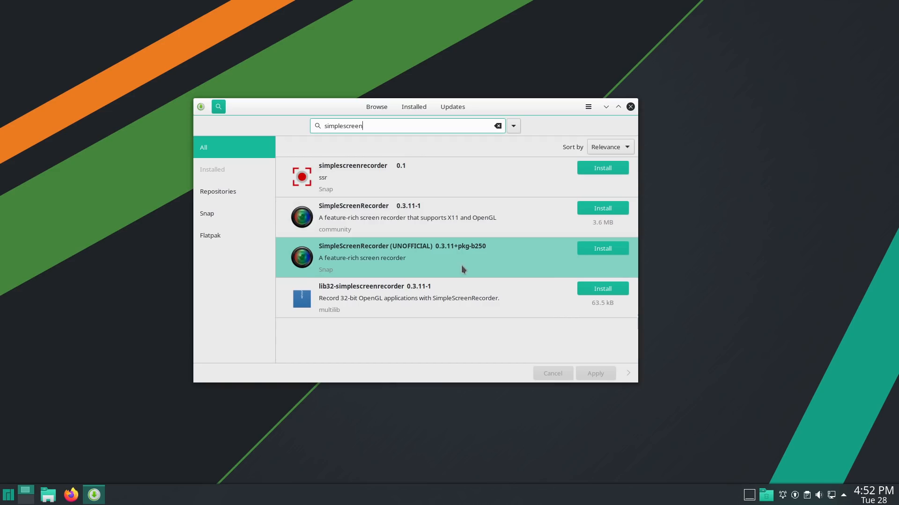
{"action": "left_click", "coordinate": [353, 177]}
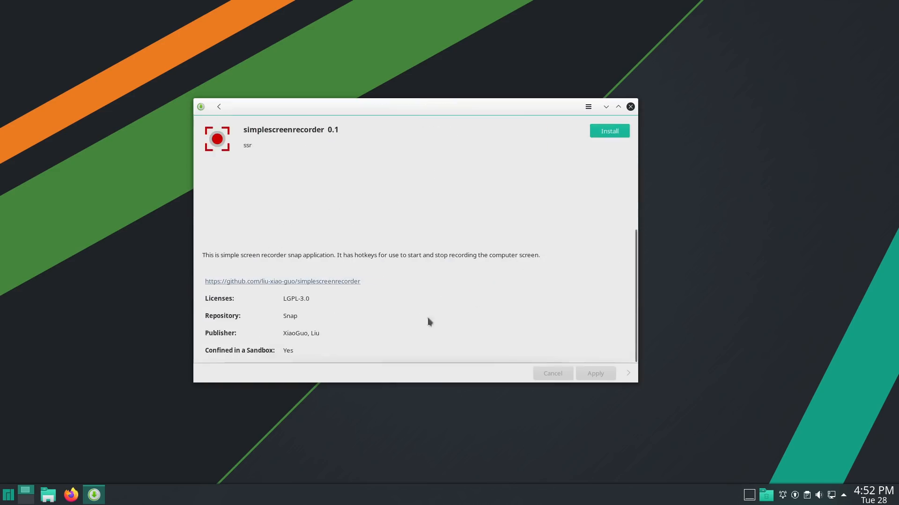
{"action": "left_click", "coordinate": [566, 213]}
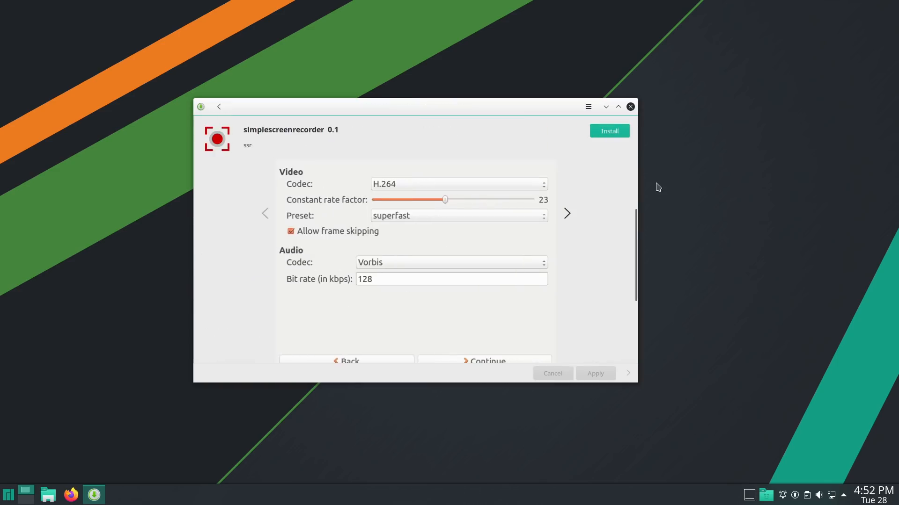
{"action": "scroll", "scroll_direction": "down", "scroll_amount": 3}
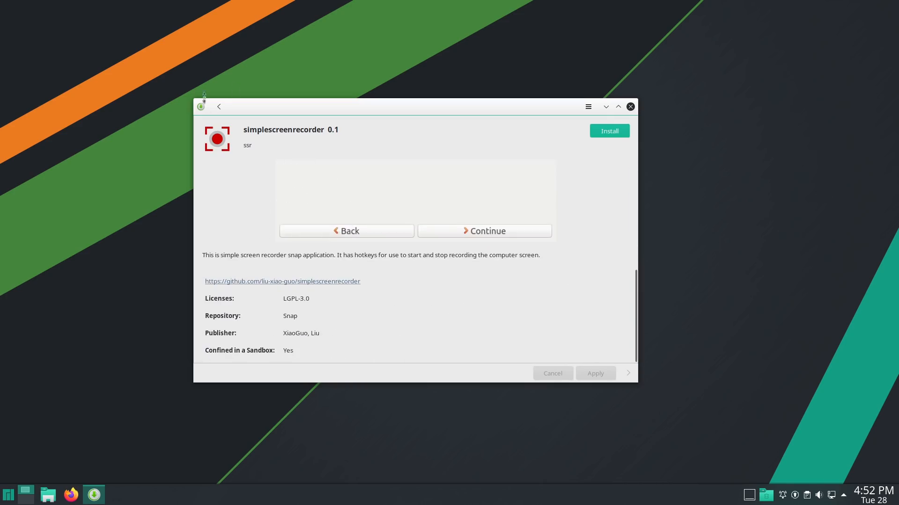
{"action": "left_click", "coordinate": [219, 107]}
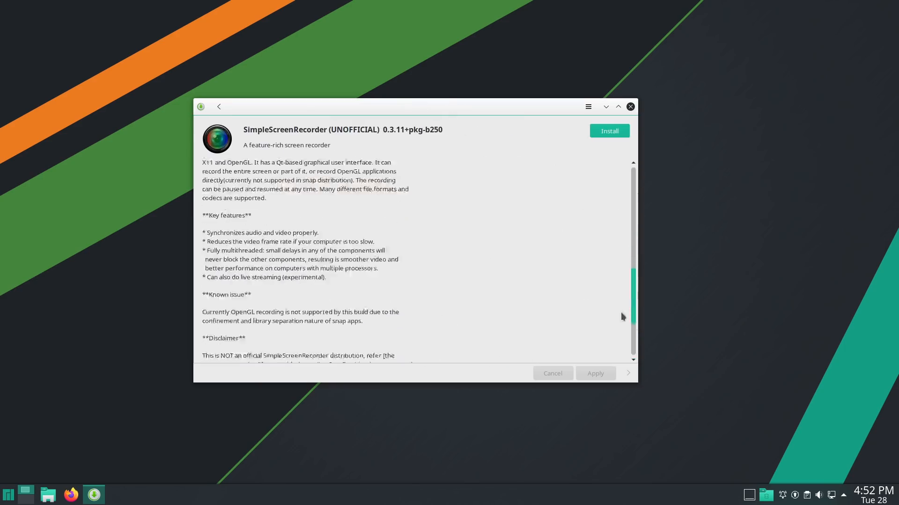
{"action": "scroll", "scroll_direction": "down", "scroll_amount": 3}
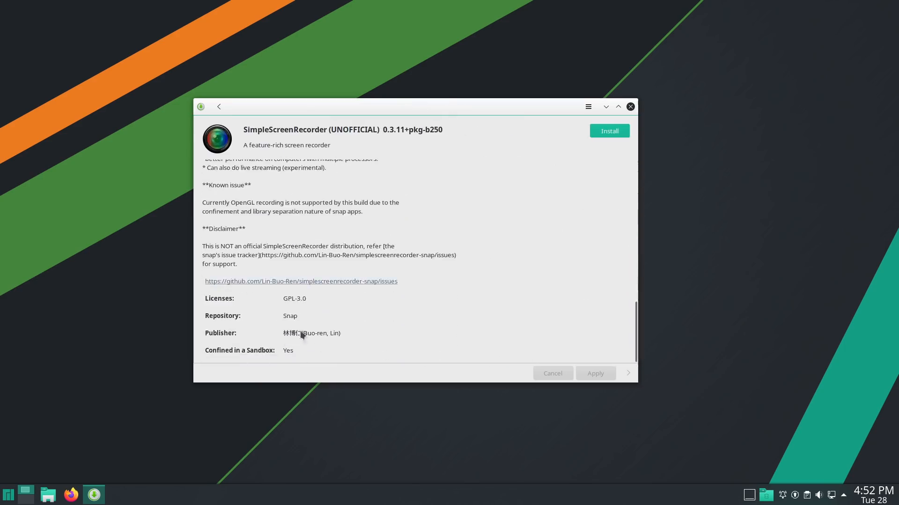
{"action": "left_click", "coordinate": [219, 107]}
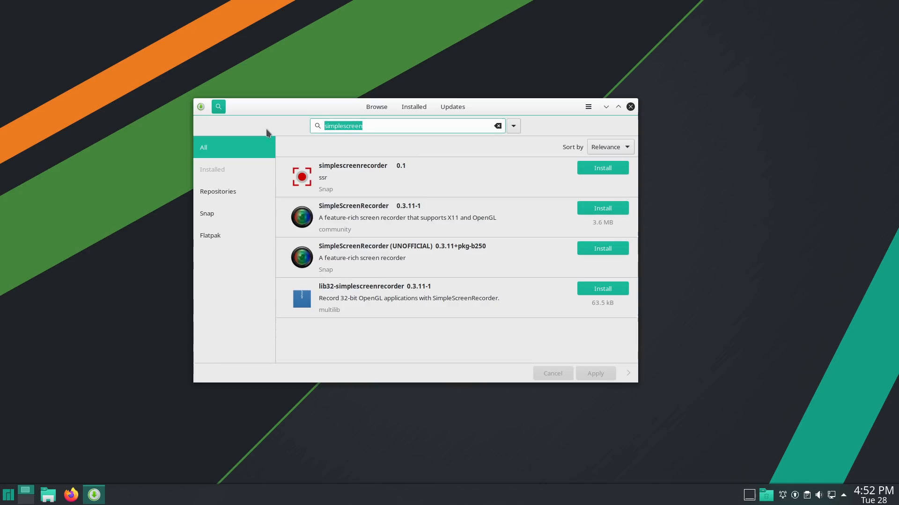
Search for gimp and scroll through the Snap, extra and community GIMP results
{"action": "type", "text": "kdenlive"}
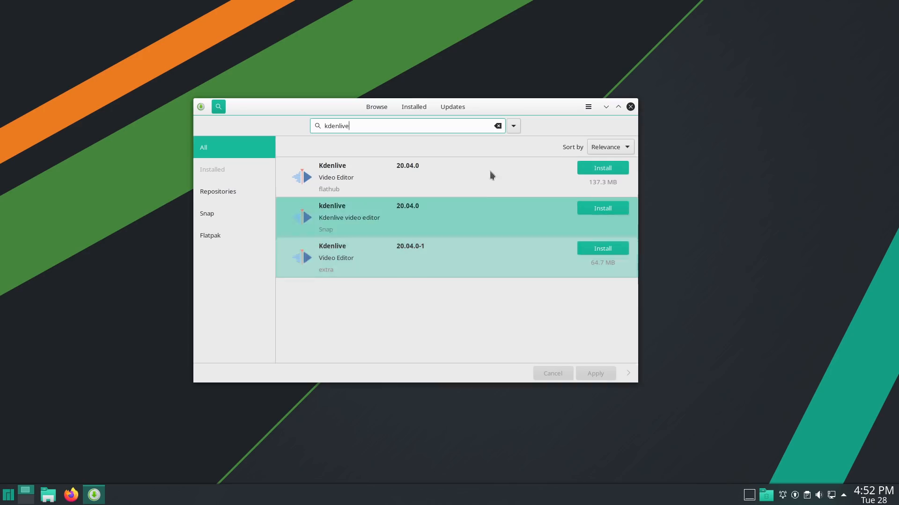
{"action": "type", "text": "gim"}
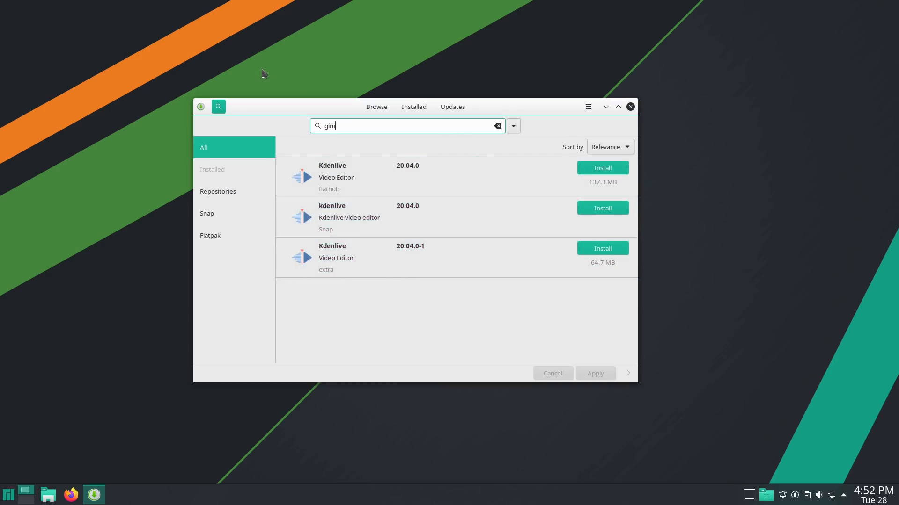
{"action": "type", "text": "p"}
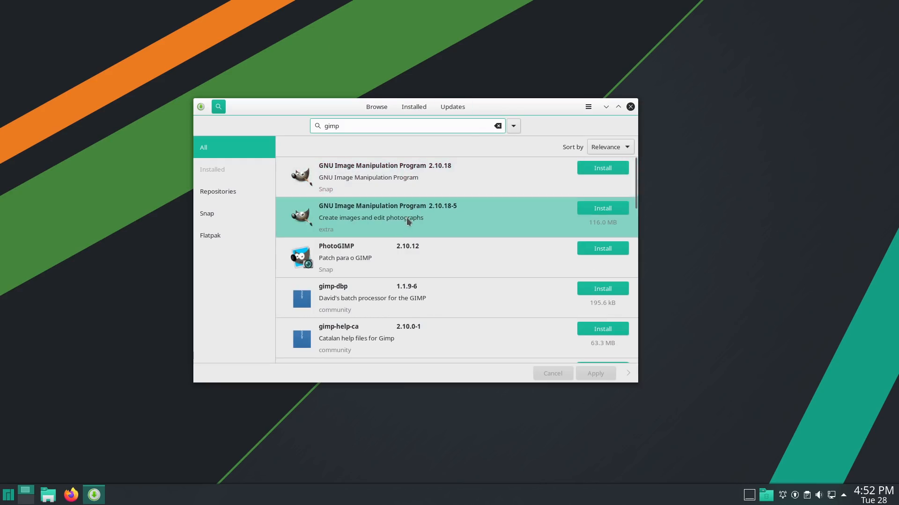
{"action": "scroll", "scroll_direction": "down", "scroll_amount": 3}
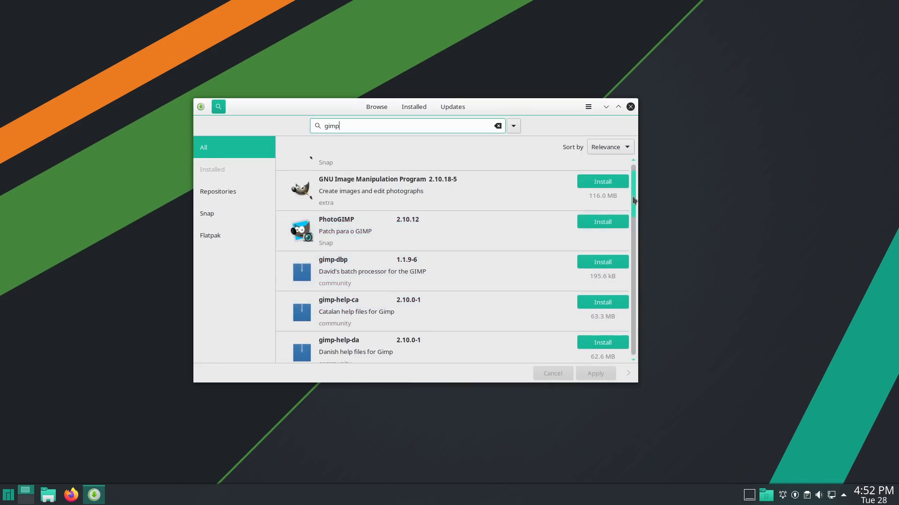
{"action": "scroll", "scroll_direction": "down", "scroll_amount": 3}
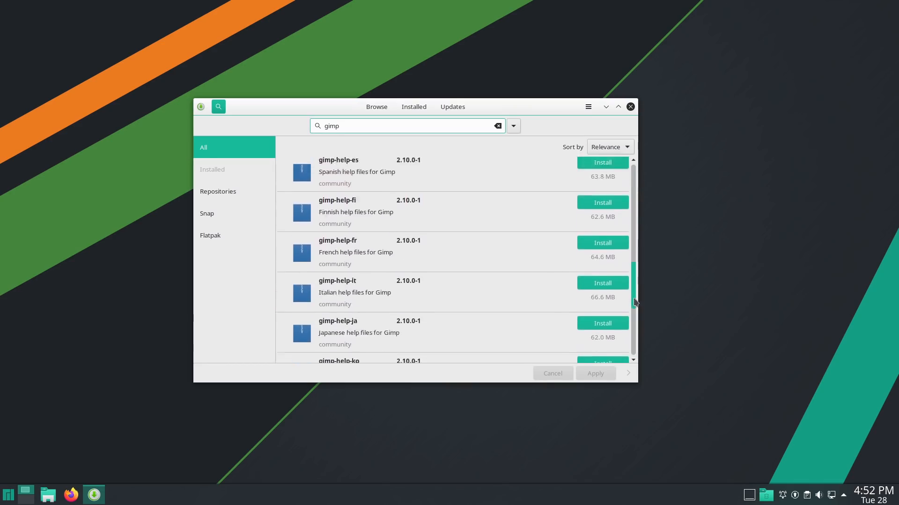
{"action": "scroll", "scroll_direction": "down", "scroll_amount": 3}
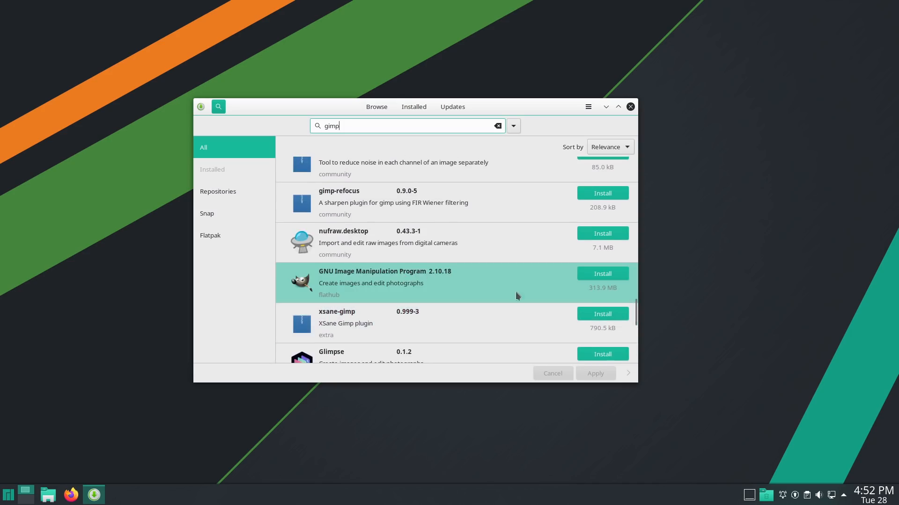
{"action": "scroll", "scroll_direction": "up", "scroll_amount": 3}
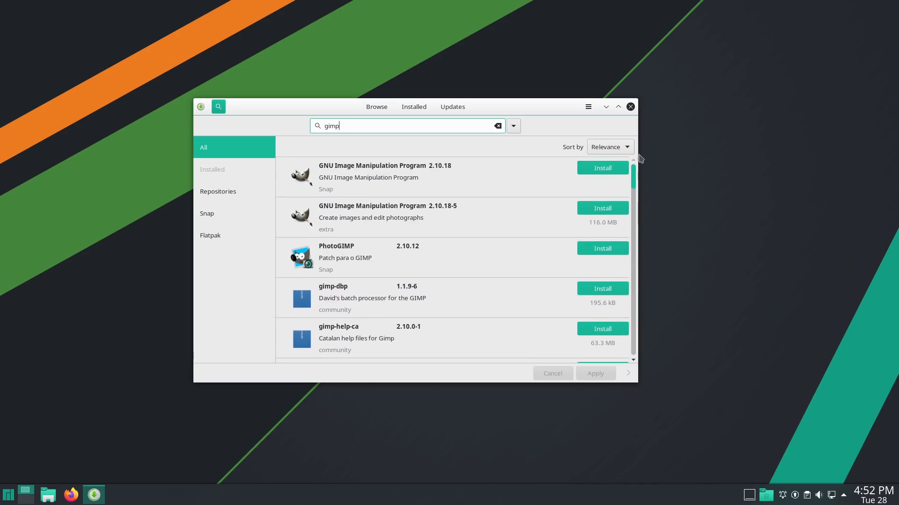
{"action": "mouse_move", "coordinate": [471, 138]}
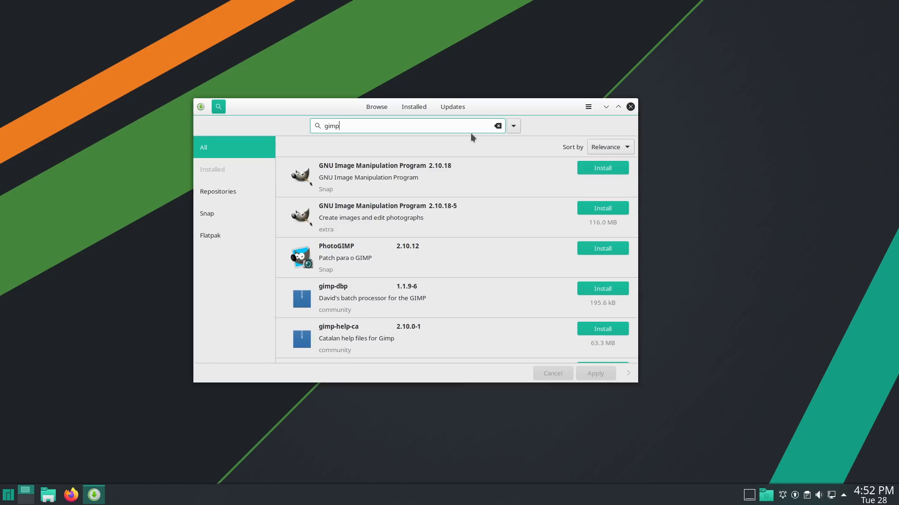
Clear the gimp text from the search field
{"action": "left_click", "coordinate": [496, 126]}
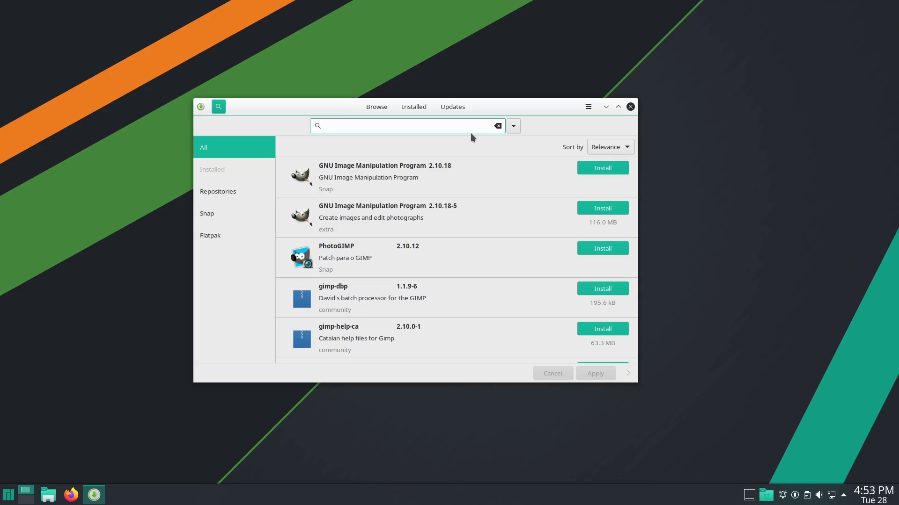
{"action": "left_click", "coordinate": [401, 125]}
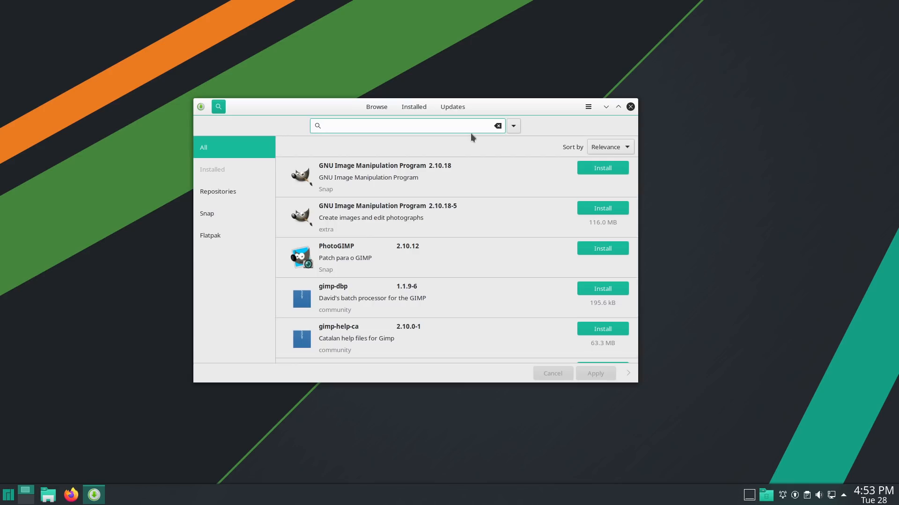
{"action": "left_click", "coordinate": [401, 126]}
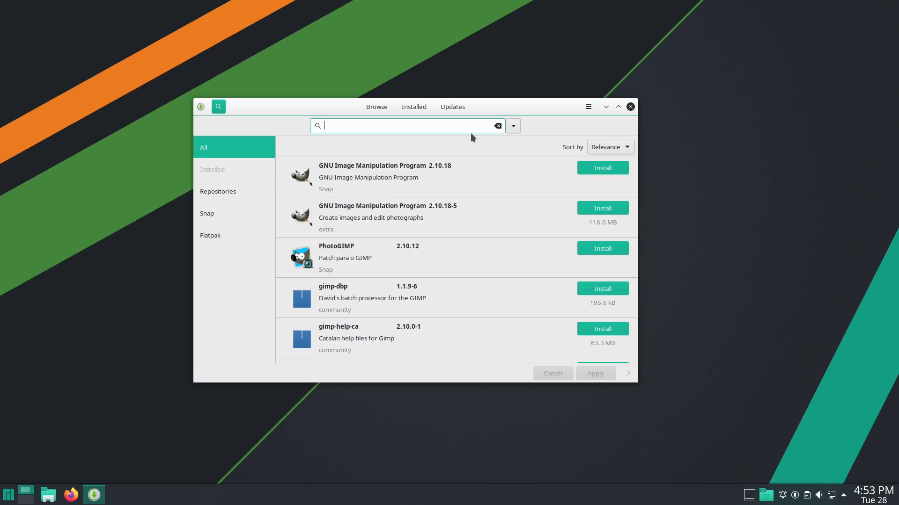
Search kodi and scroll through the Flathub and community Kodi packages and add-ons
{"action": "type", "text": "kodi"}
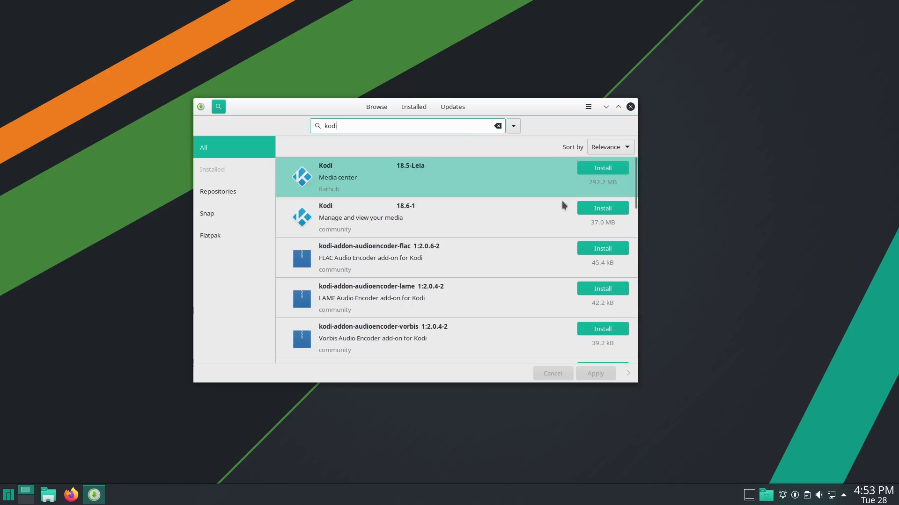
{"action": "mouse_move", "coordinate": [450, 182]}
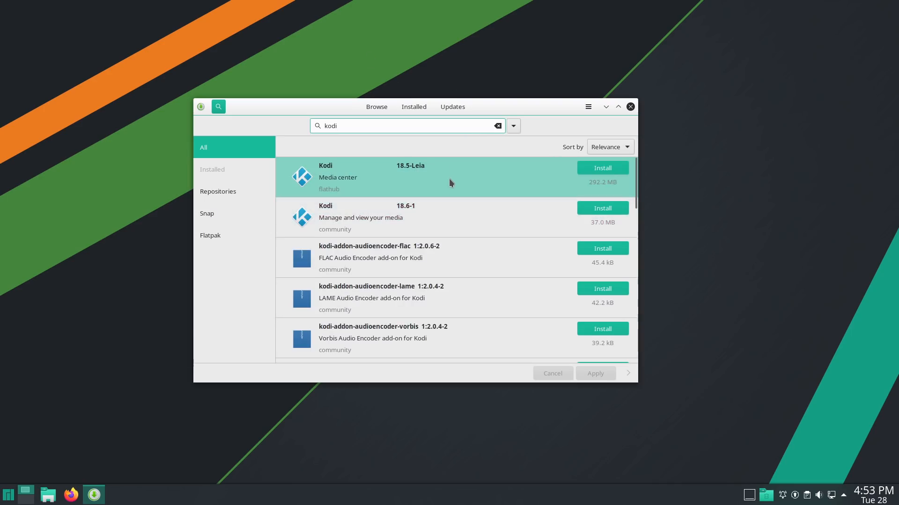
{"action": "scroll", "scroll_direction": "down", "scroll_amount": 3}
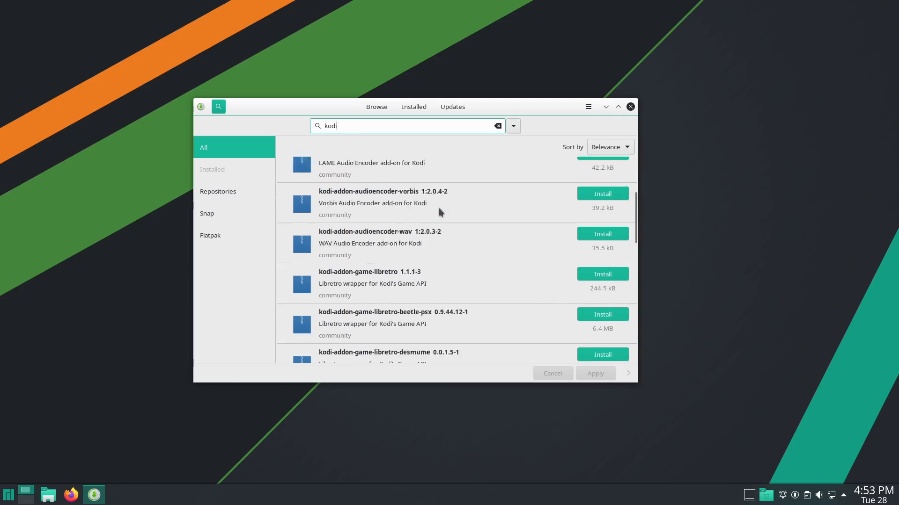
{"action": "scroll", "scroll_direction": "down", "scroll_amount": 3}
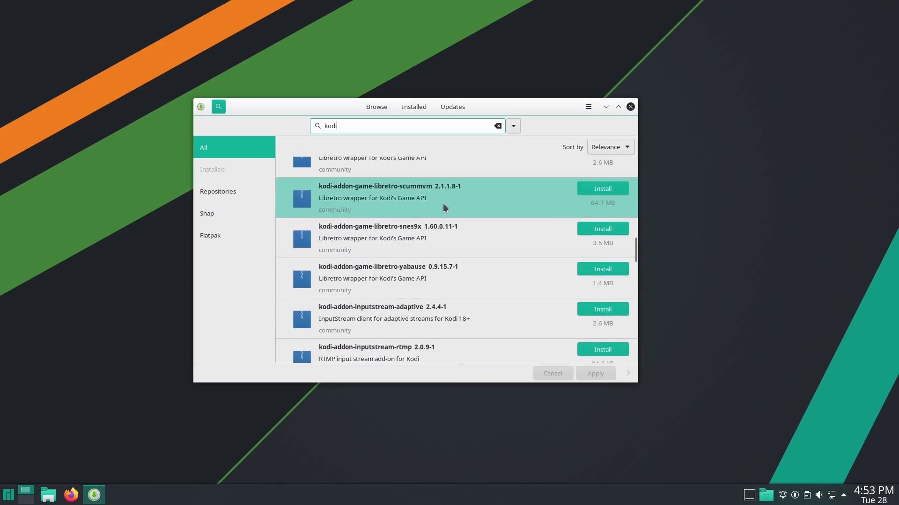
{"action": "scroll", "scroll_direction": "down", "scroll_amount": 3}
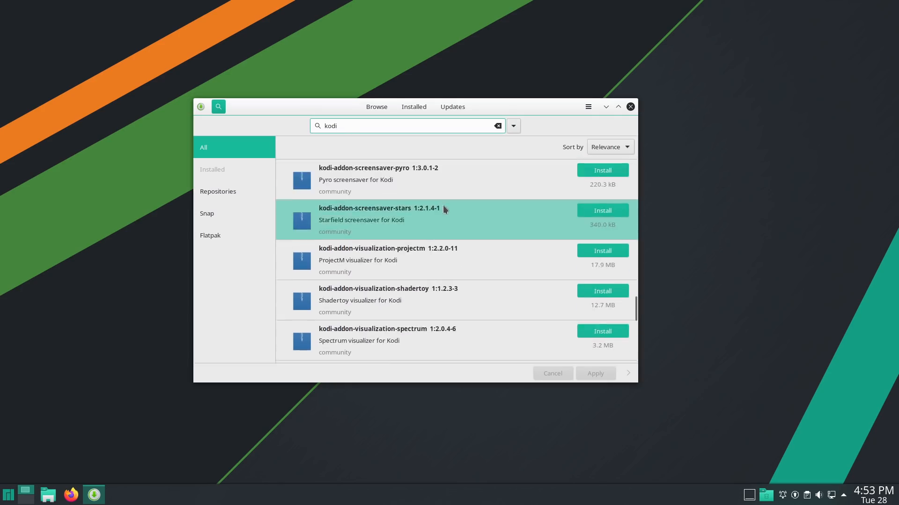
{"action": "scroll", "scroll_direction": "down", "scroll_amount": 3}
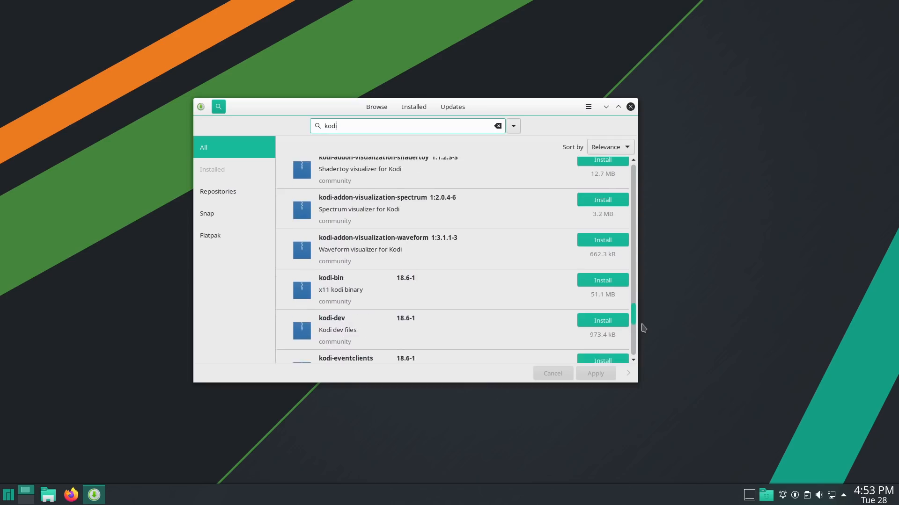
{"action": "scroll", "scroll_direction": "up", "scroll_amount": 3}
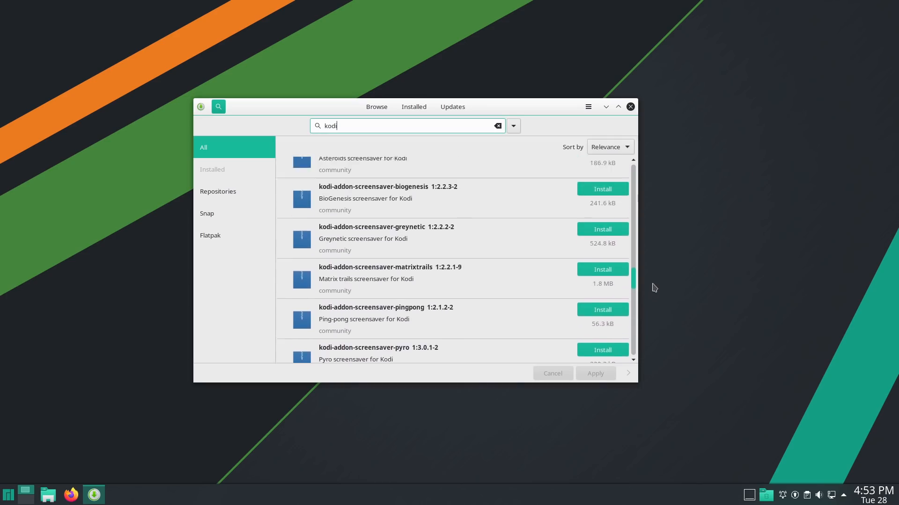
{"action": "scroll", "scroll_direction": "down", "scroll_amount": 3}
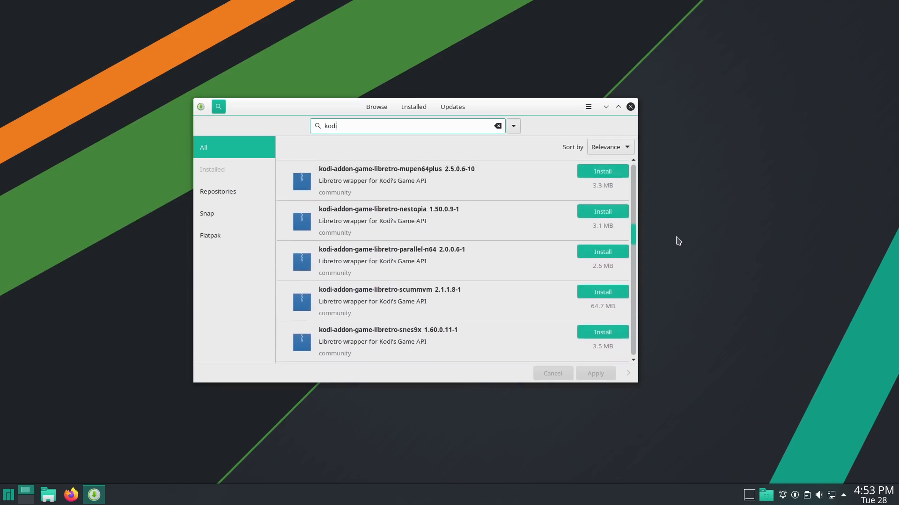
{"action": "scroll", "scroll_direction": "up", "scroll_amount": 3}
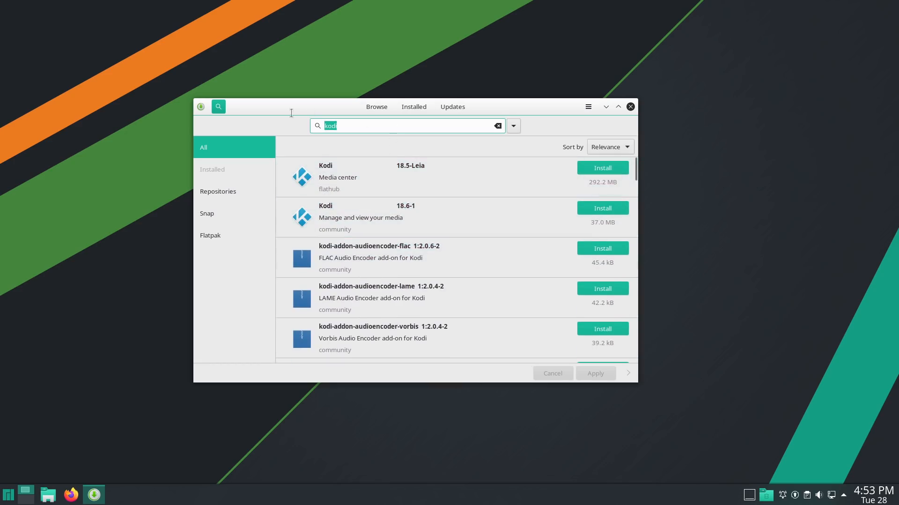
Search for vlc and scroll through the extra, Flathub and Snap VLC entries
{"action": "type", "text": "vlc"}
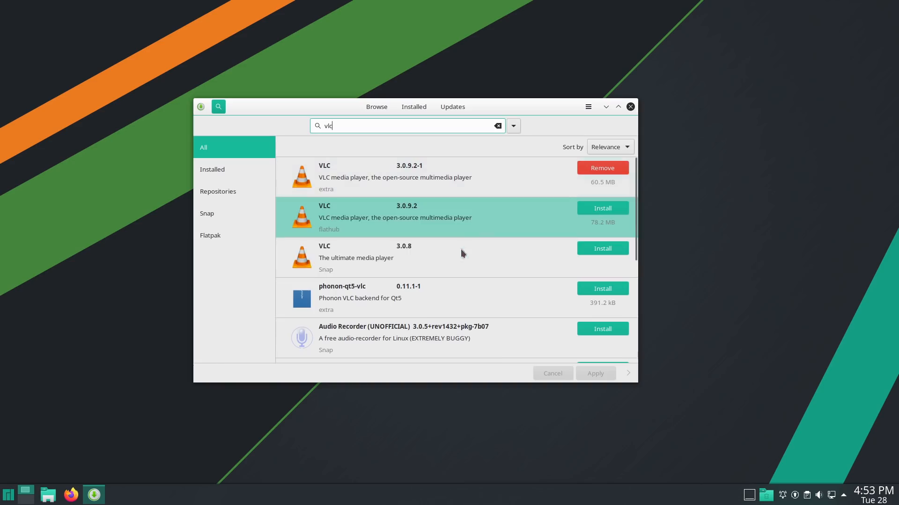
{"action": "mouse_move", "coordinate": [449, 209]}
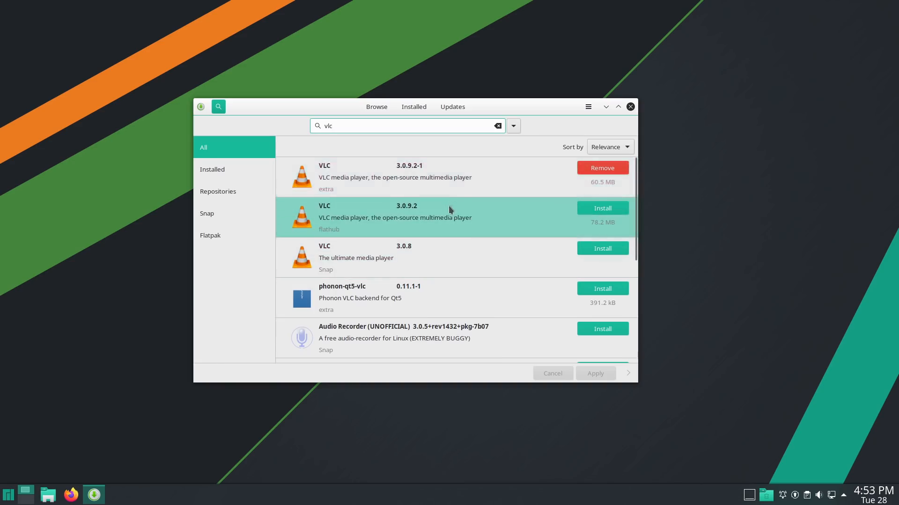
{"action": "mouse_move", "coordinate": [516, 236]}
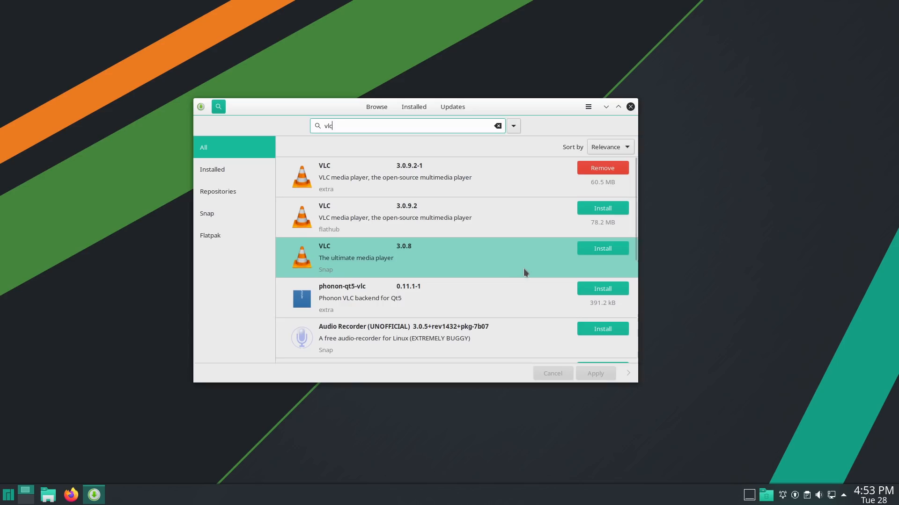
{"action": "scroll", "scroll_direction": "down", "scroll_amount": 3}
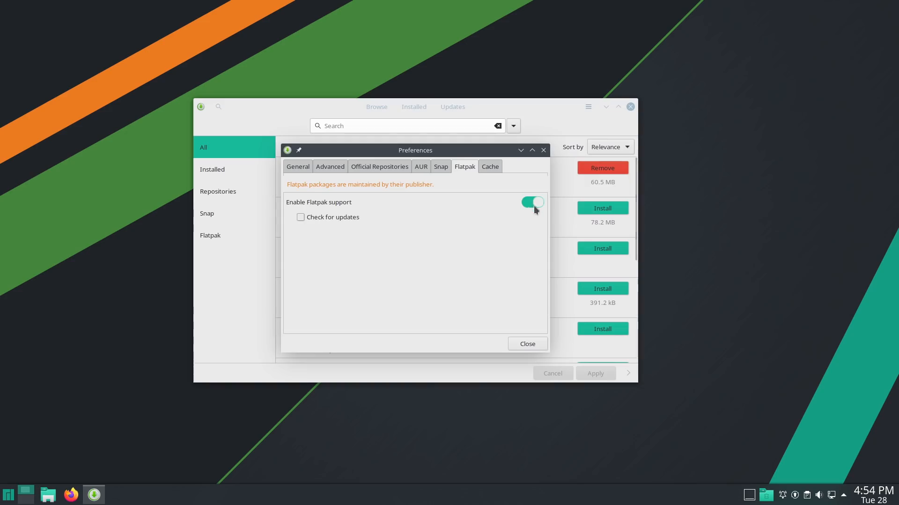
Turn off Flatpak and Snap support in Pamac preferences and close Pamac
{"action": "left_click", "coordinate": [440, 166]}
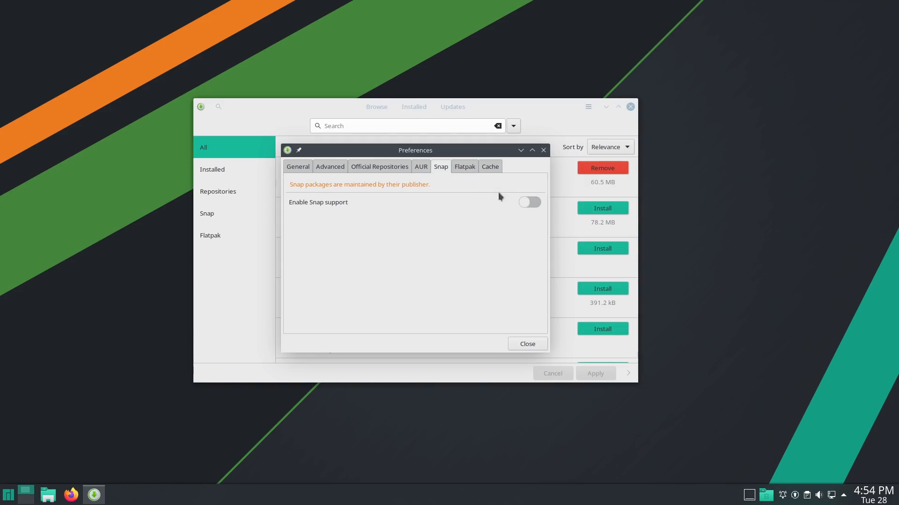
{"action": "left_click", "coordinate": [526, 344]}
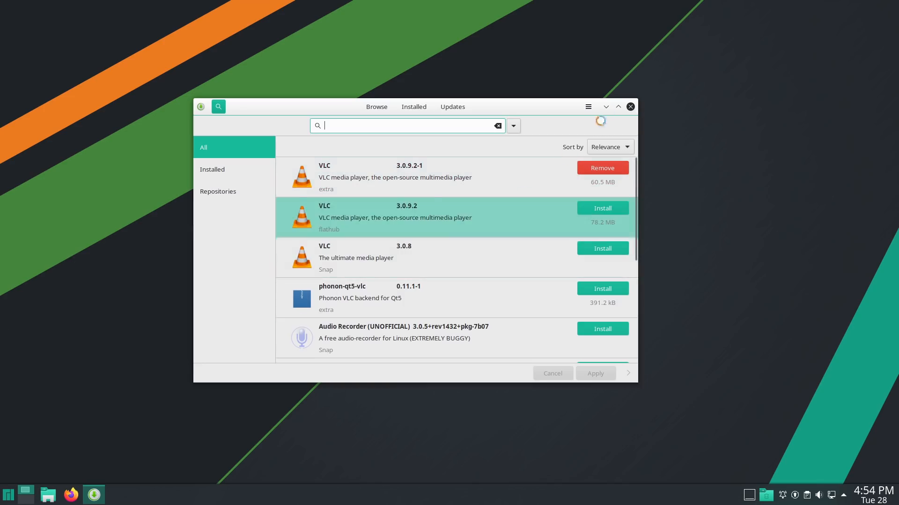
{"action": "left_click", "coordinate": [629, 106]}
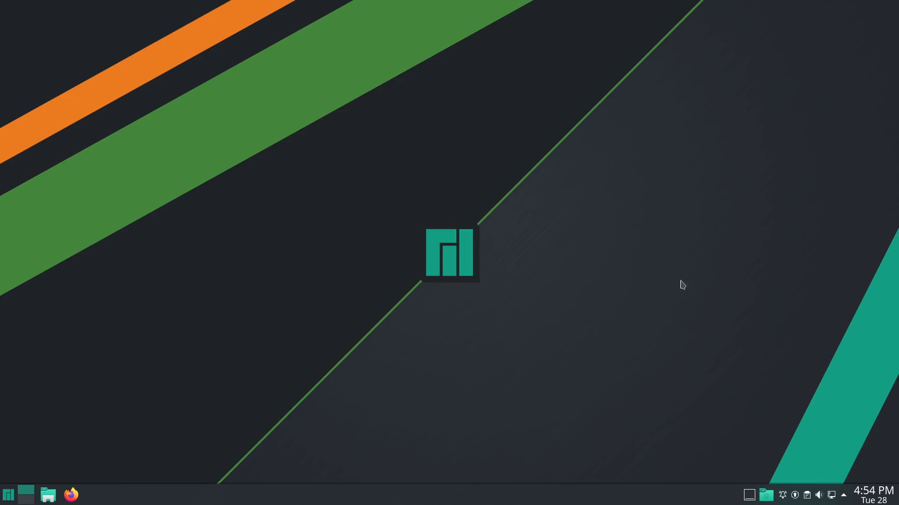
{"action": "mouse_move", "coordinate": [137, 178]}
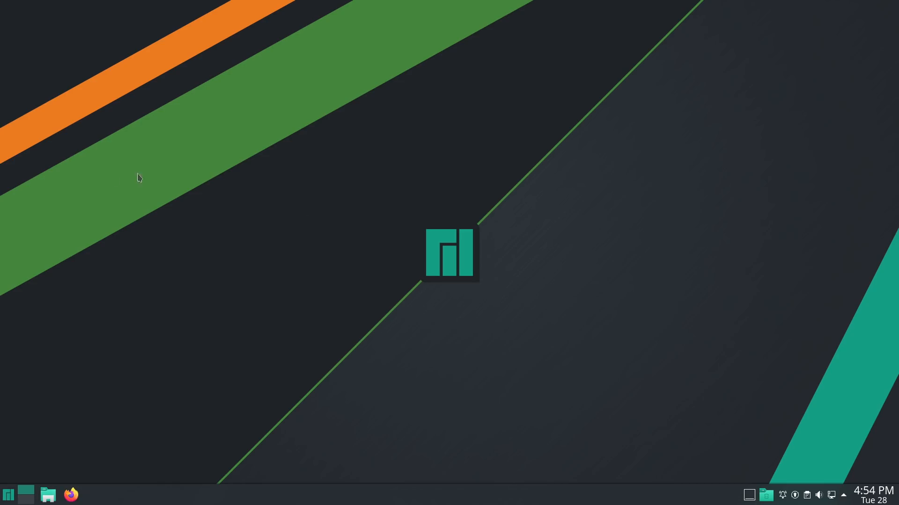
{"action": "mouse_move", "coordinate": [318, 282]}
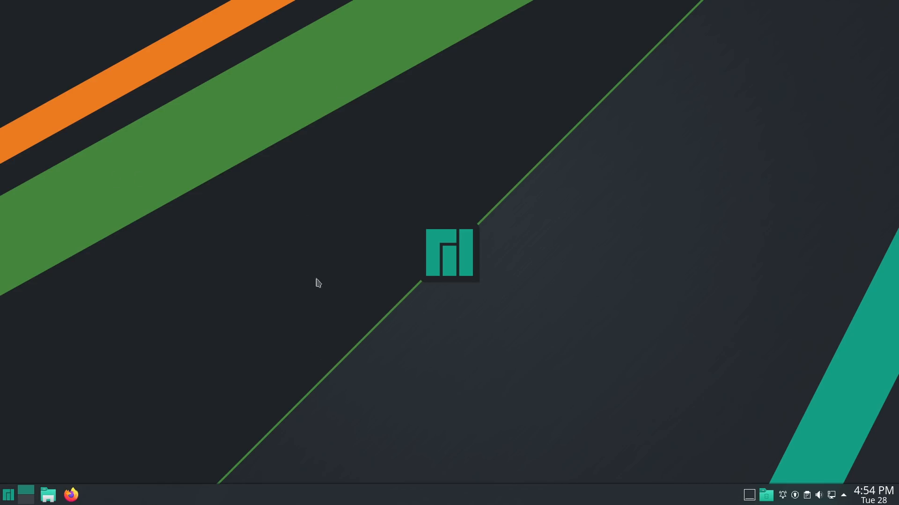
{"action": "mouse_move", "coordinate": [71, 495]}
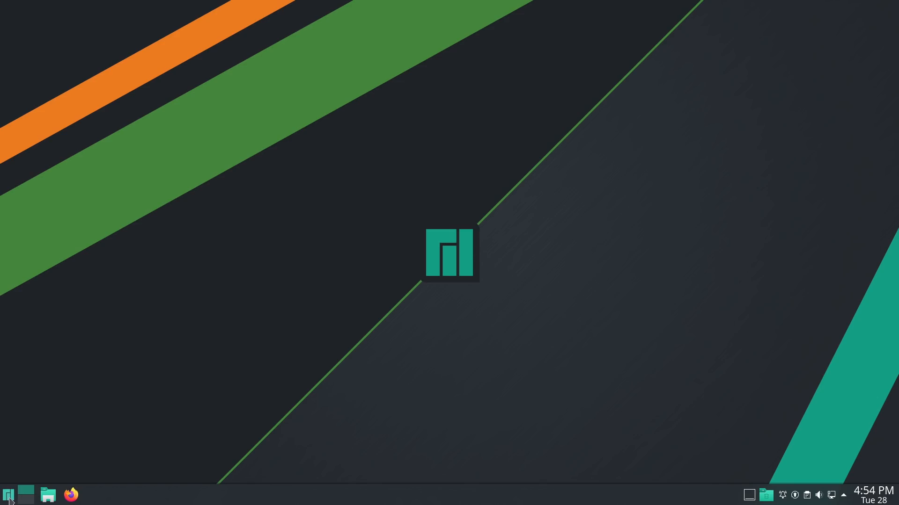
Open the Application Launcher from the taskbar to search for Konsole
{"action": "left_click", "coordinate": [8, 495]}
{"action": "type", "text": "kons"}
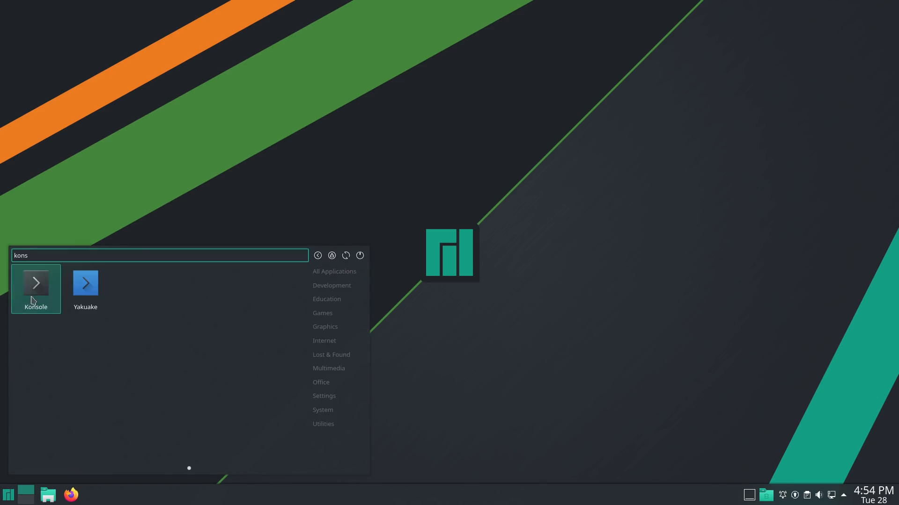
Launch Konsole, view the Breath2 and New Profile profiles, then close it
{"action": "left_click", "coordinate": [36, 283]}
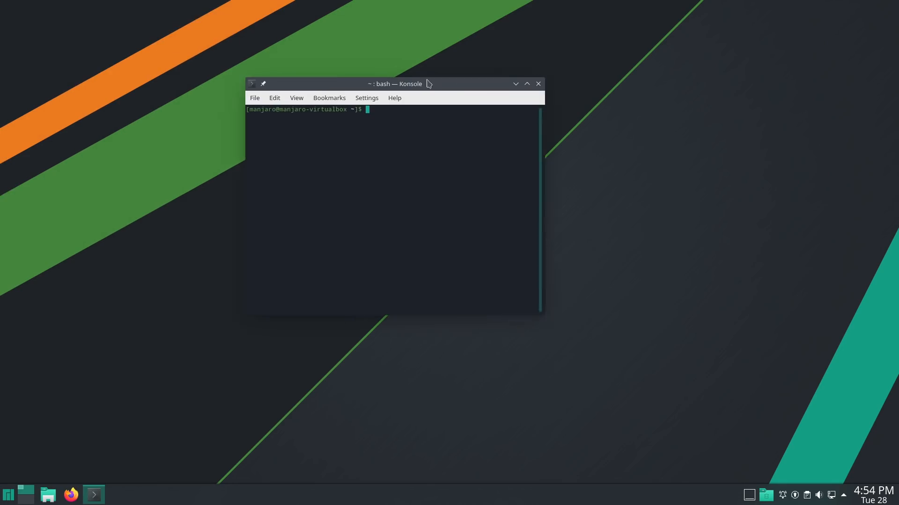
{"action": "left_click", "coordinate": [367, 97]}
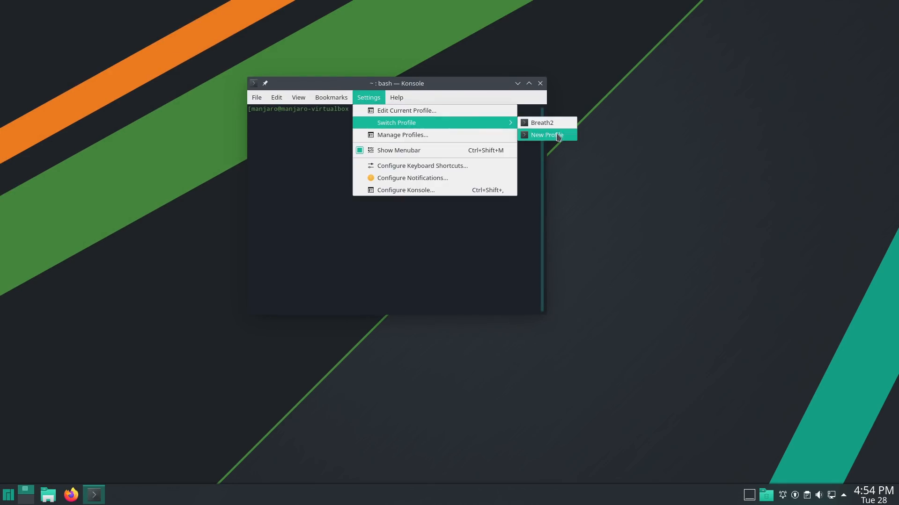
{"action": "mouse_move", "coordinate": [390, 110]}
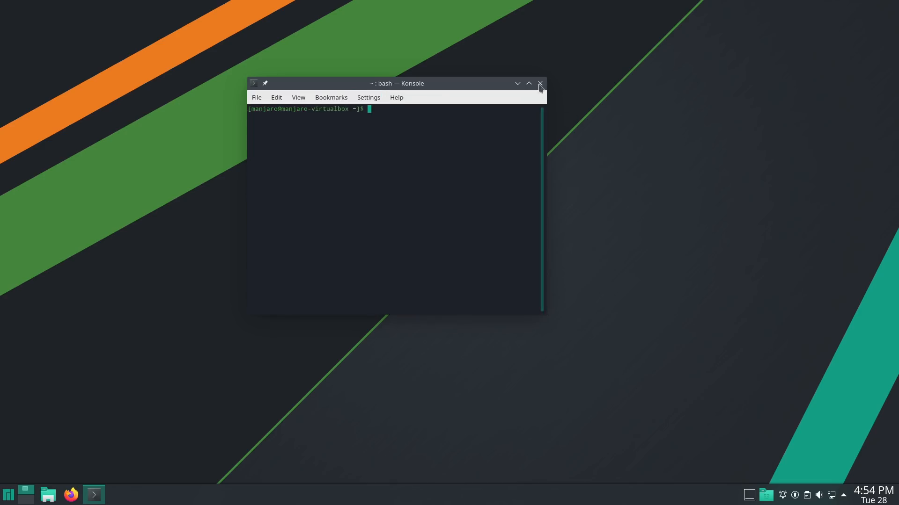
{"action": "left_click", "coordinate": [539, 84]}
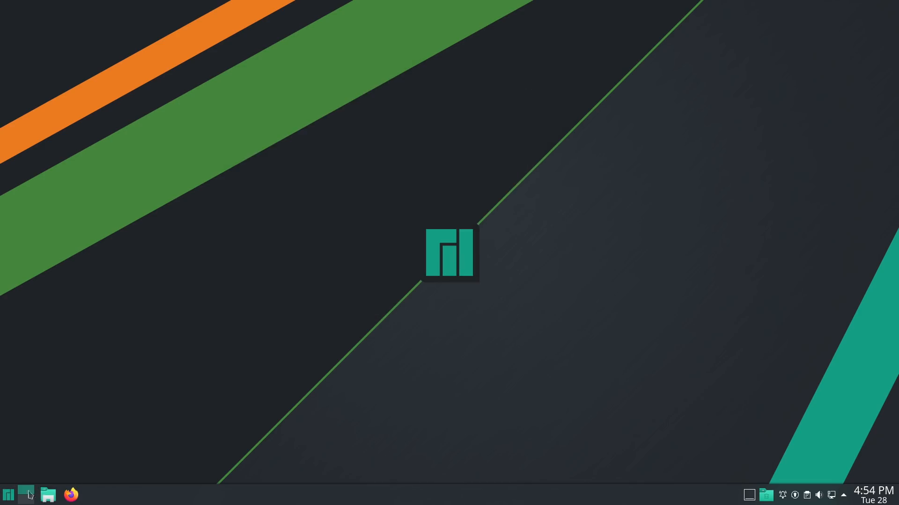
{"action": "mouse_move", "coordinate": [71, 437]}
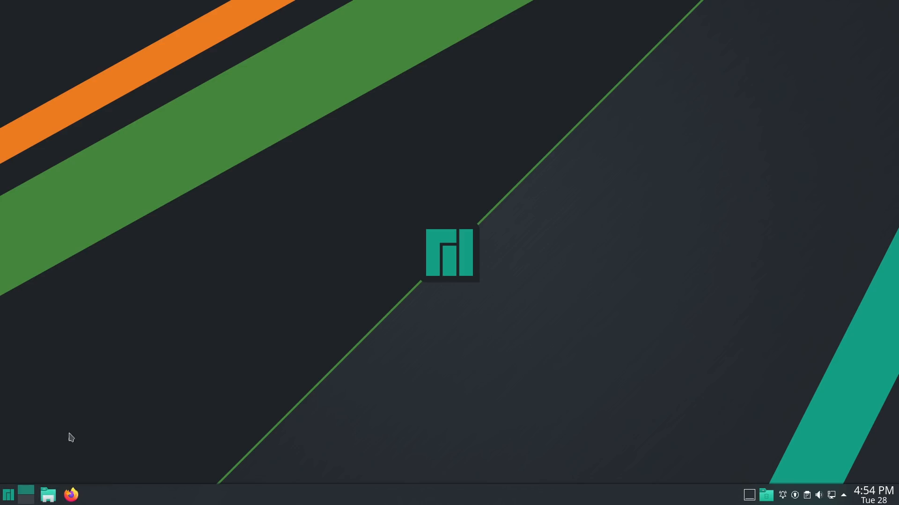
{"action": "mouse_move", "coordinate": [338, 389]}
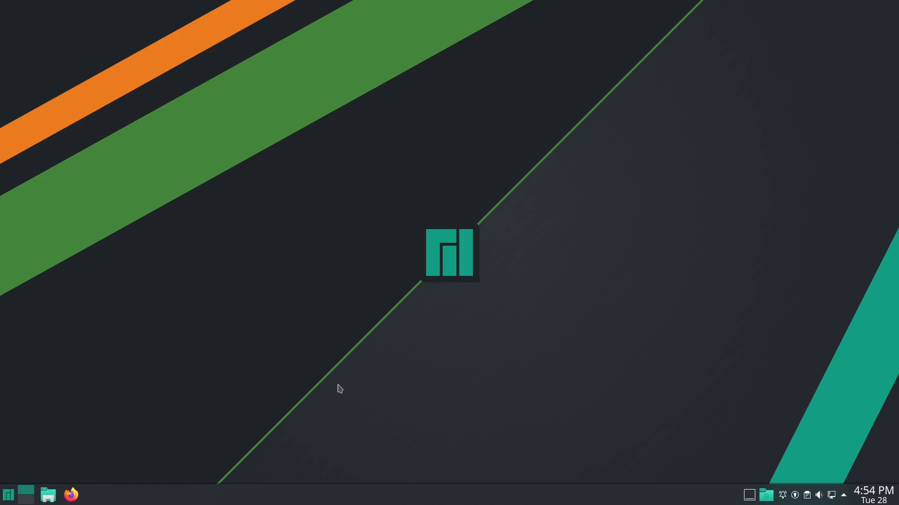
{"action": "mouse_move", "coordinate": [470, 434]}
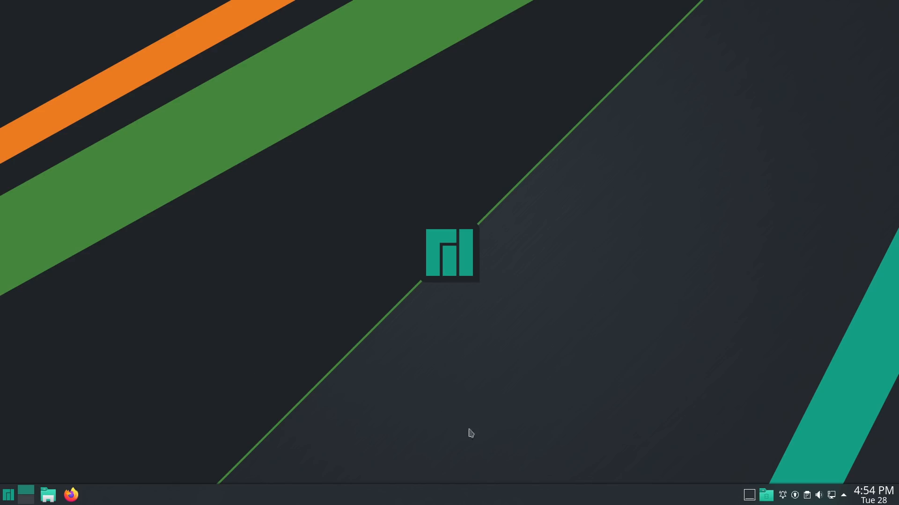
{"action": "mouse_move", "coordinate": [470, 433]}
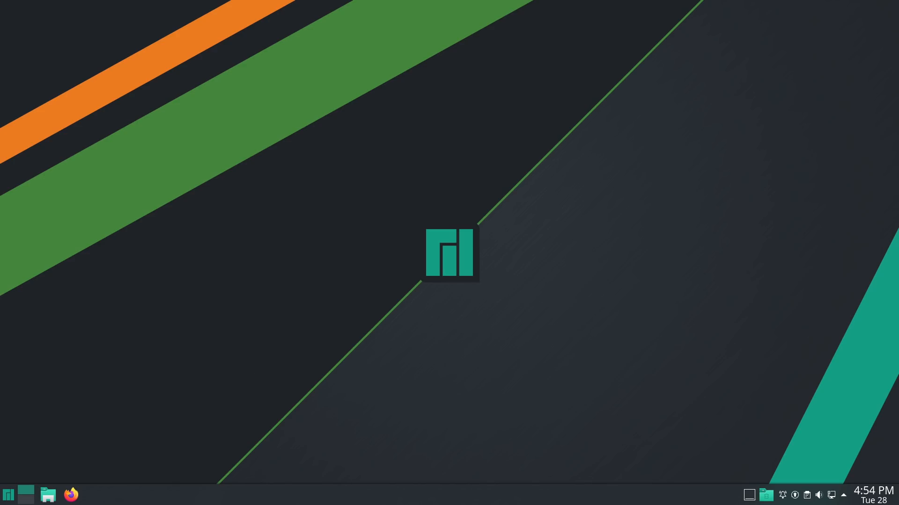